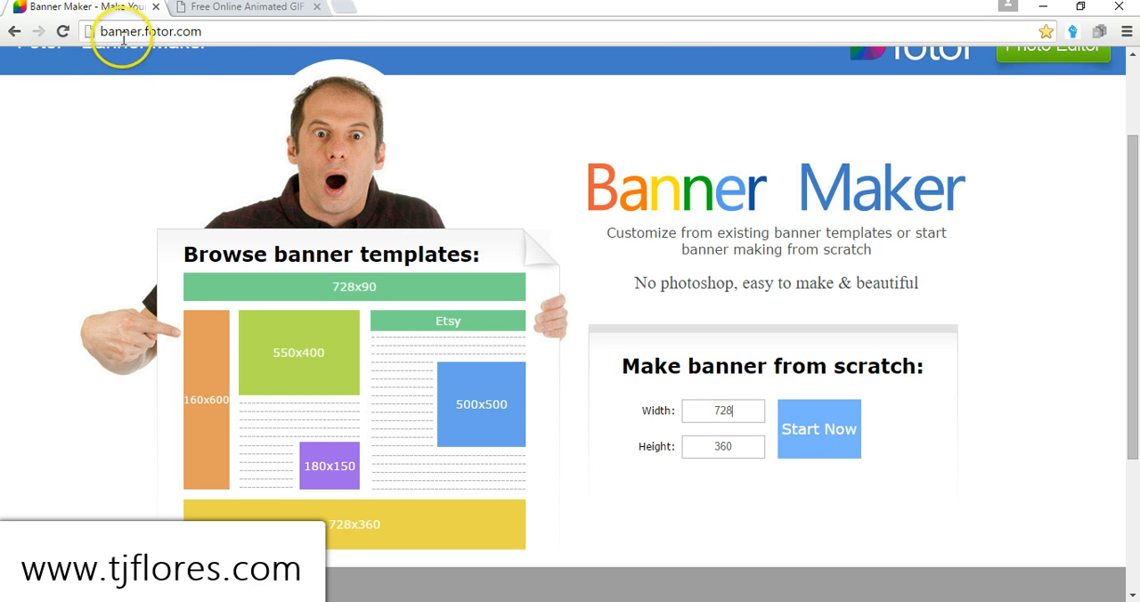
mouse_move(253, 80)
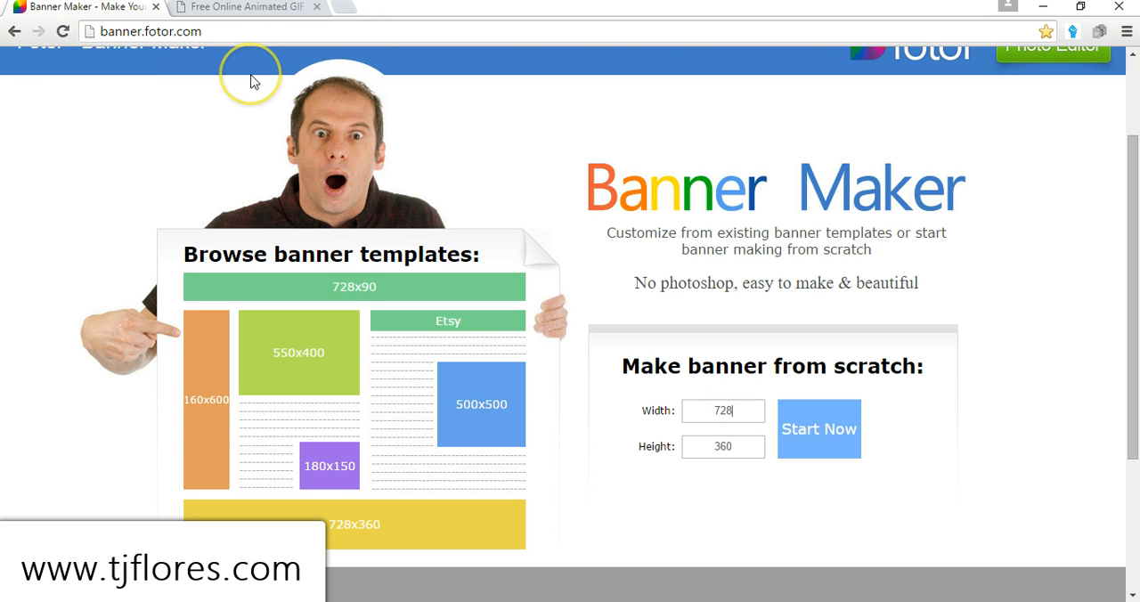
Create a blank banner from scratch with width 250 and height 250
click(723, 410)
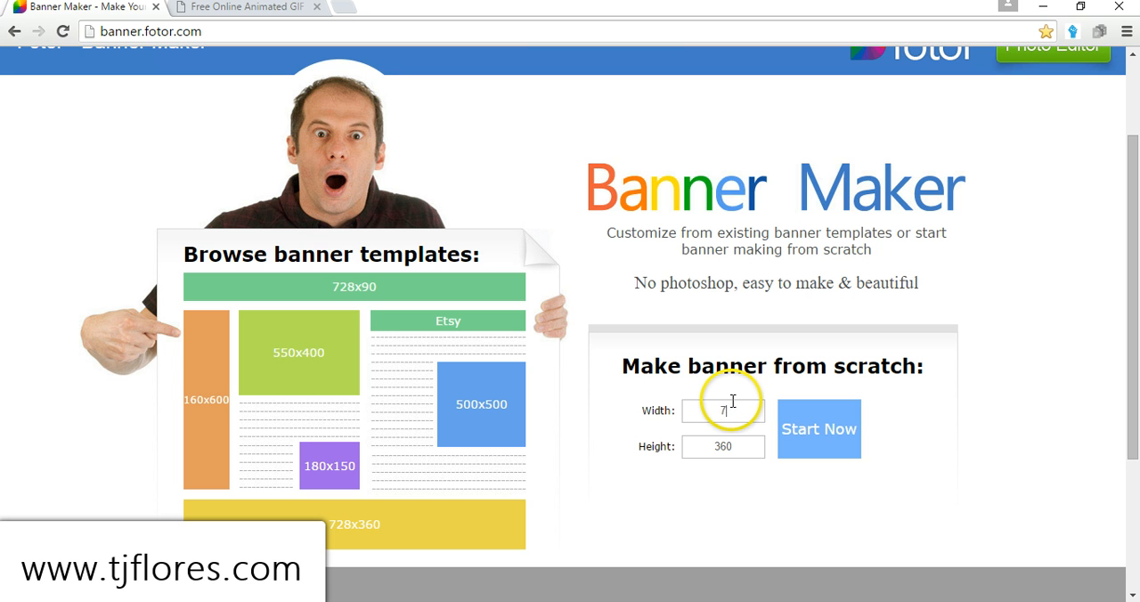
text(250)
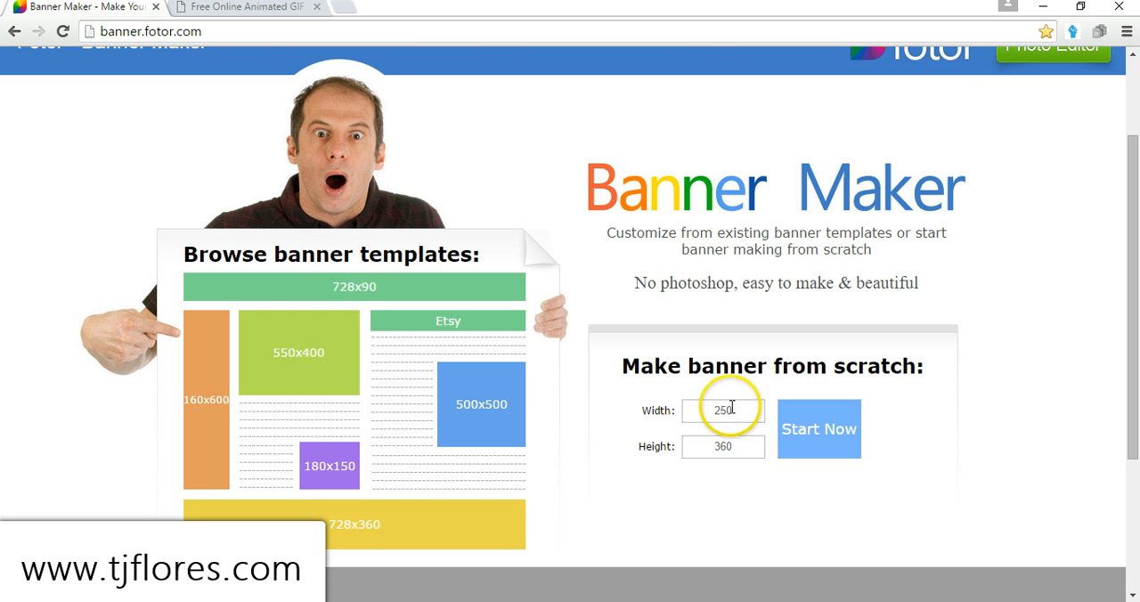
click(723, 446)
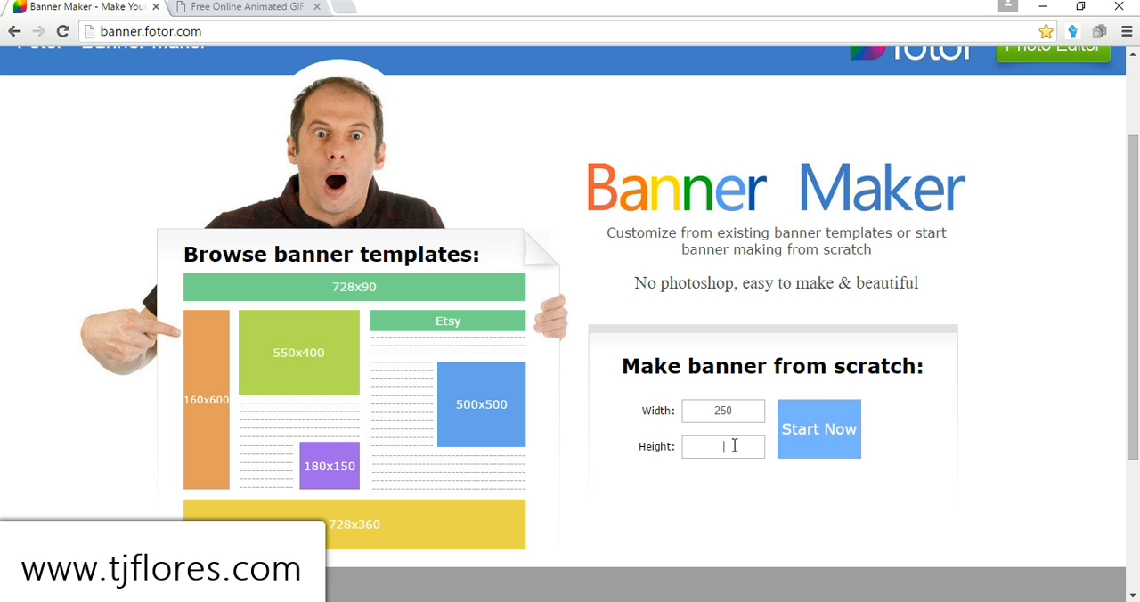
text(250)
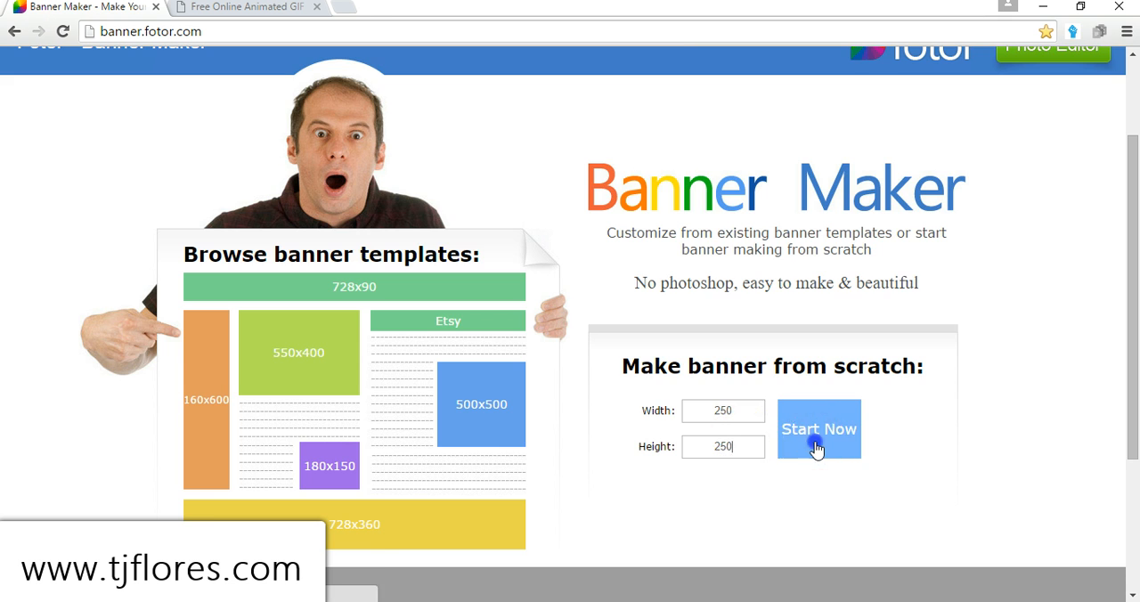
click(818, 428)
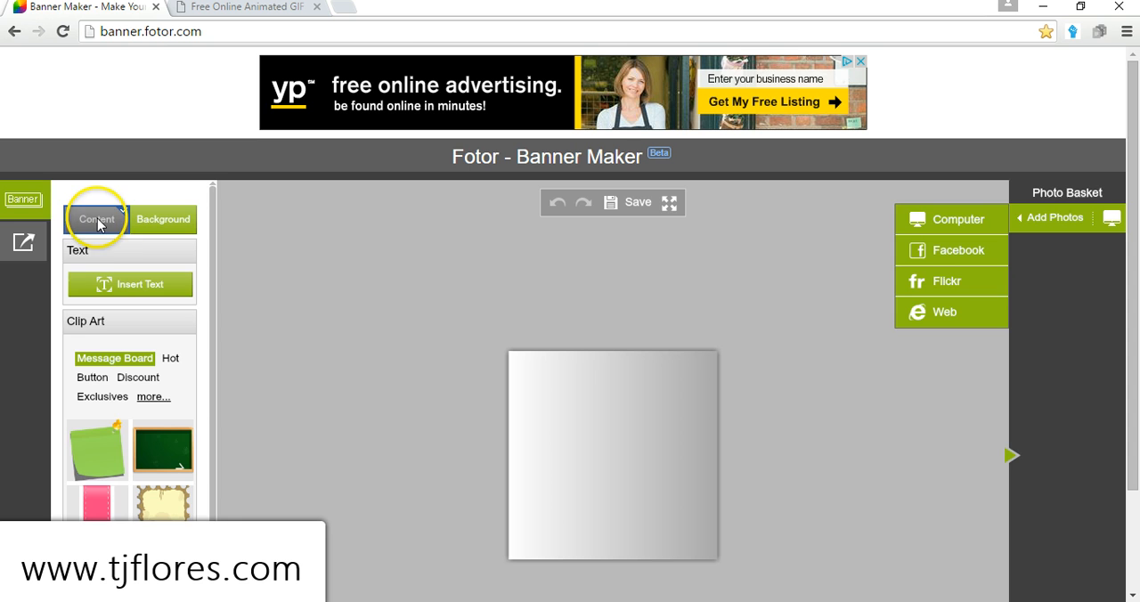
Switch the banner background from gradient to a solid near-black colour
click(164, 219)
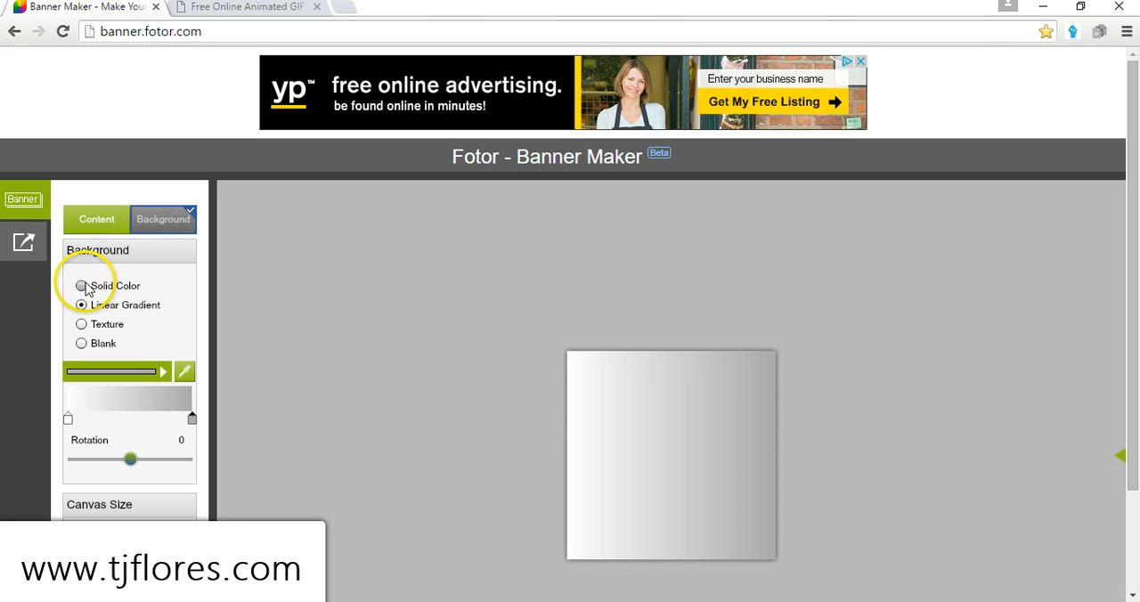
click(82, 285)
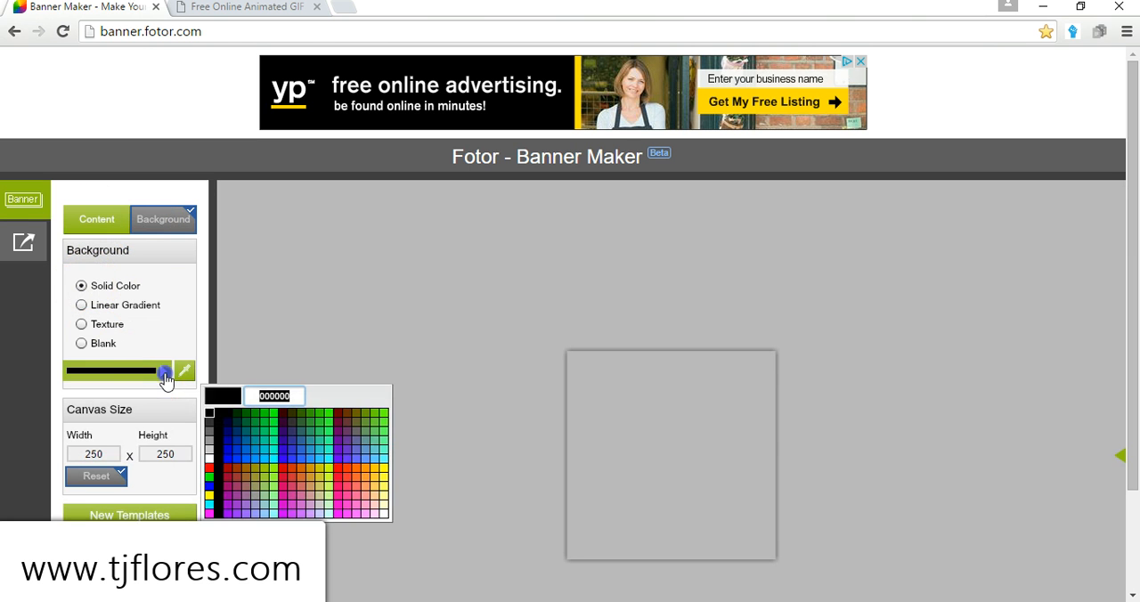
click(210, 417)
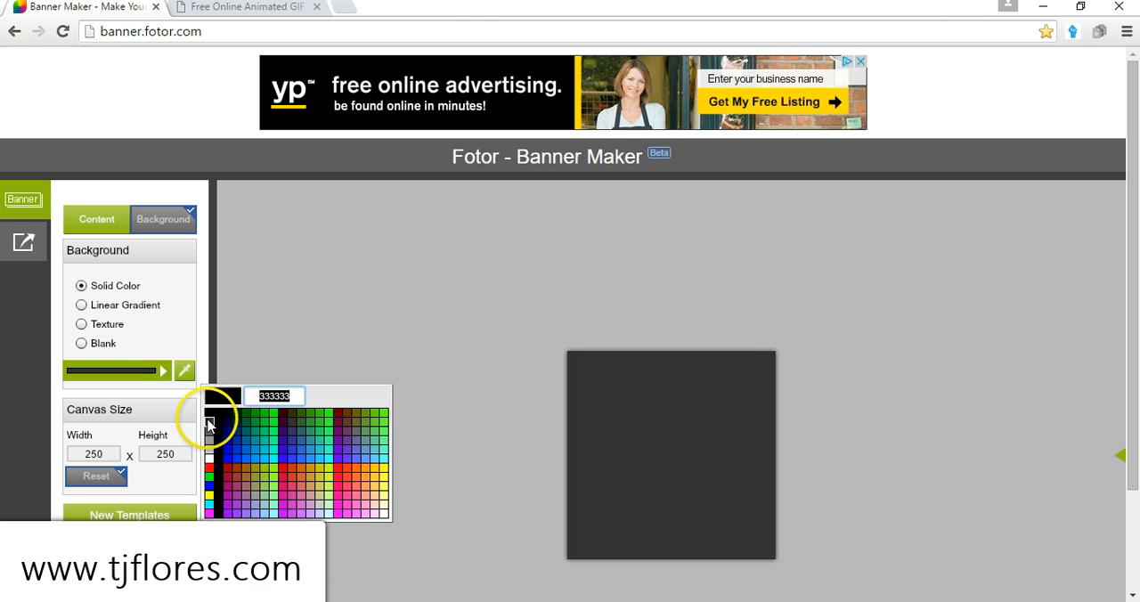
click(271, 421)
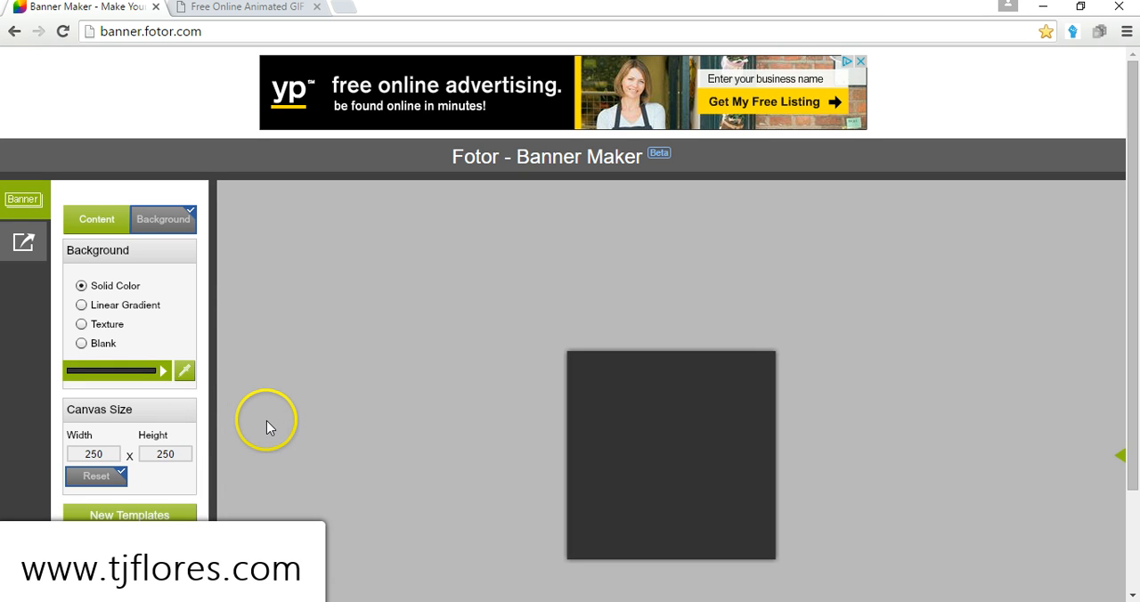
click(96, 219)
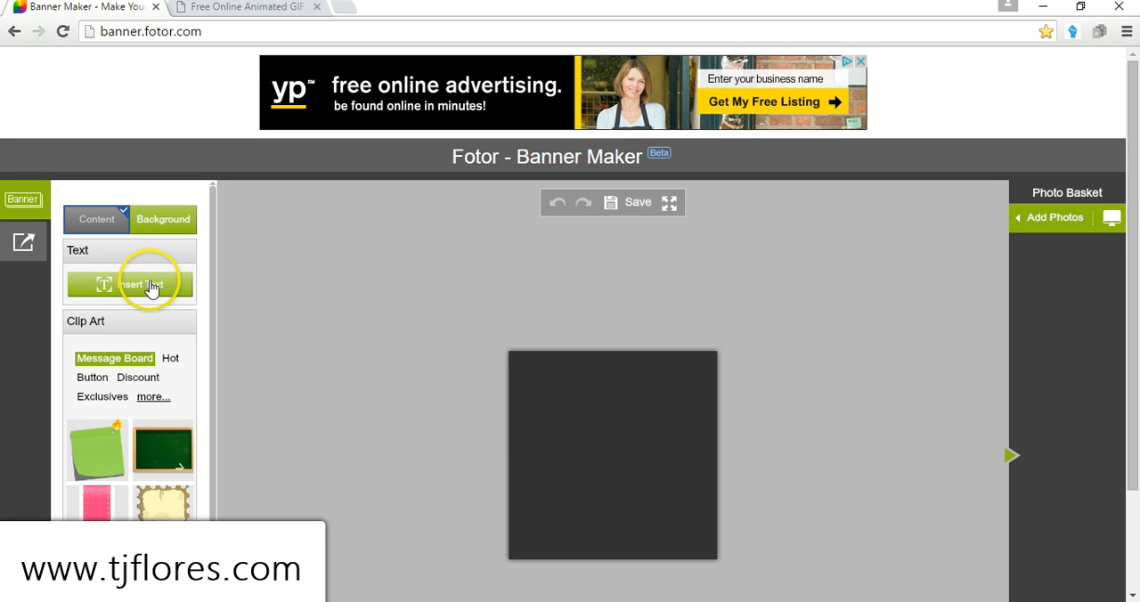
Insert a 'Click' text box in Arial Black, tilt it slightly and toggle bold/italic styling
click(128, 285)
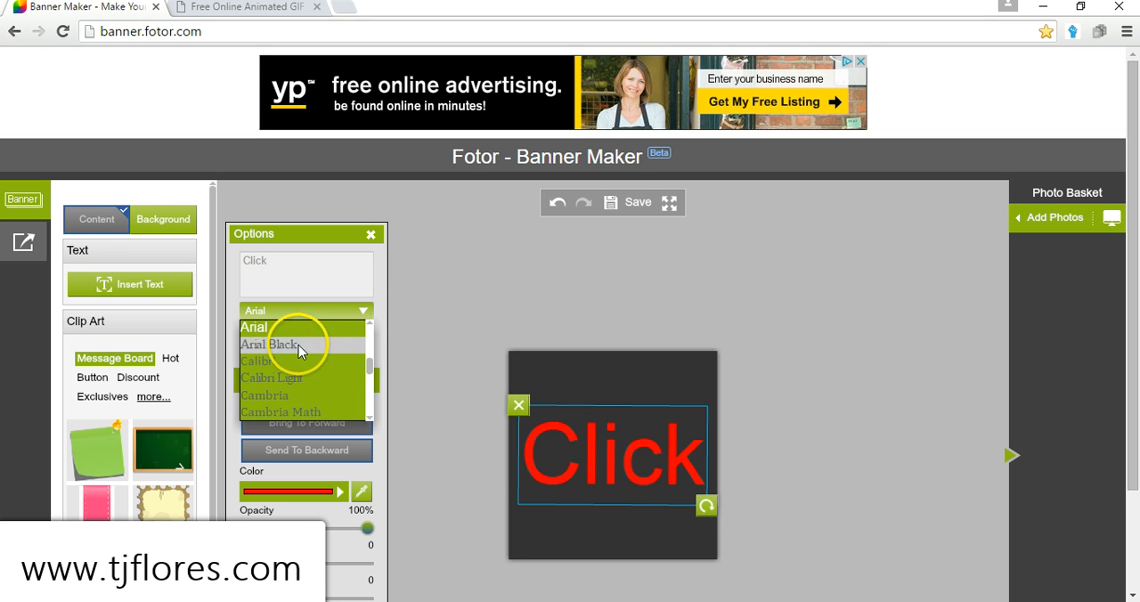
click(271, 344)
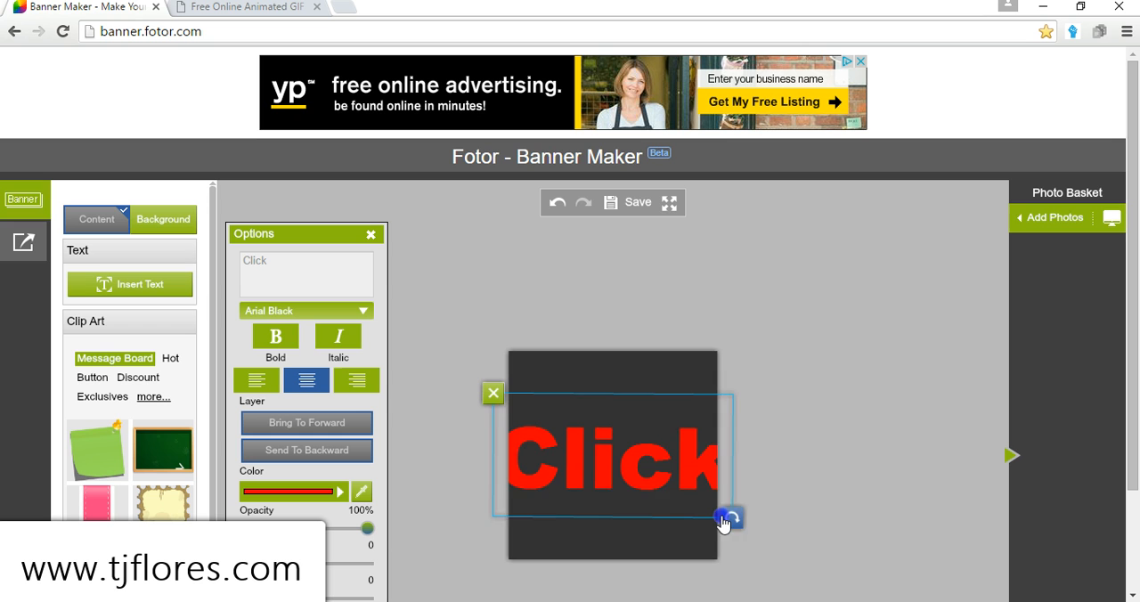
drag(730, 519, 704, 518)
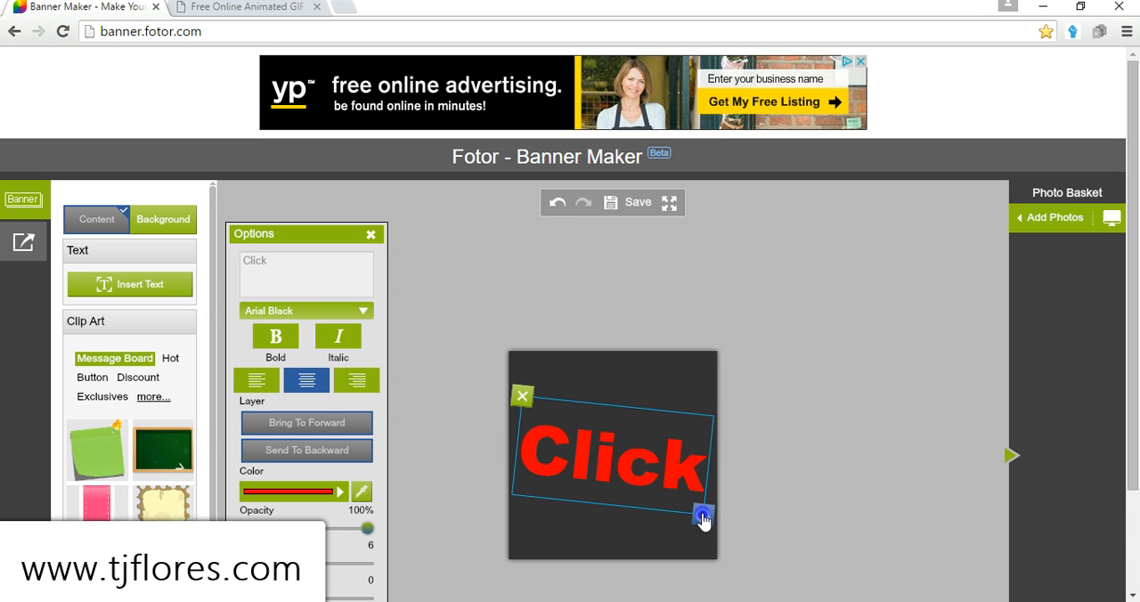
click(274, 337)
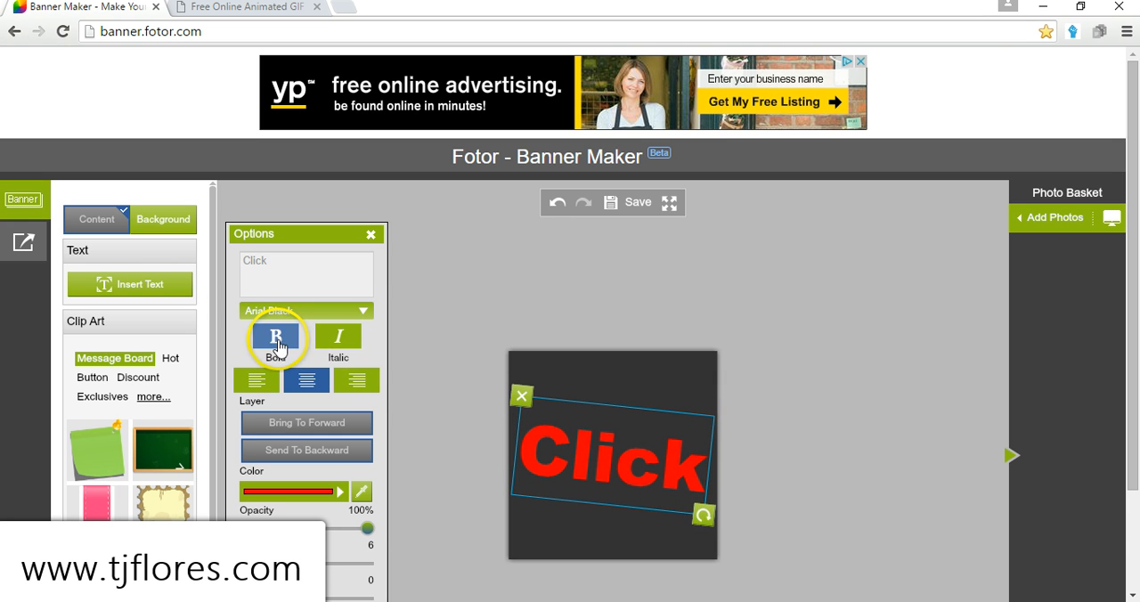
click(275, 337)
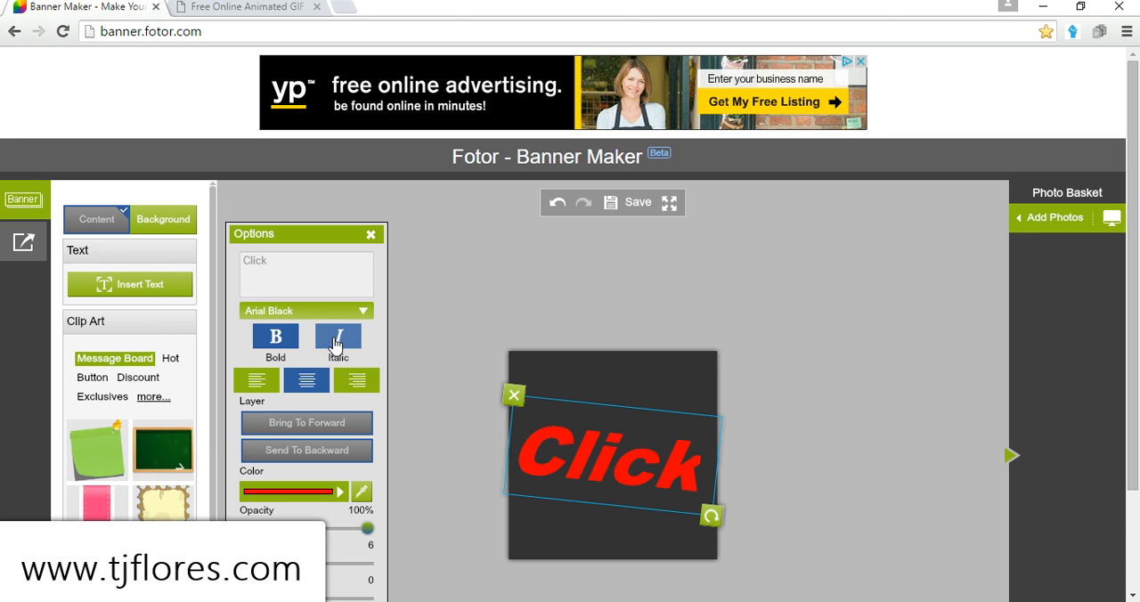
click(339, 337)
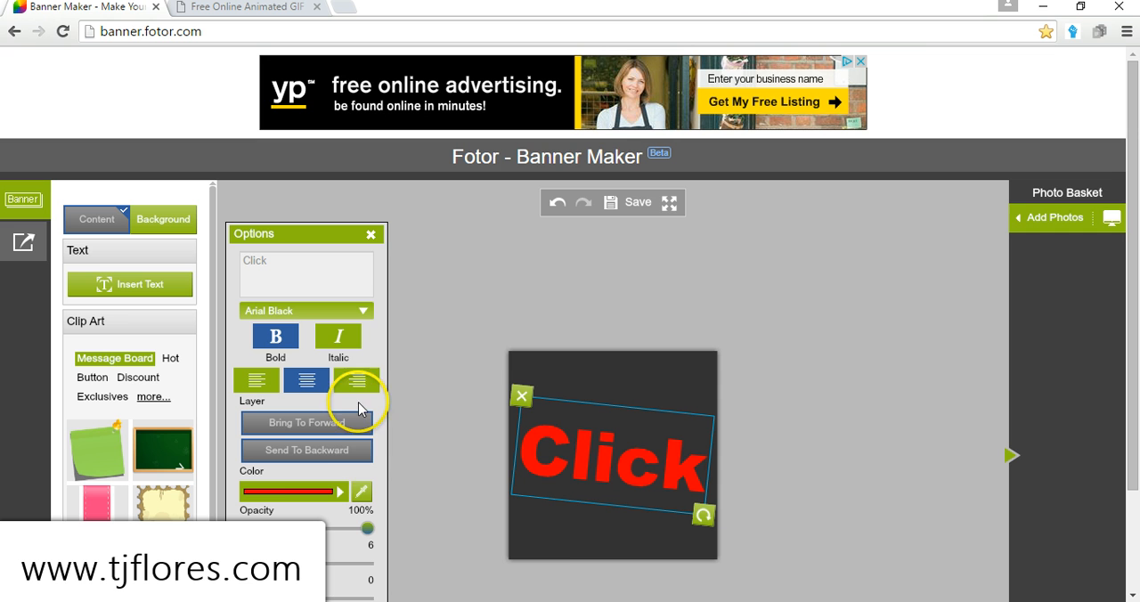
Change the Click text colour from red to white
click(360, 492)
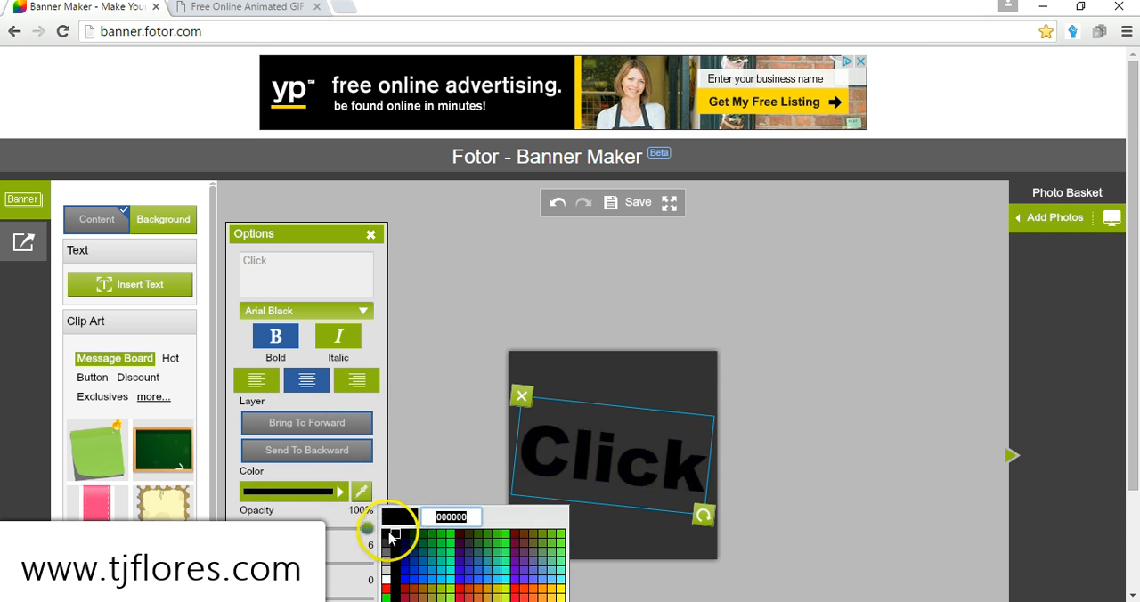
click(399, 520)
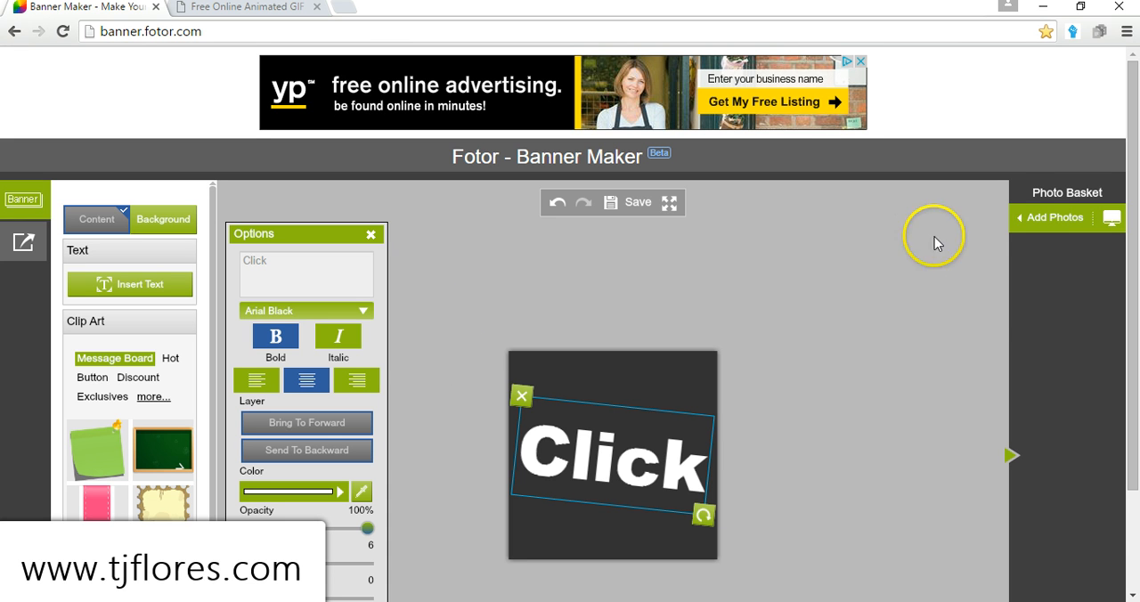
click(1054, 218)
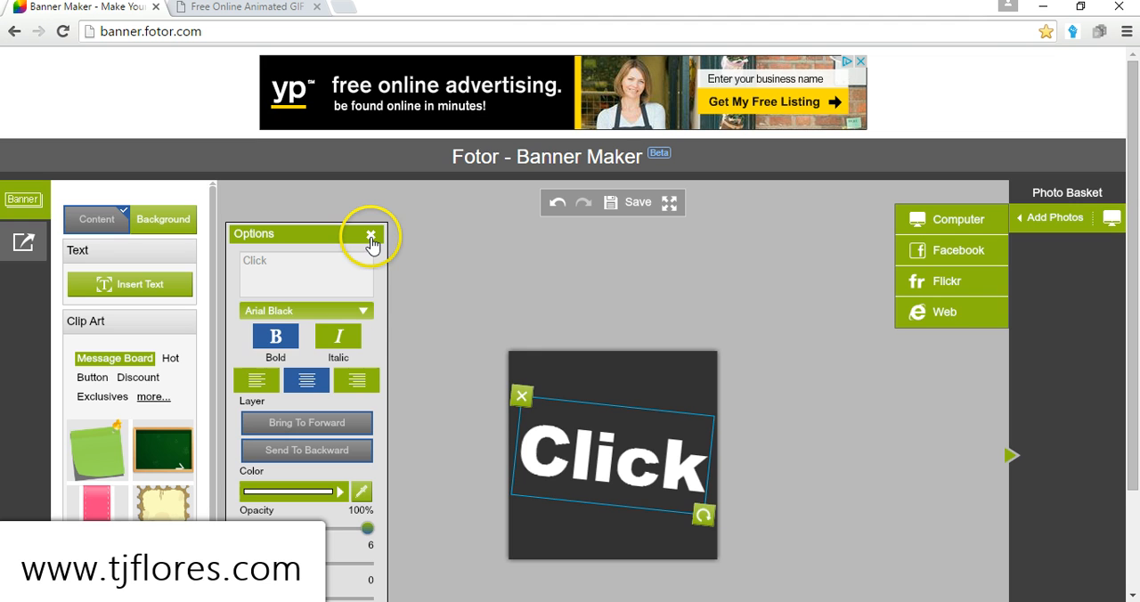
Export the Click banner via Save As as a JPEG named 'click' on the desktop
click(371, 235)
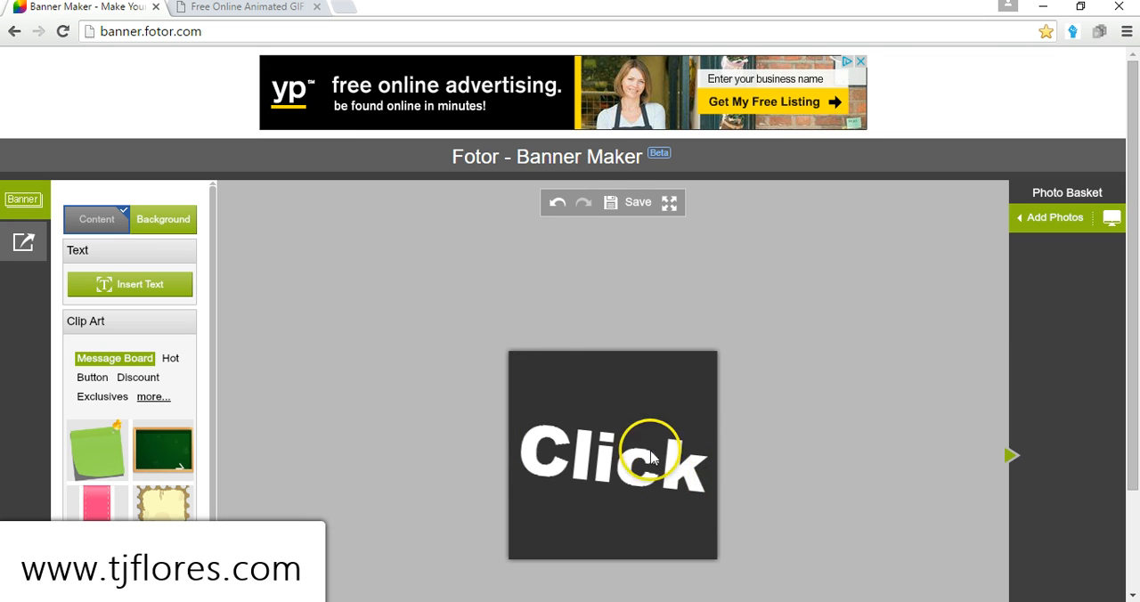
click(611, 204)
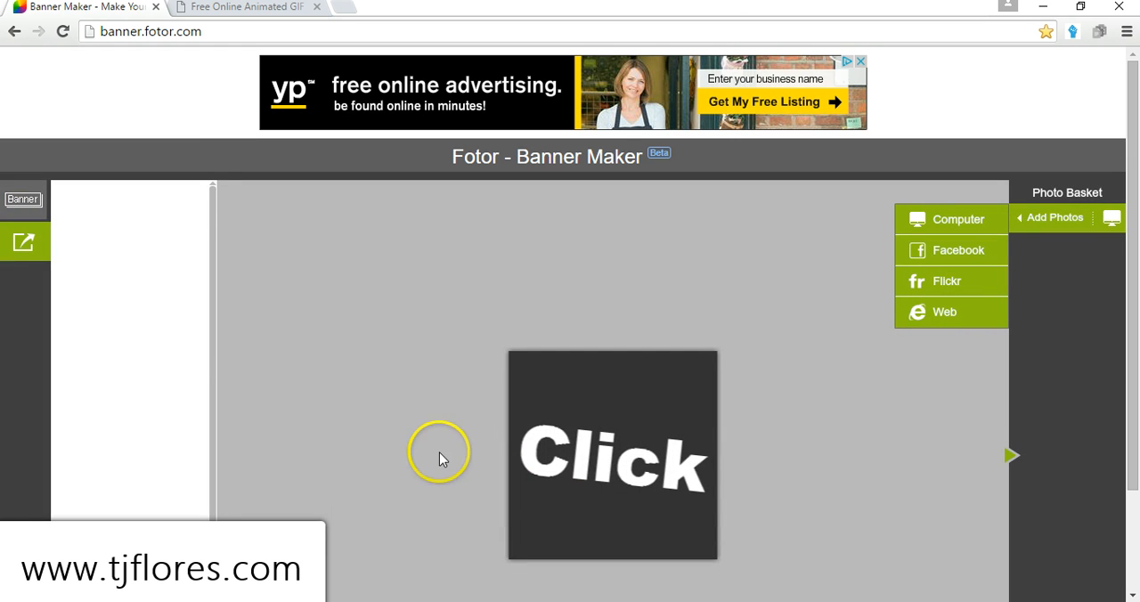
click(25, 242)
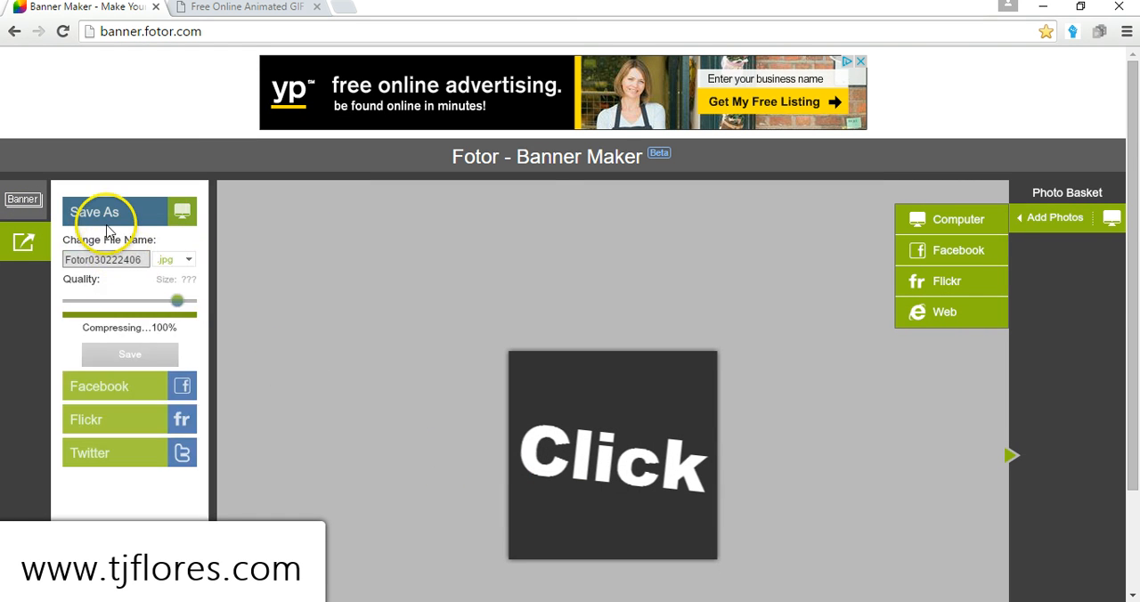
click(128, 353)
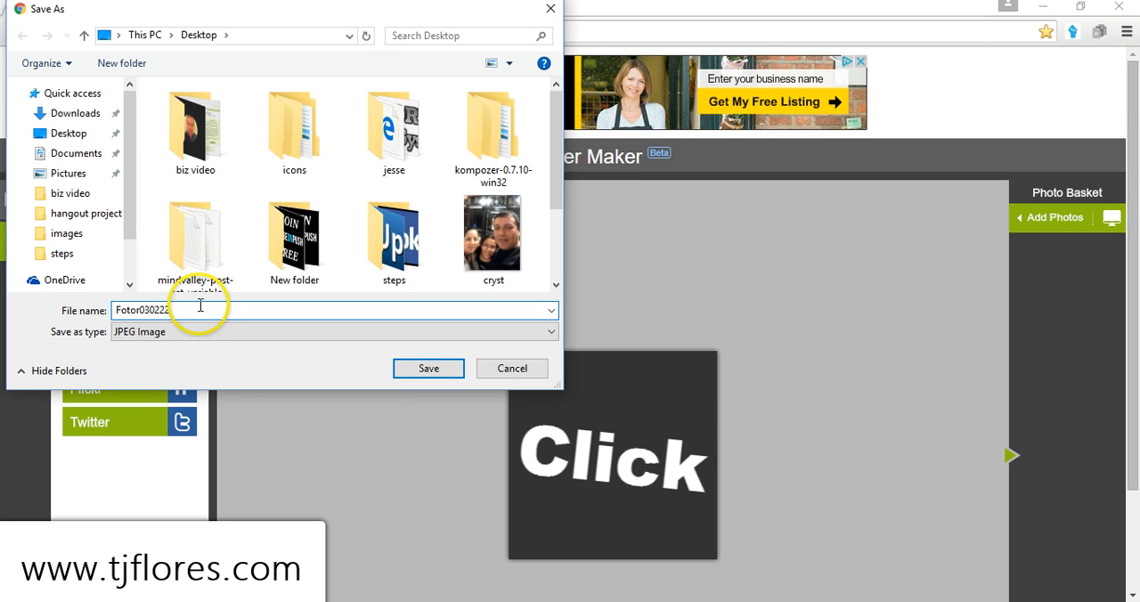
text(click)
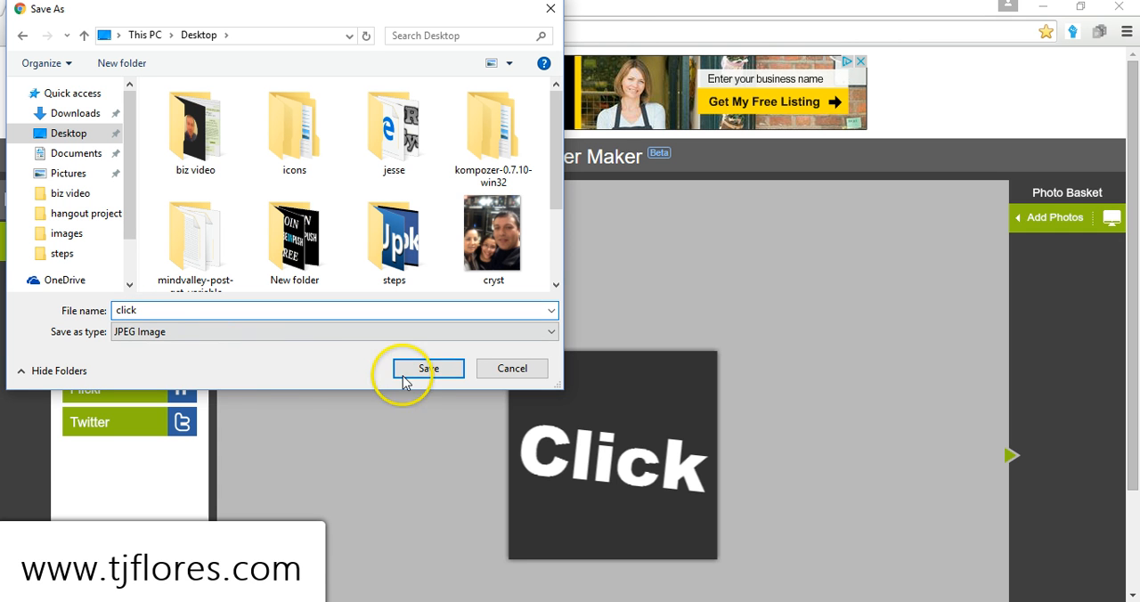
click(428, 367)
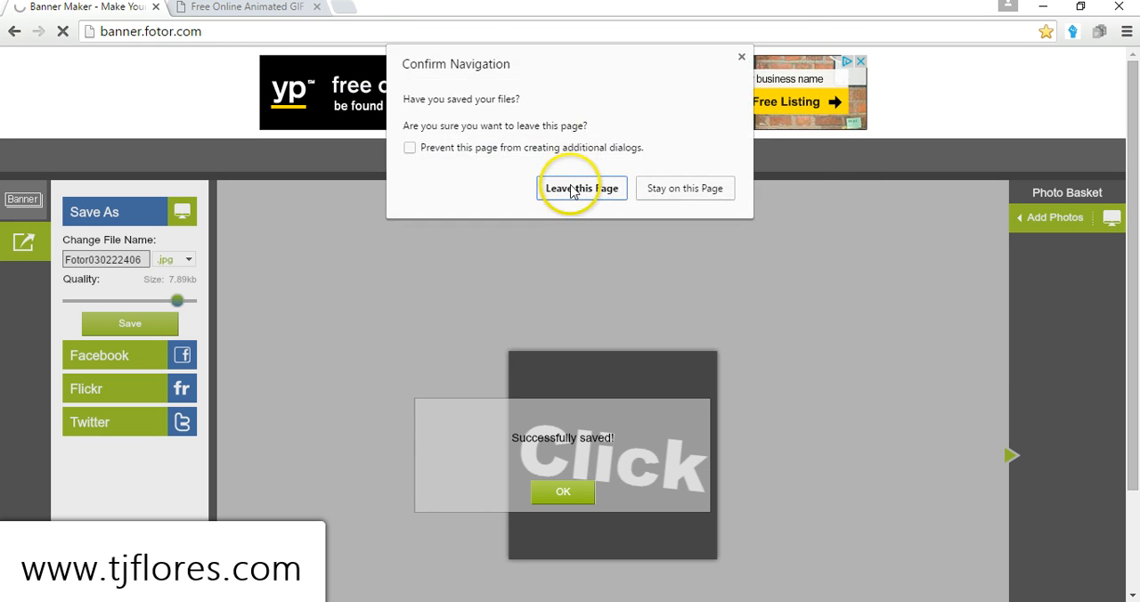
Leave the editor and create a second blank 250 by 250 banner
click(581, 189)
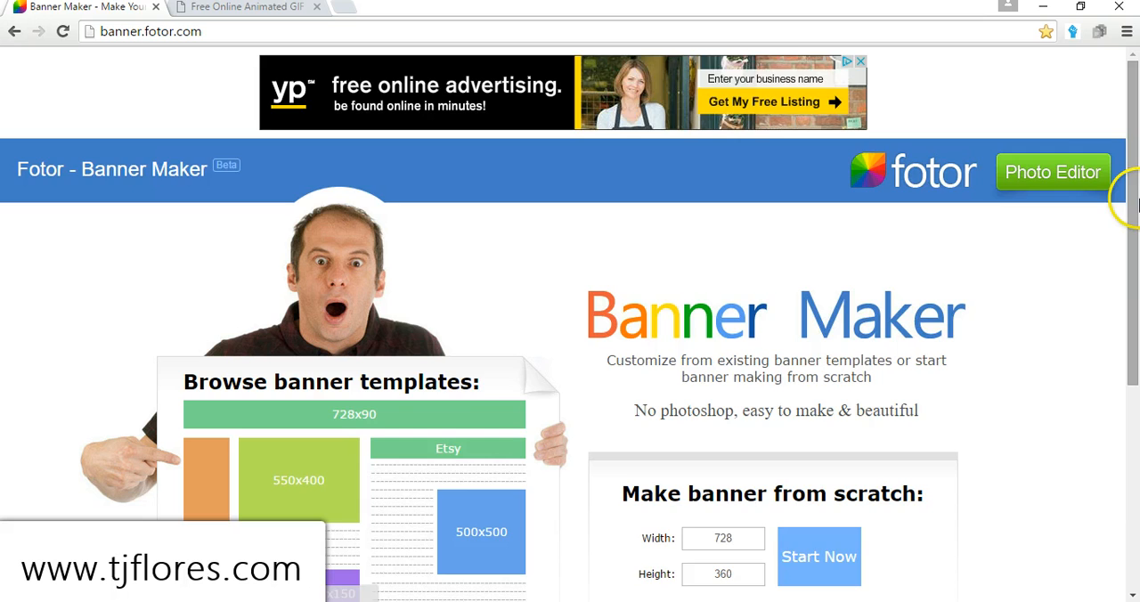
scroll(down, 3)
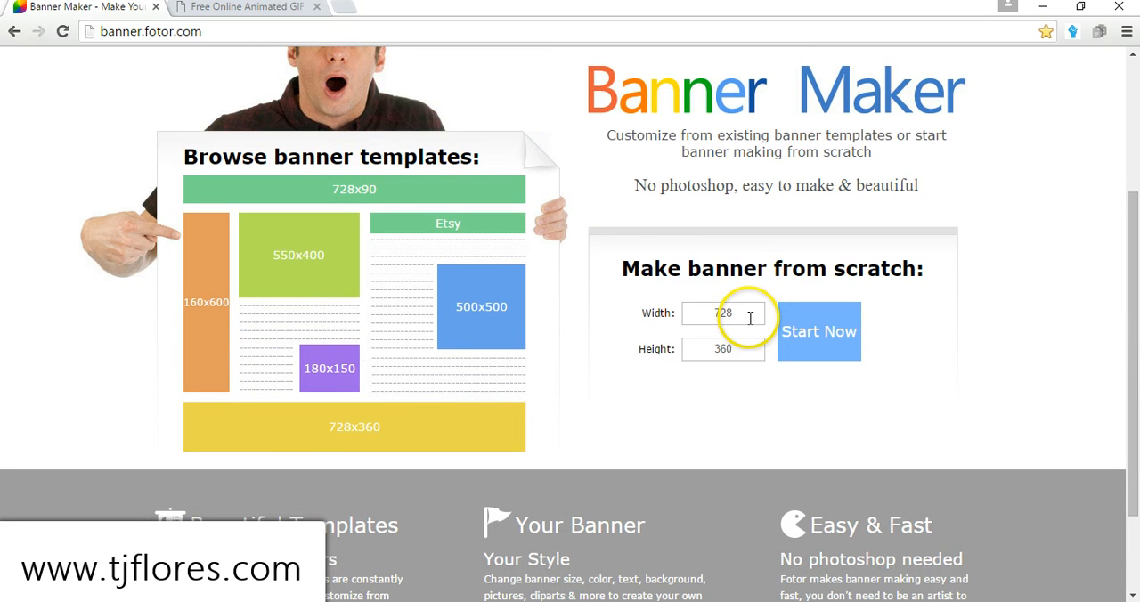
text(250)
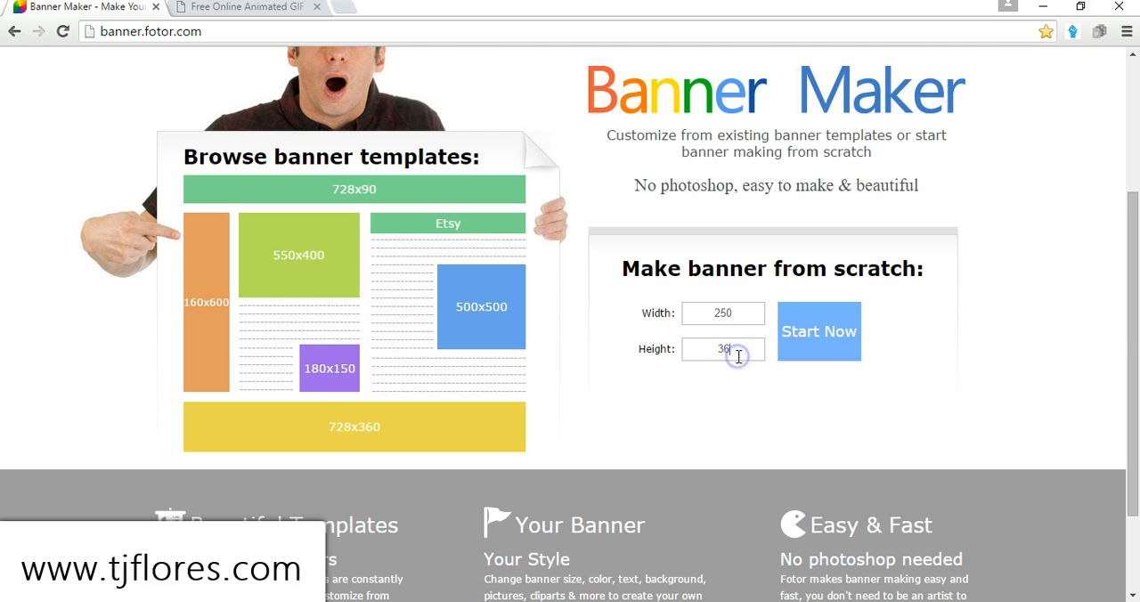
text(250)
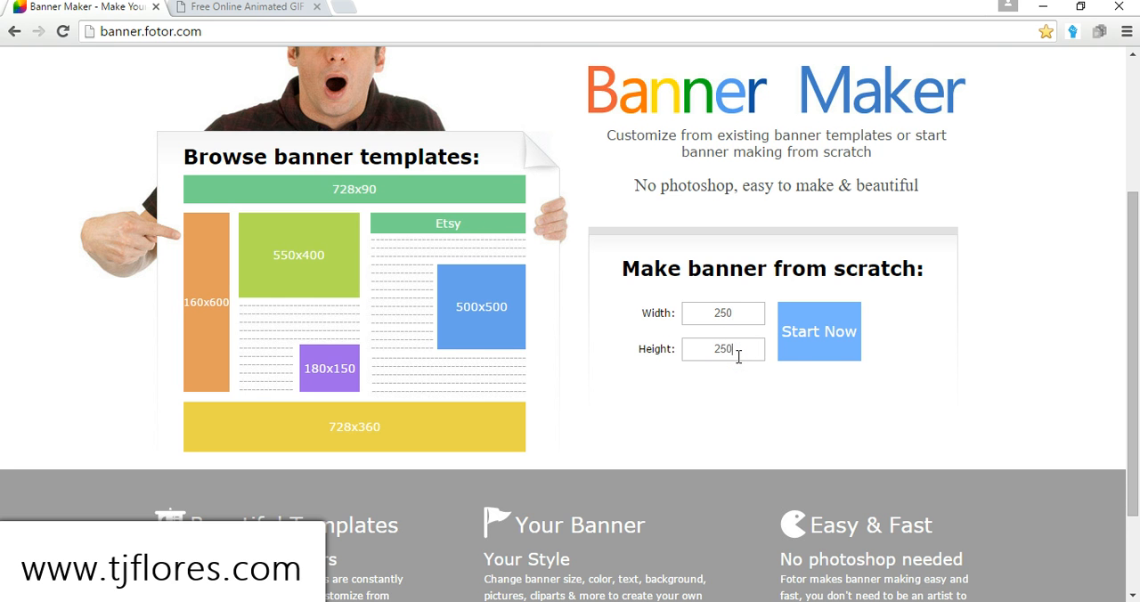
click(818, 332)
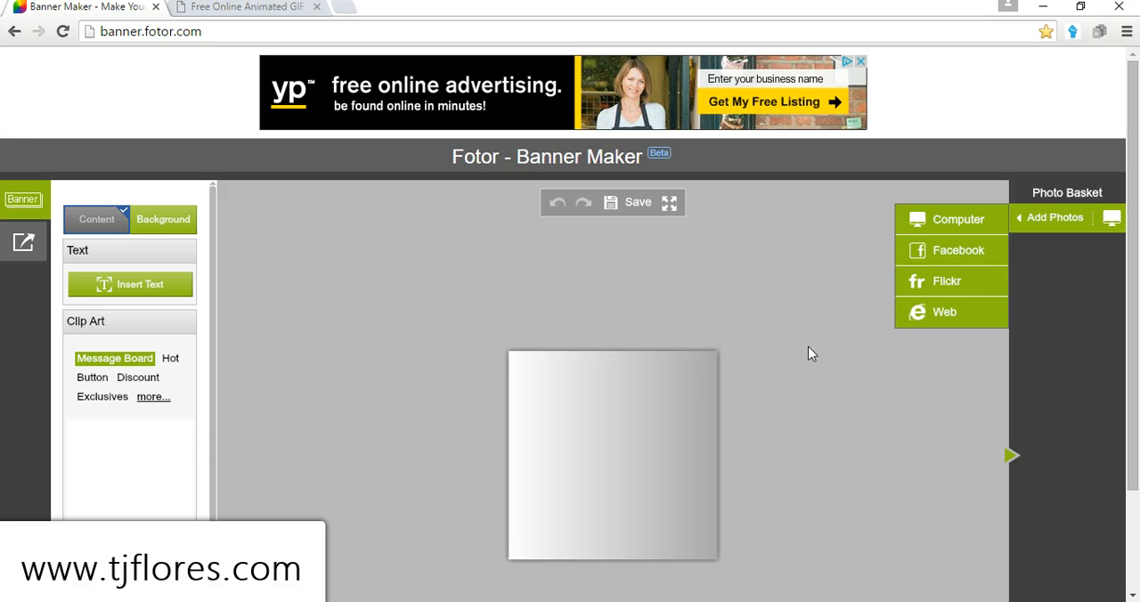
Set the new banner's background to solid black and return to Content
click(164, 219)
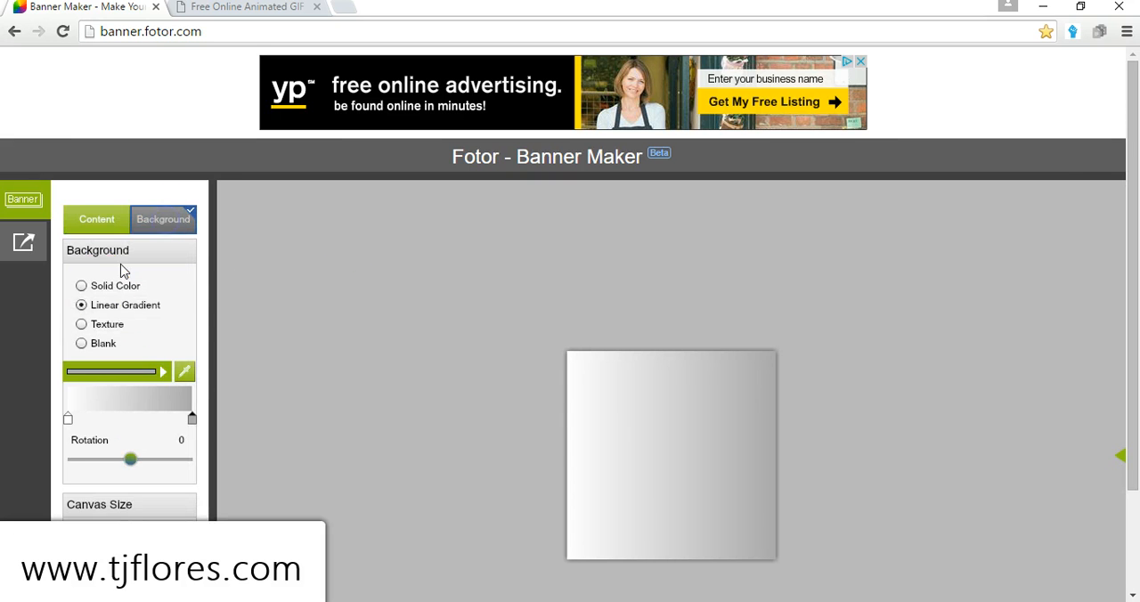
click(82, 285)
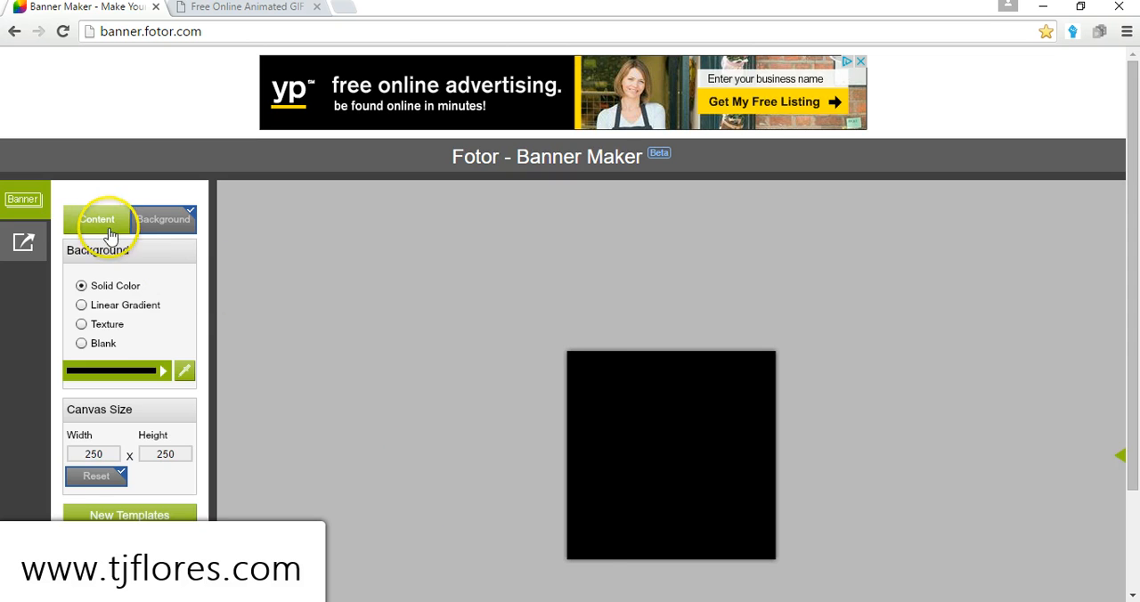
click(96, 220)
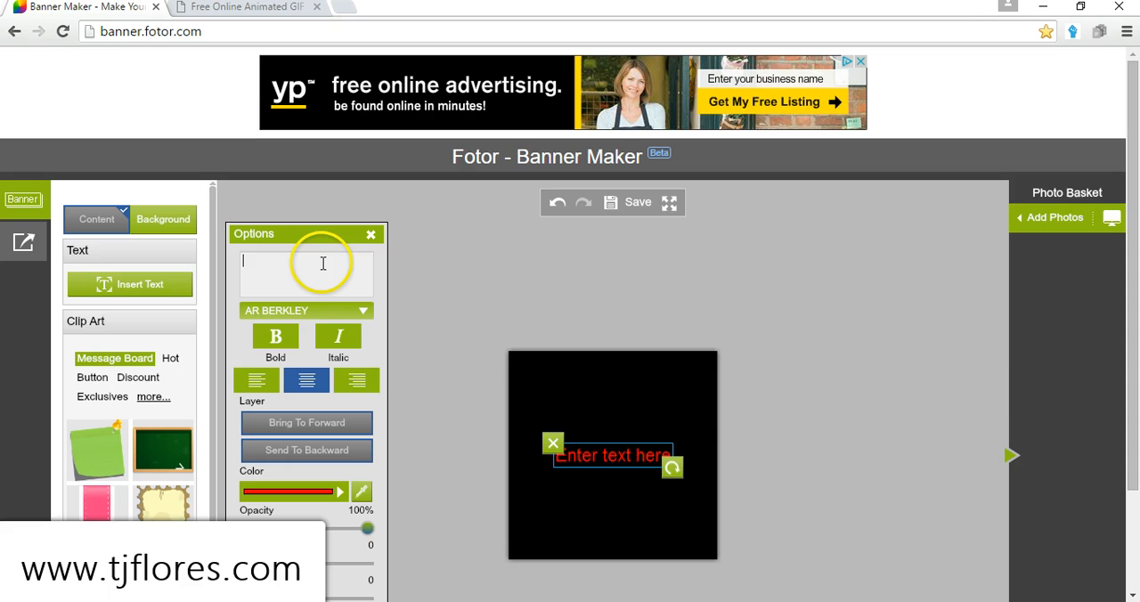
Enter 'HERE', enlarge and tilt it across the banner, make it bold and bring it forward
text(H)
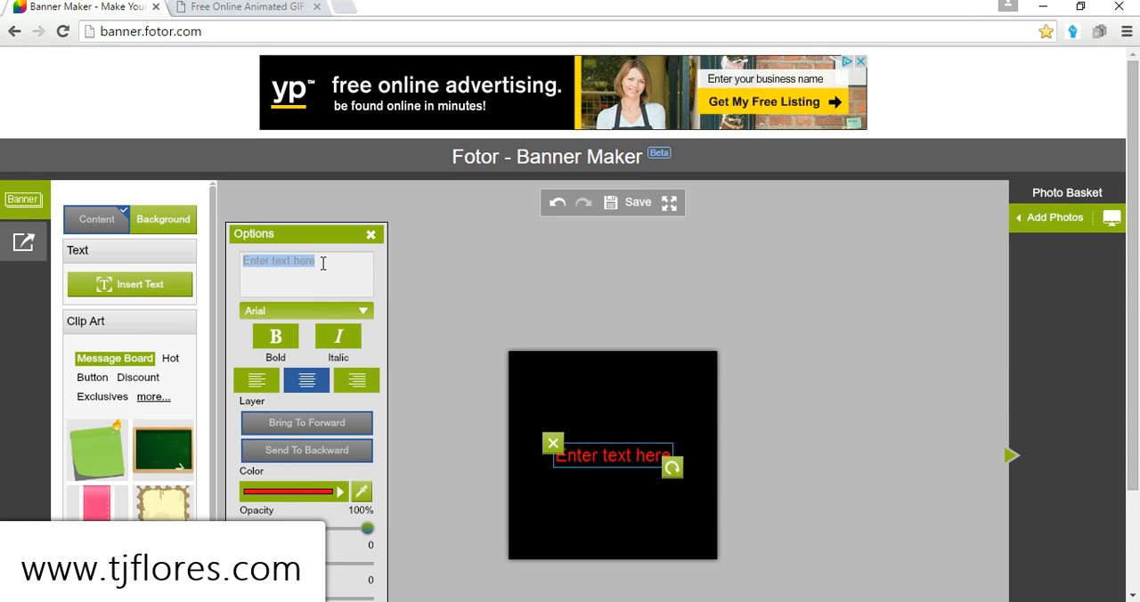
text(HERE)
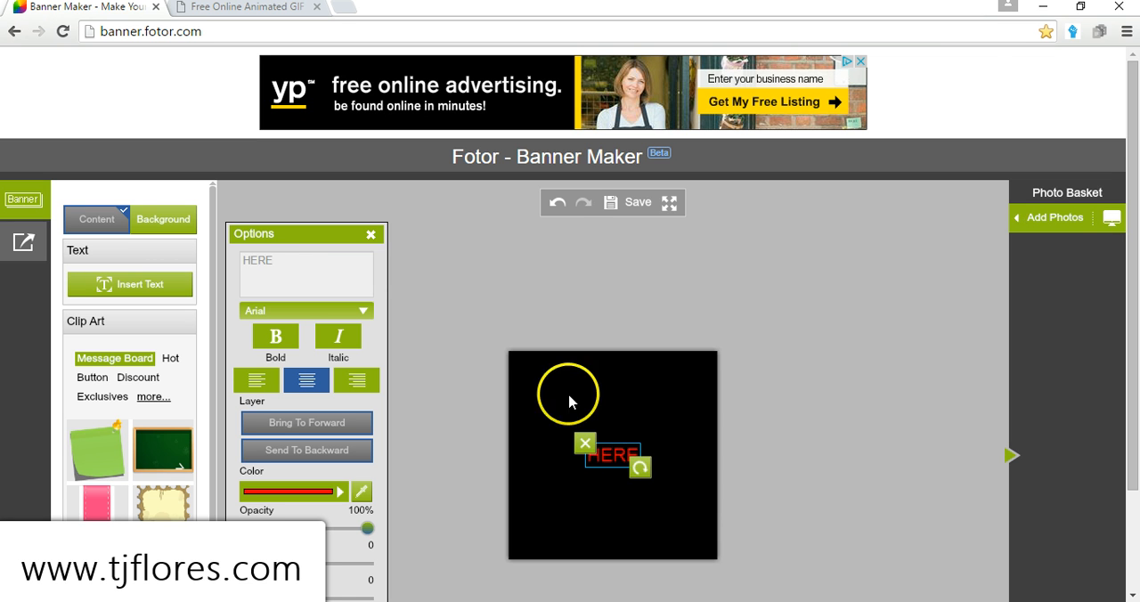
drag(642, 467, 699, 508)
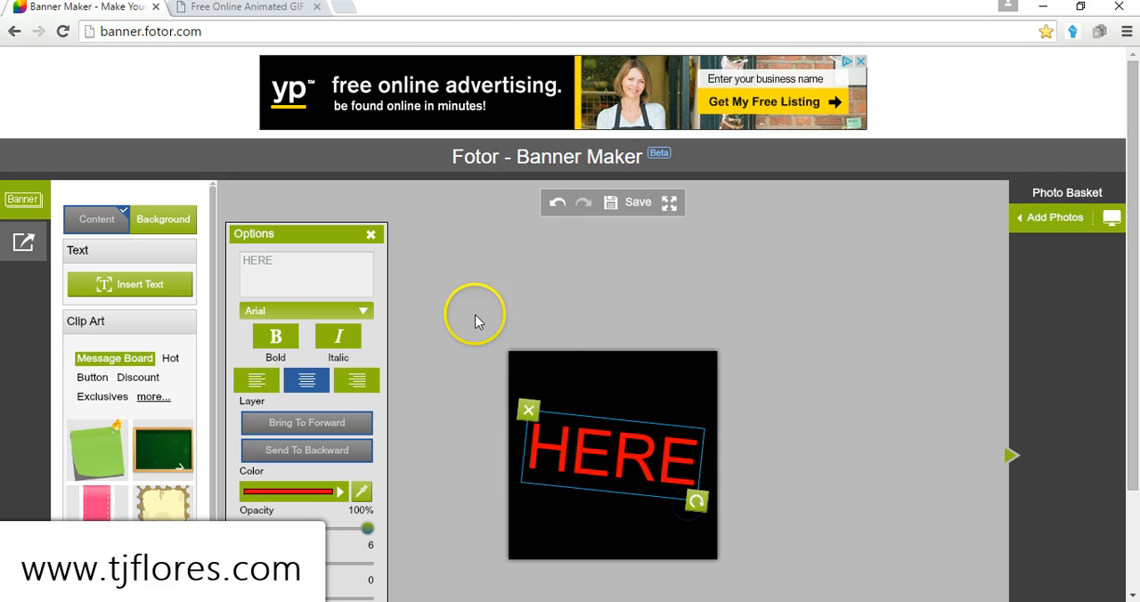
click(274, 337)
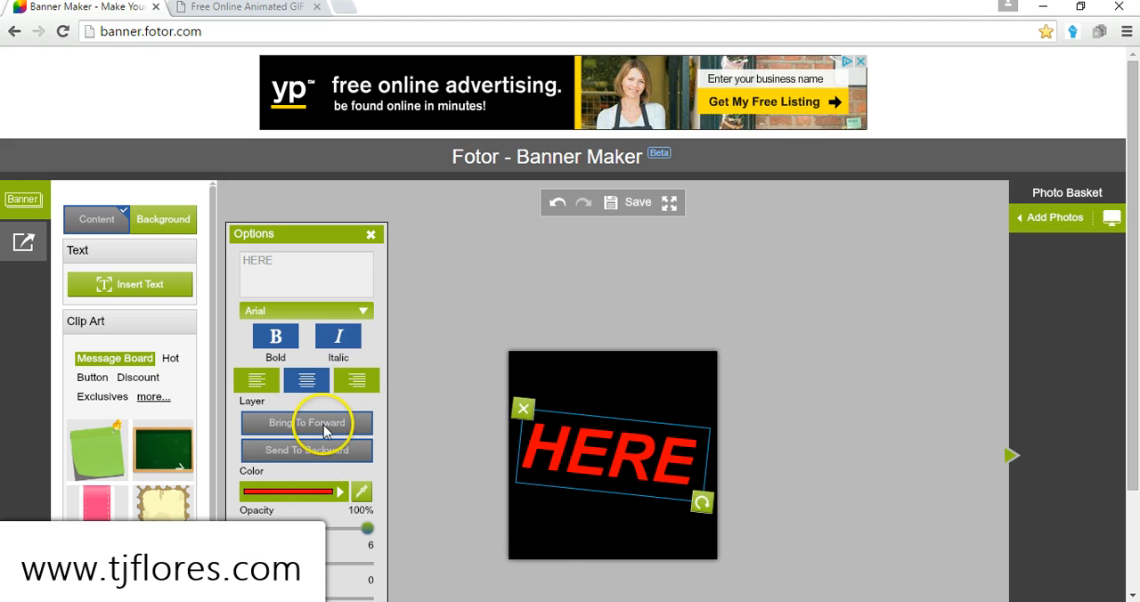
click(360, 492)
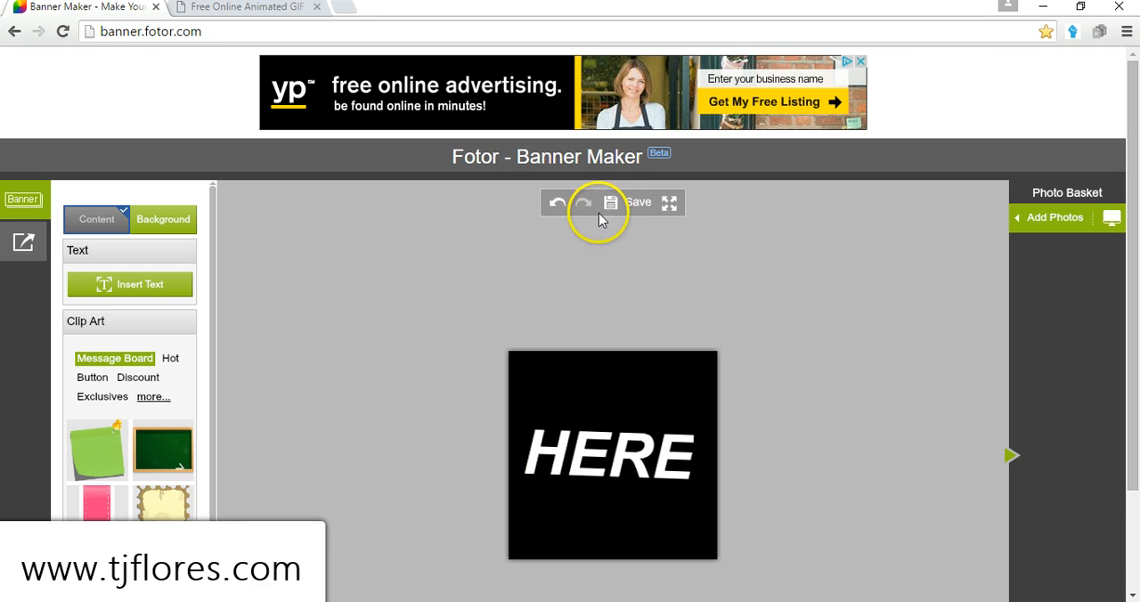
mouse_move(605, 157)
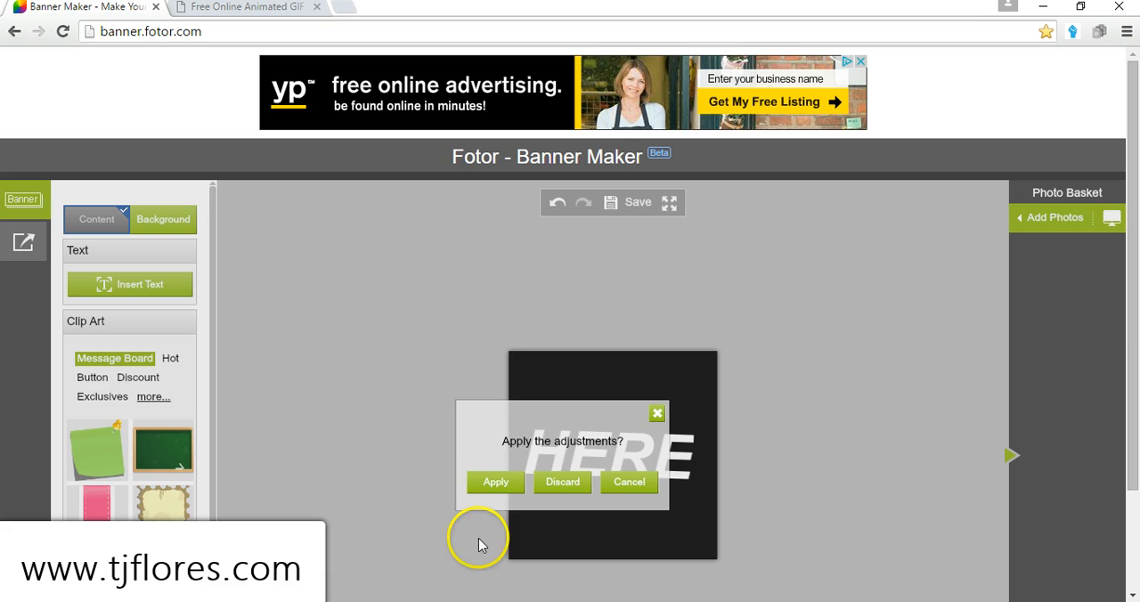
Apply the text changes and save the banner as a JPEG named 'here' on the Desktop
click(496, 481)
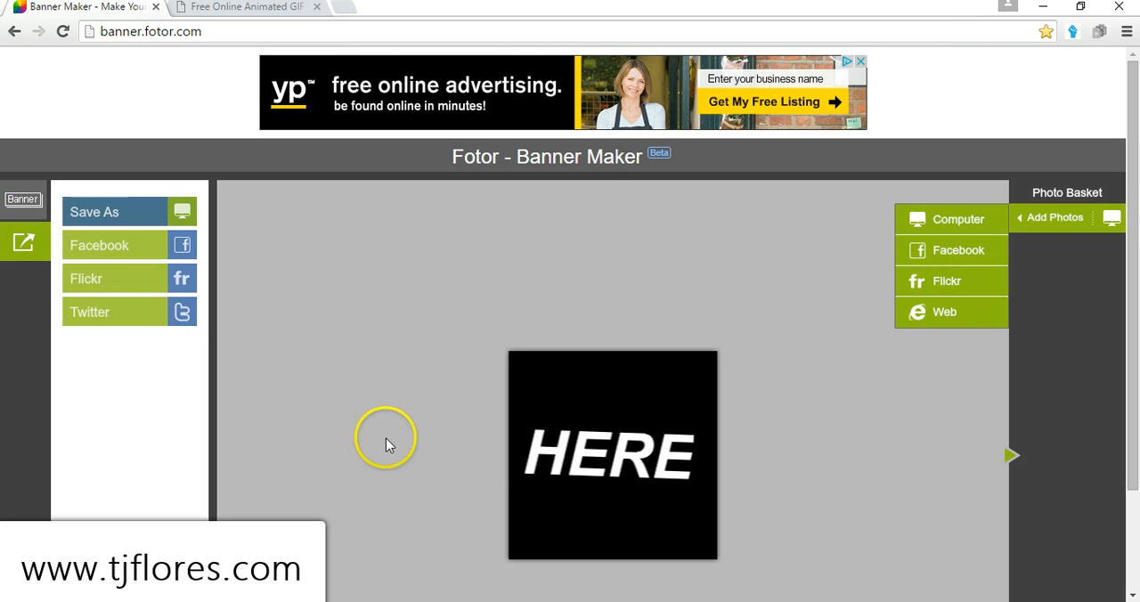
click(93, 213)
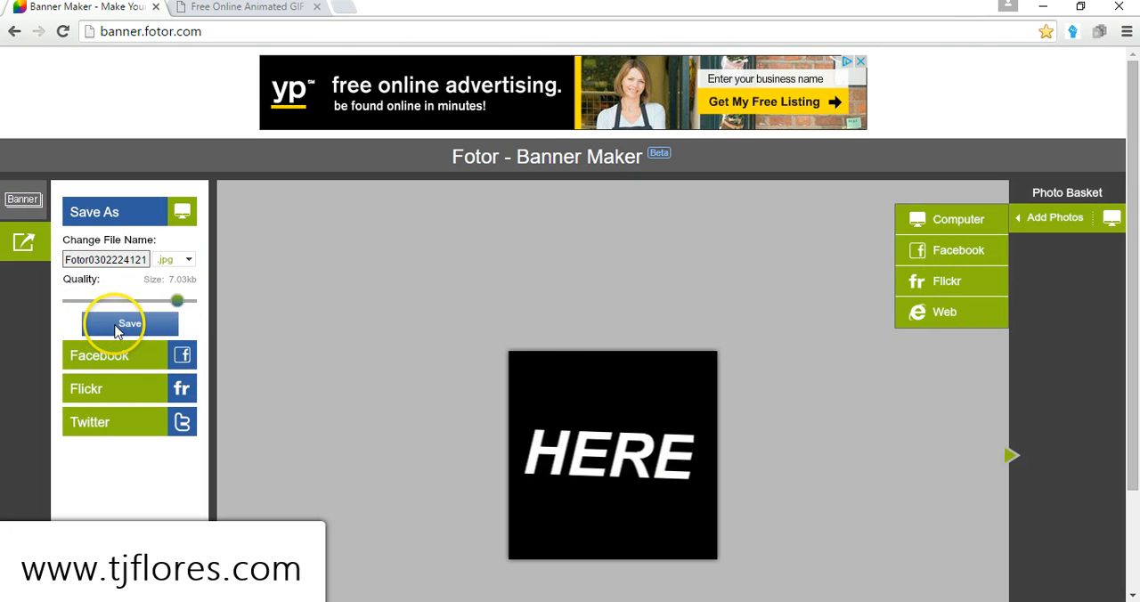
click(130, 324)
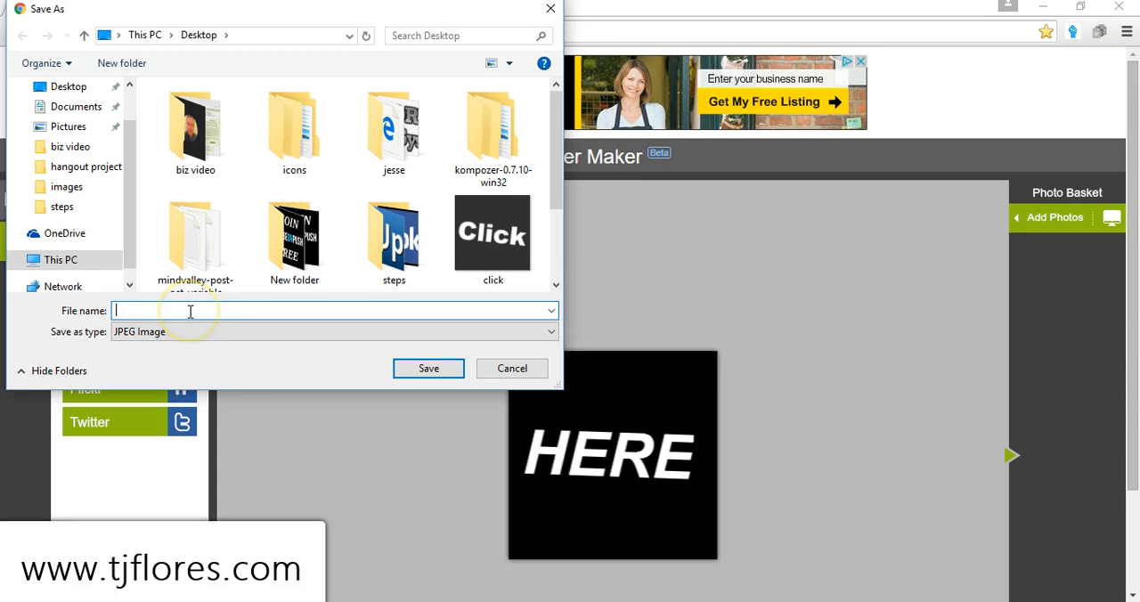
text(here)
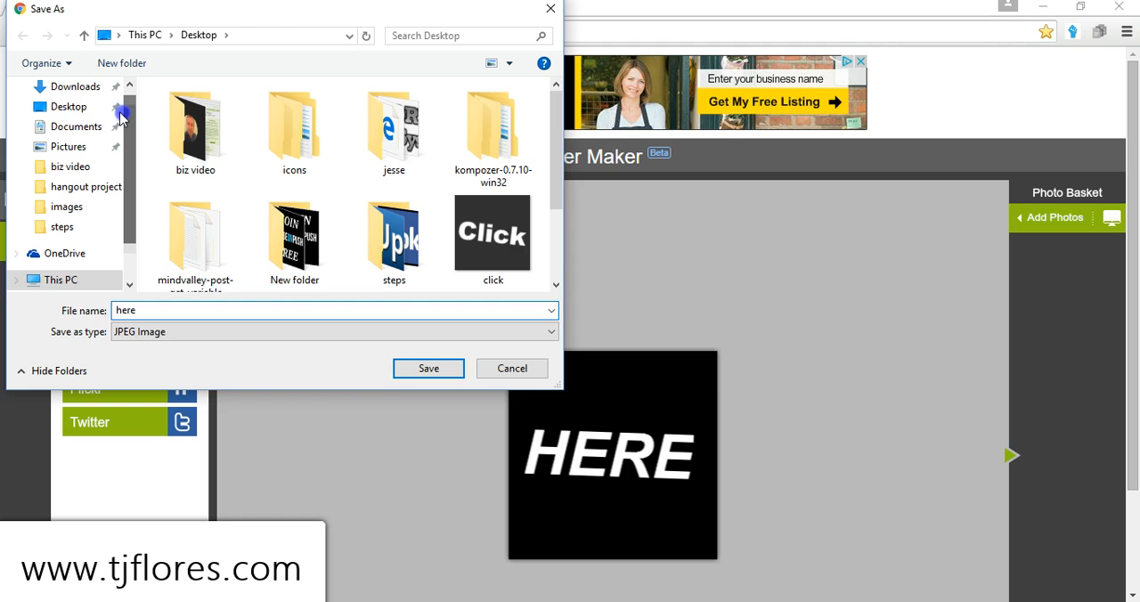
click(64, 107)
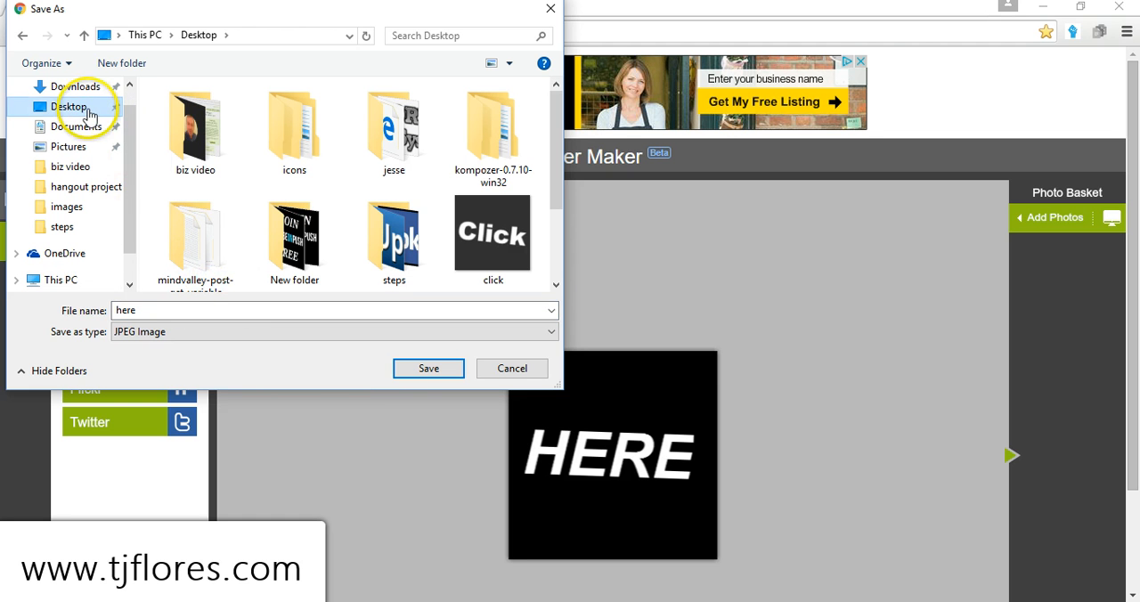
click(427, 367)
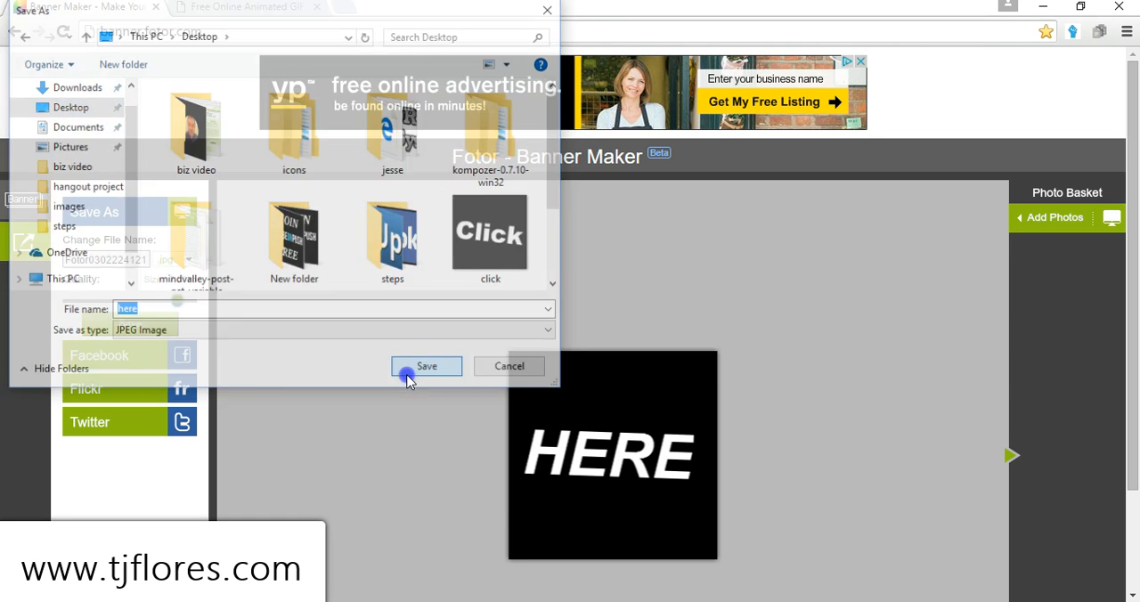
click(426, 367)
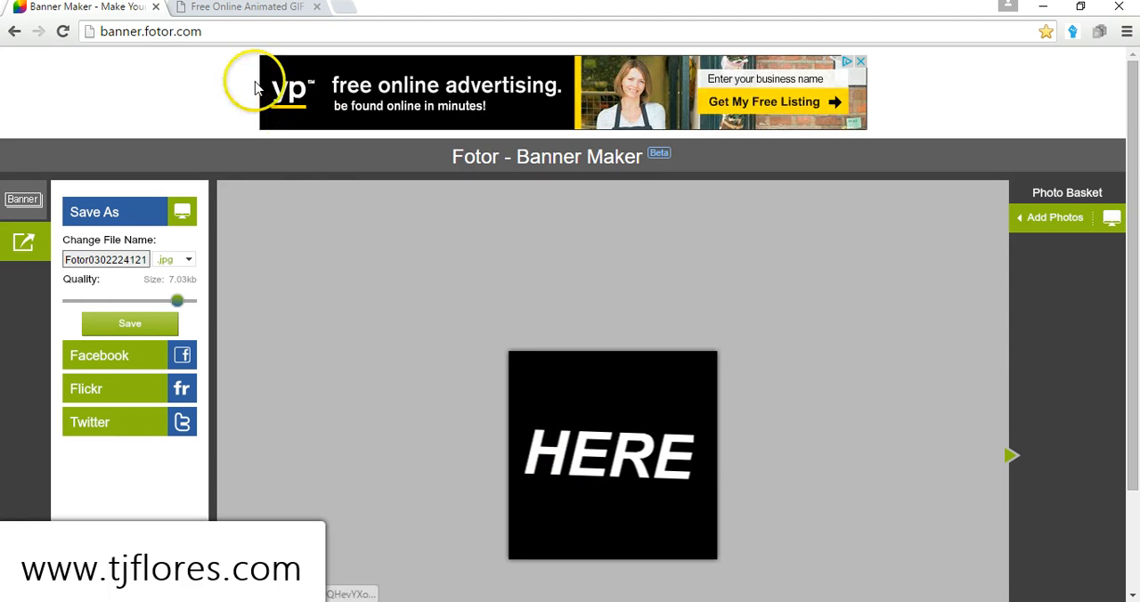
mouse_move(339, 161)
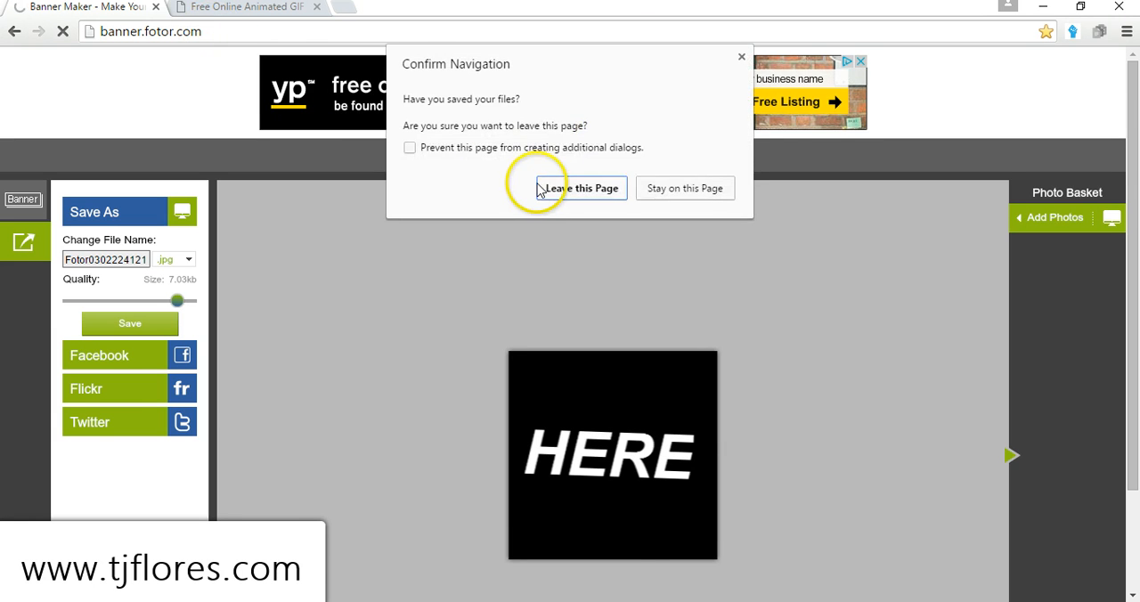
Leave the editor, create a third 250 by 250 banner and give it a solid black background
click(581, 189)
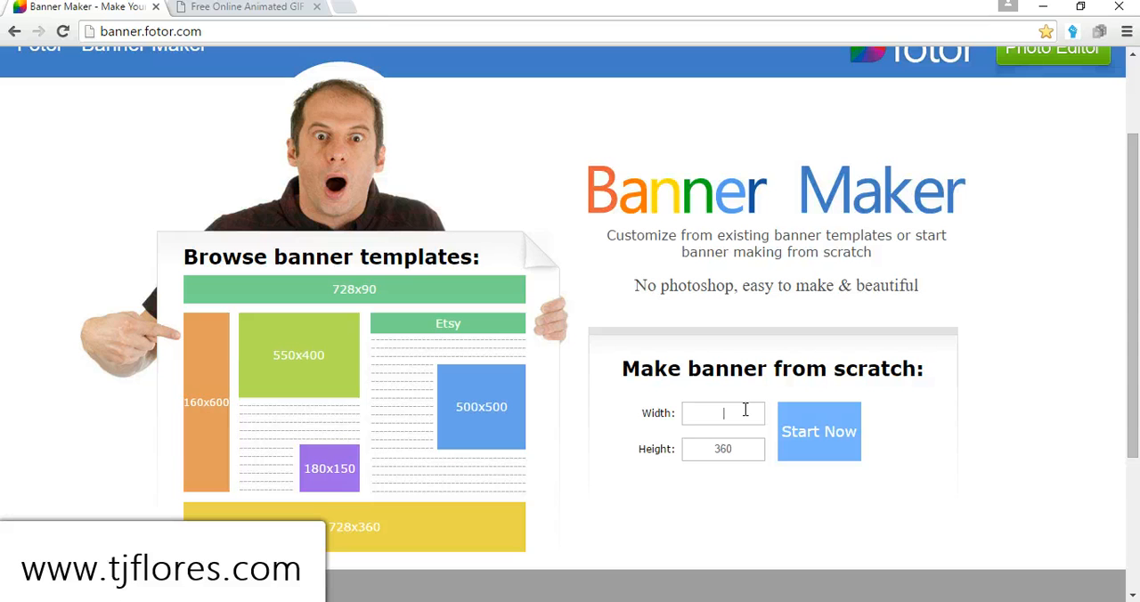
text(250)
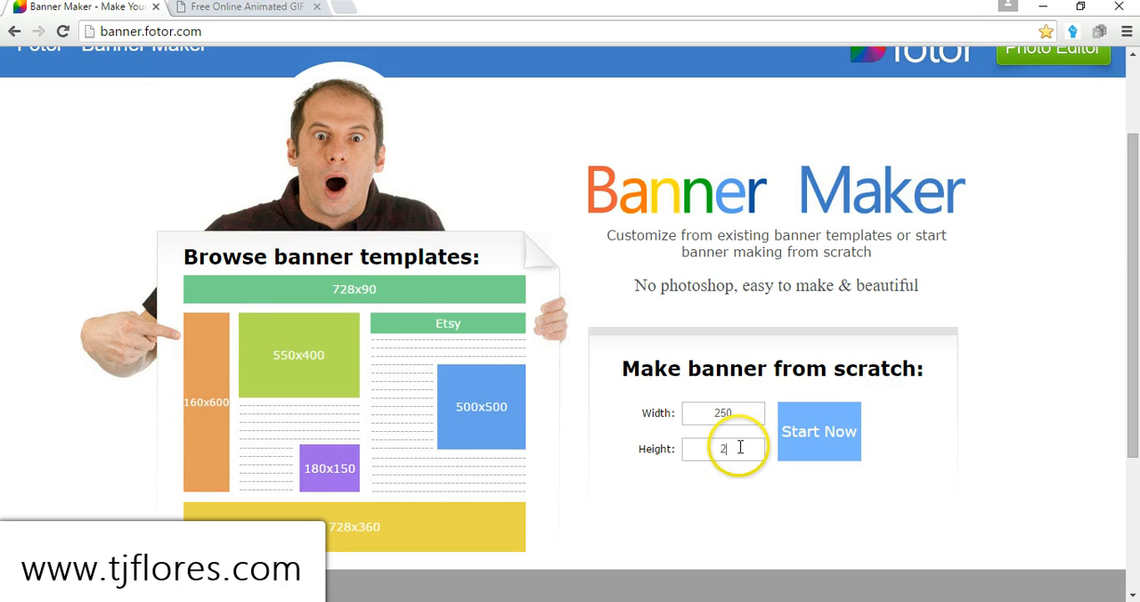
click(818, 432)
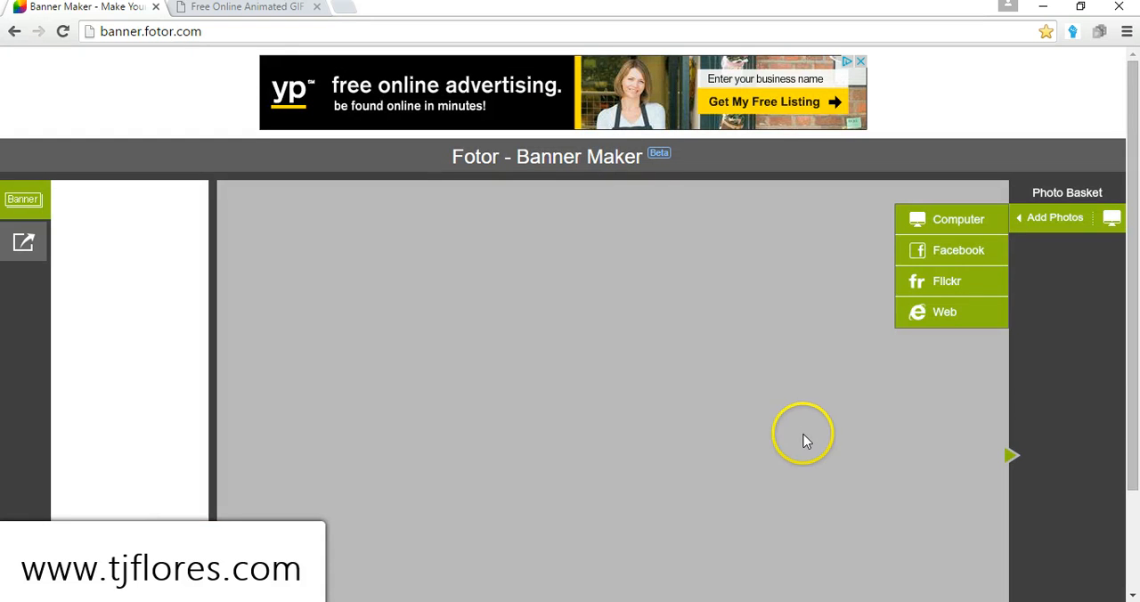
click(162, 217)
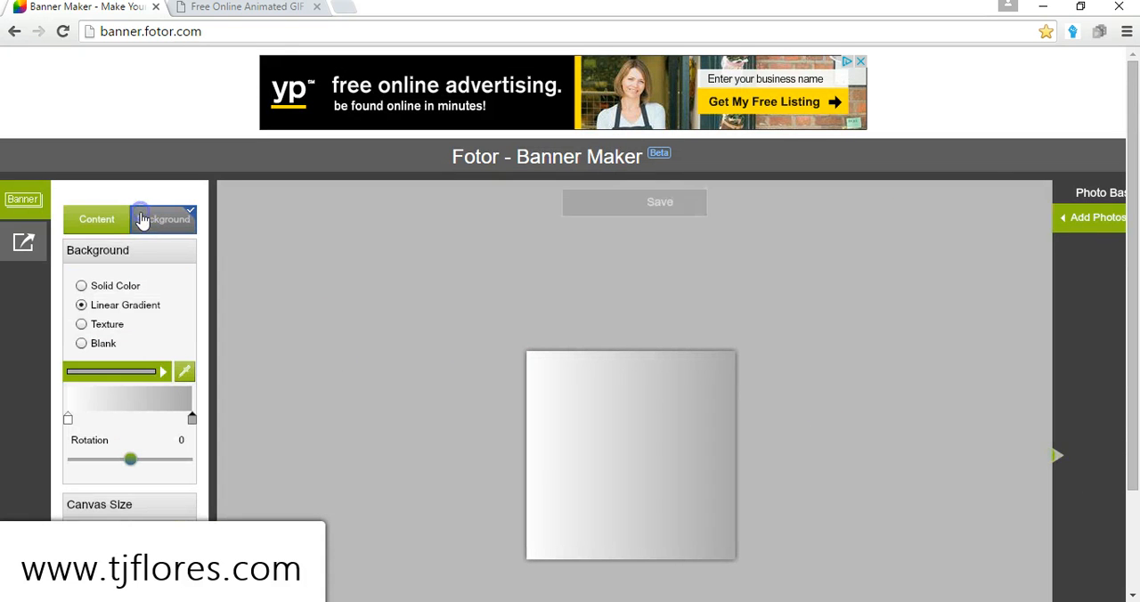
click(82, 285)
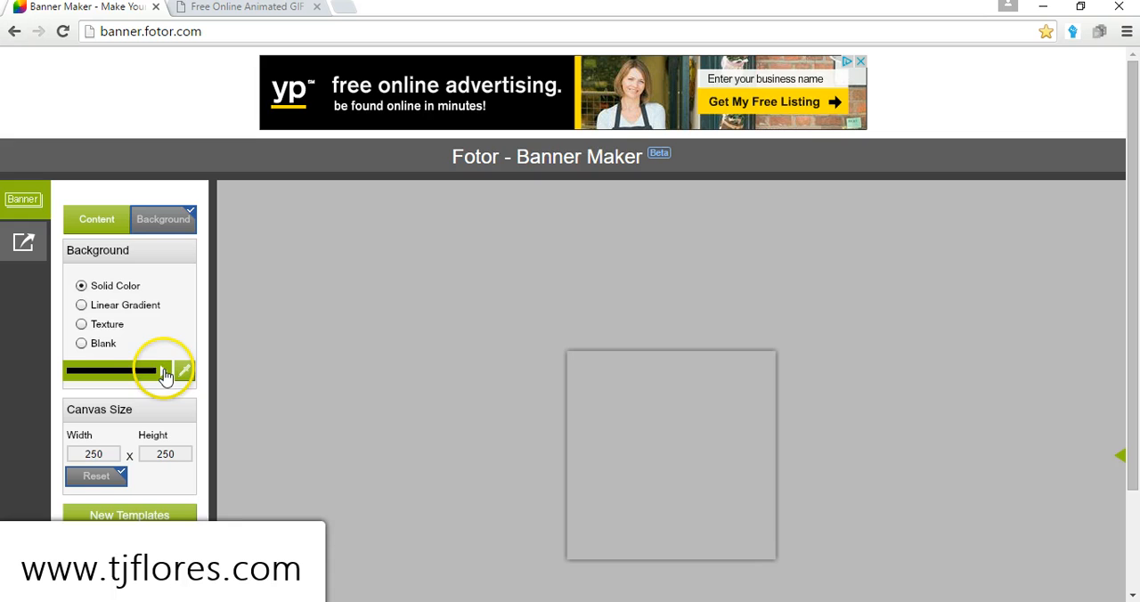
click(163, 371)
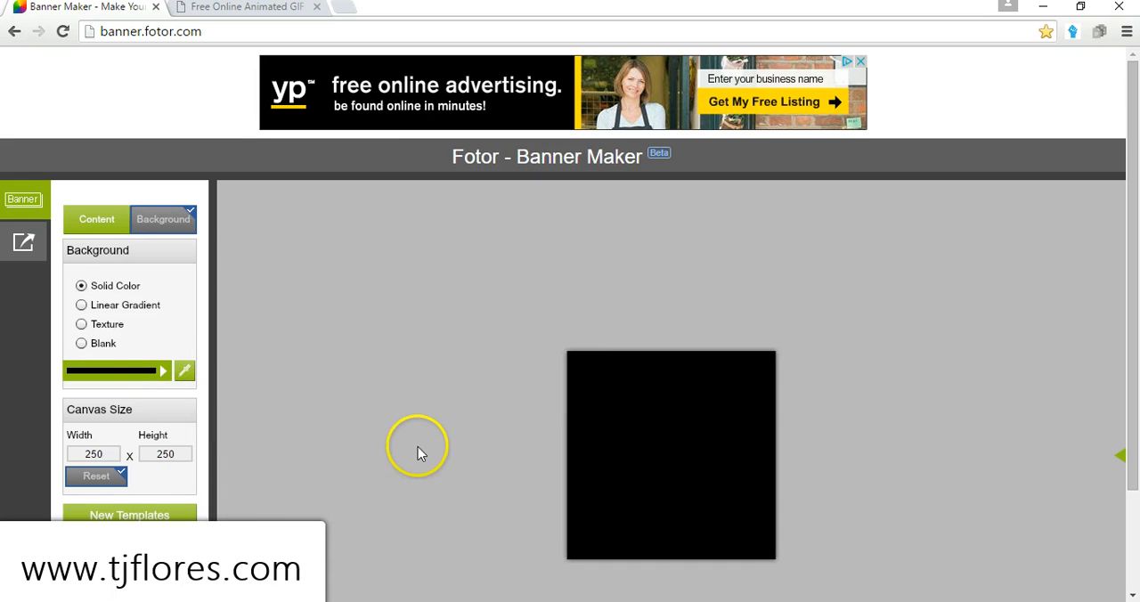
click(96, 219)
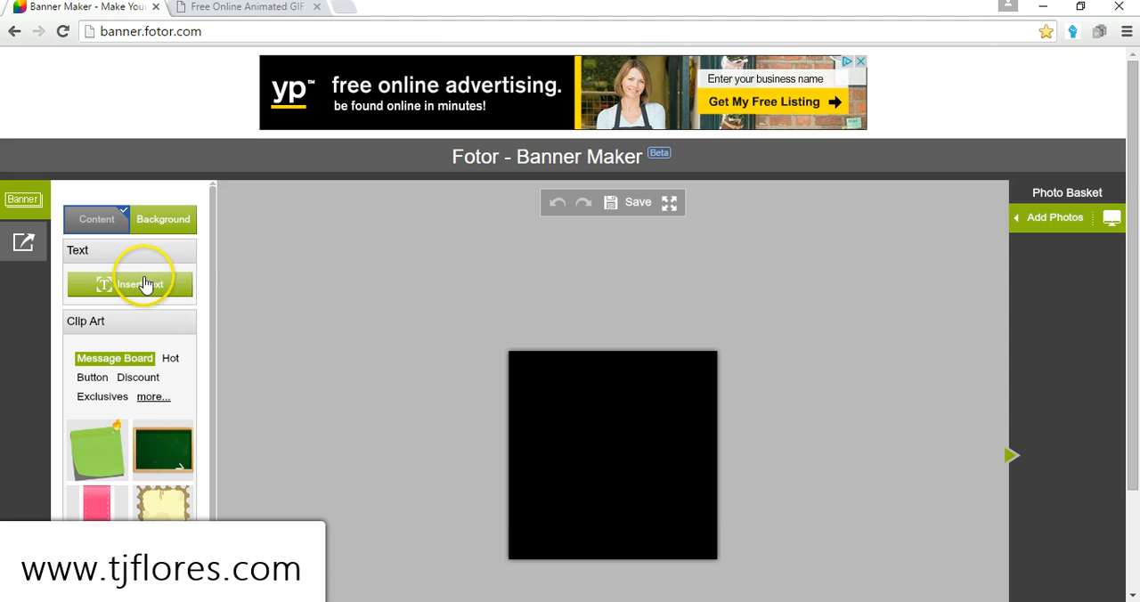
Insert a text box and enter 'NOW!!' as its wording
click(128, 283)
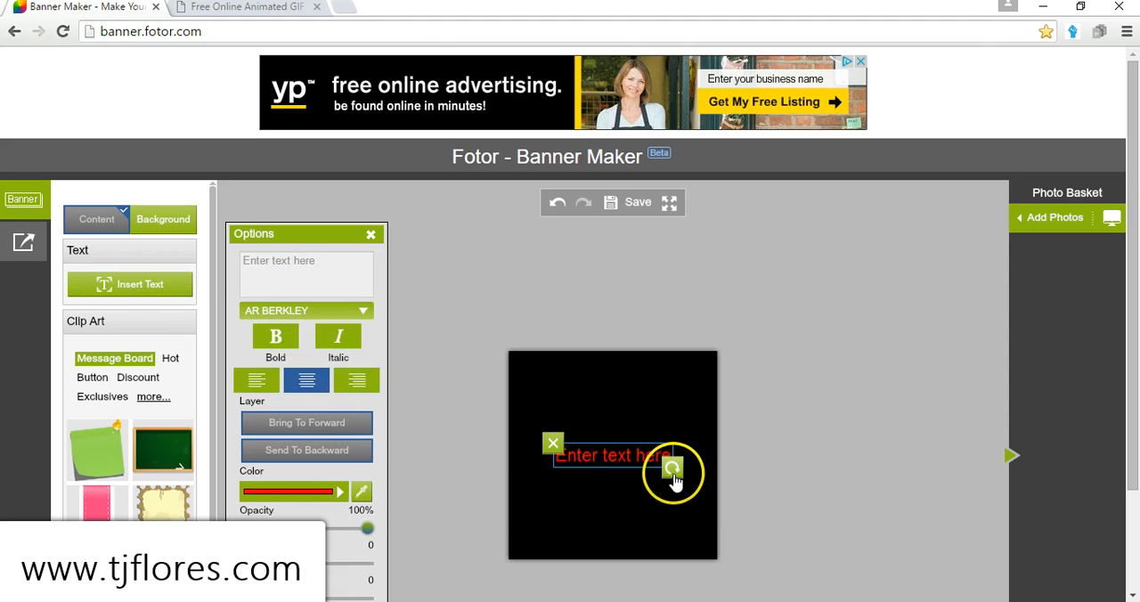
text(N)
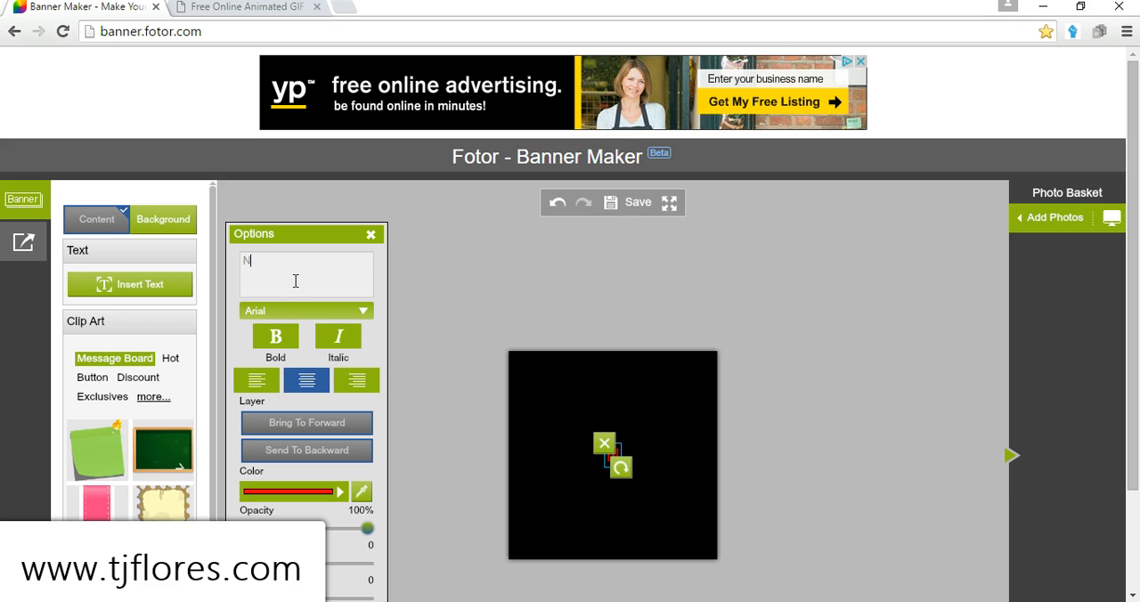
text(OW!!)
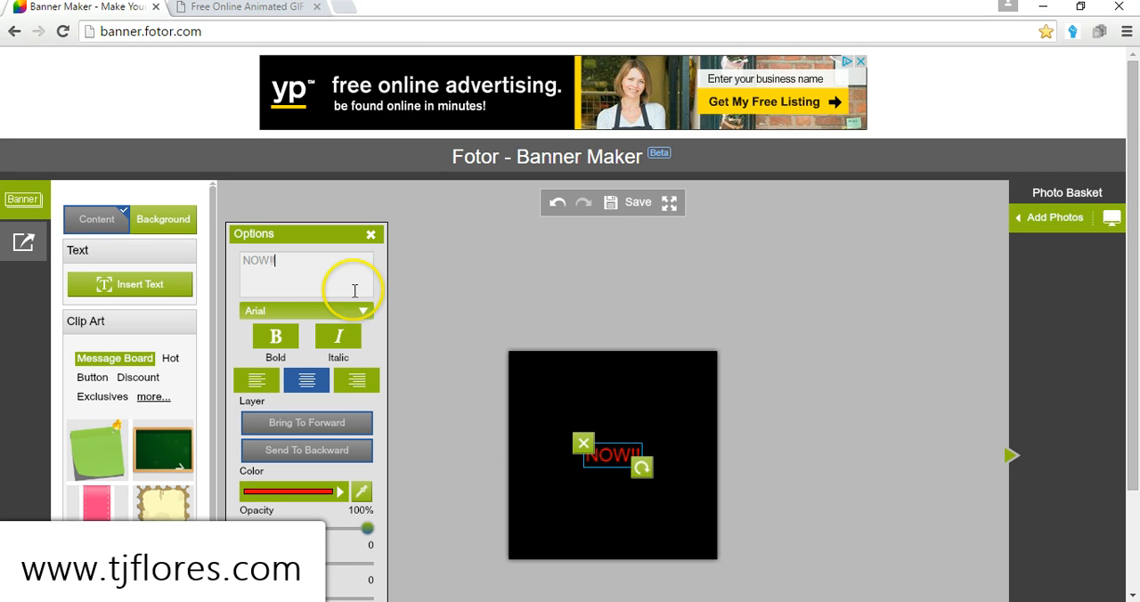
mouse_move(562, 468)
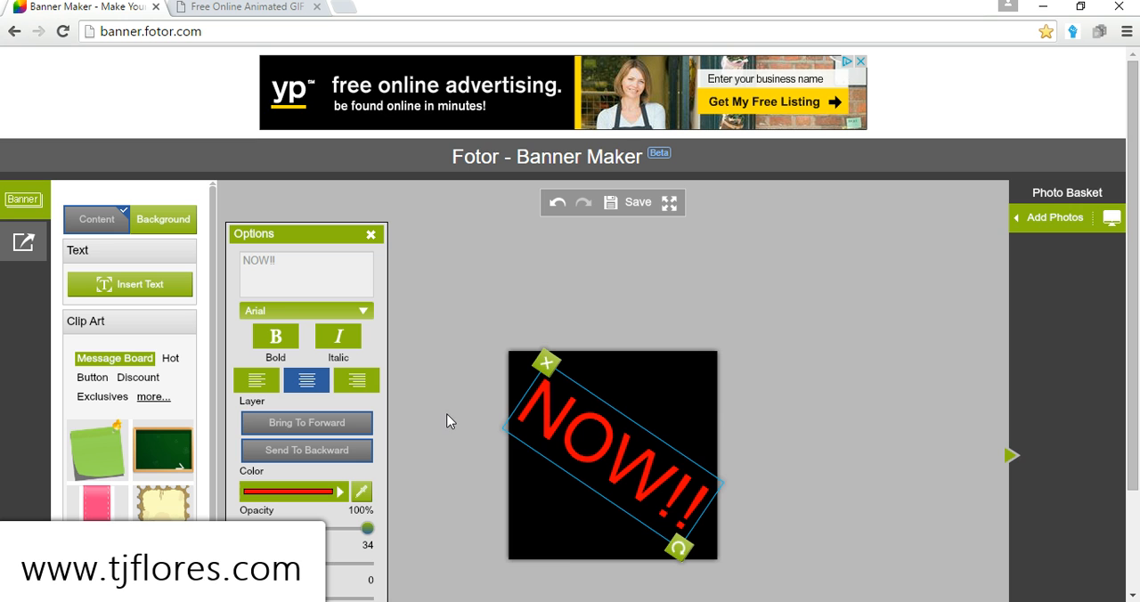
click(360, 492)
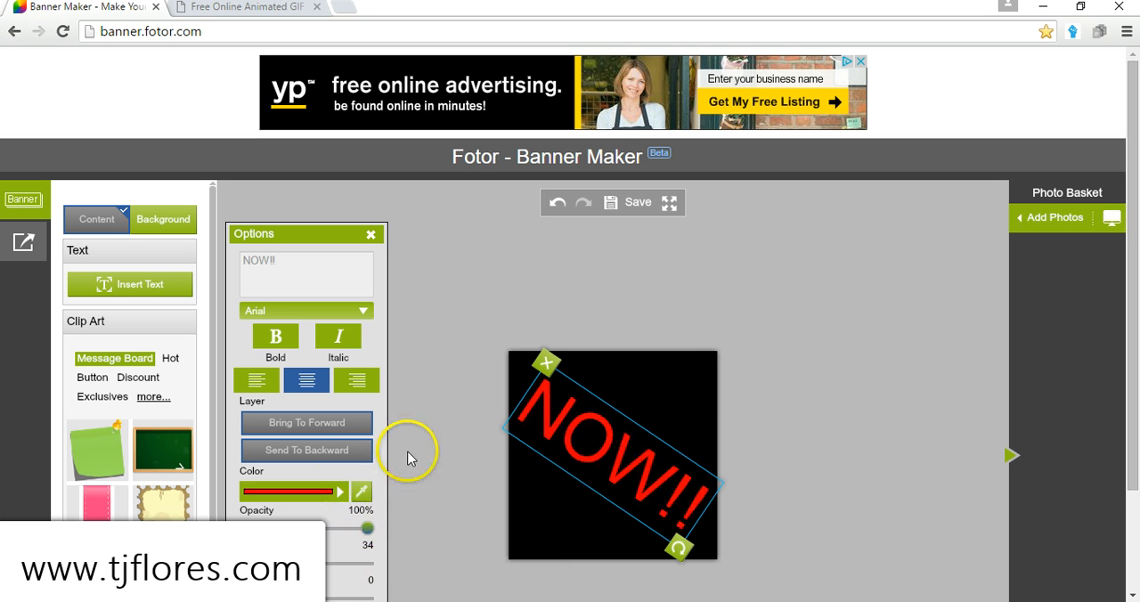
Make the NOW text white, centre it on the banner and close the text settings
click(360, 492)
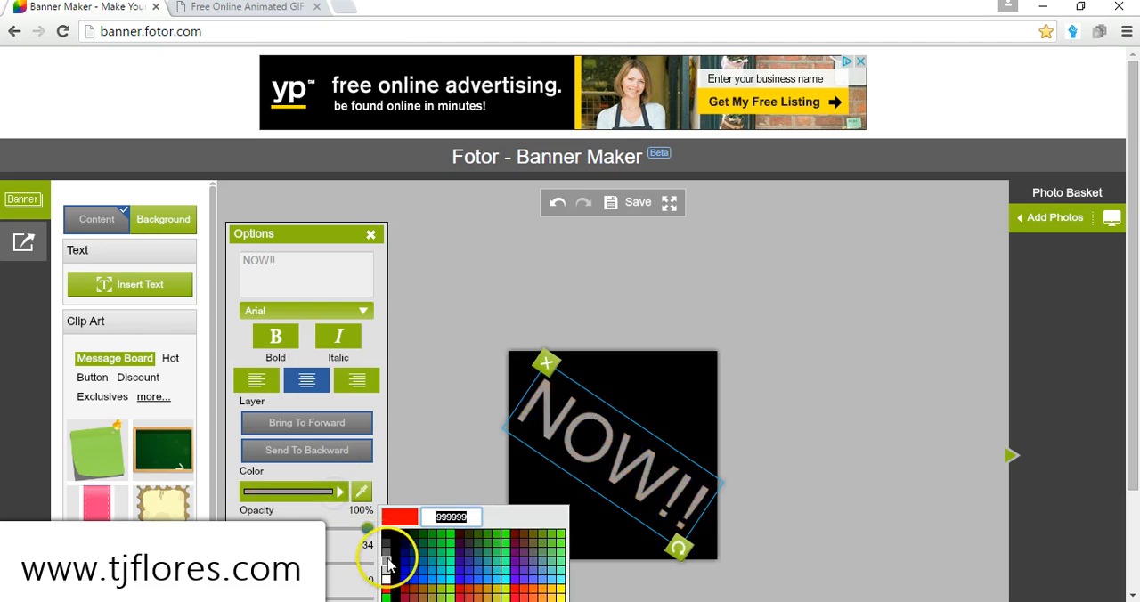
click(388, 567)
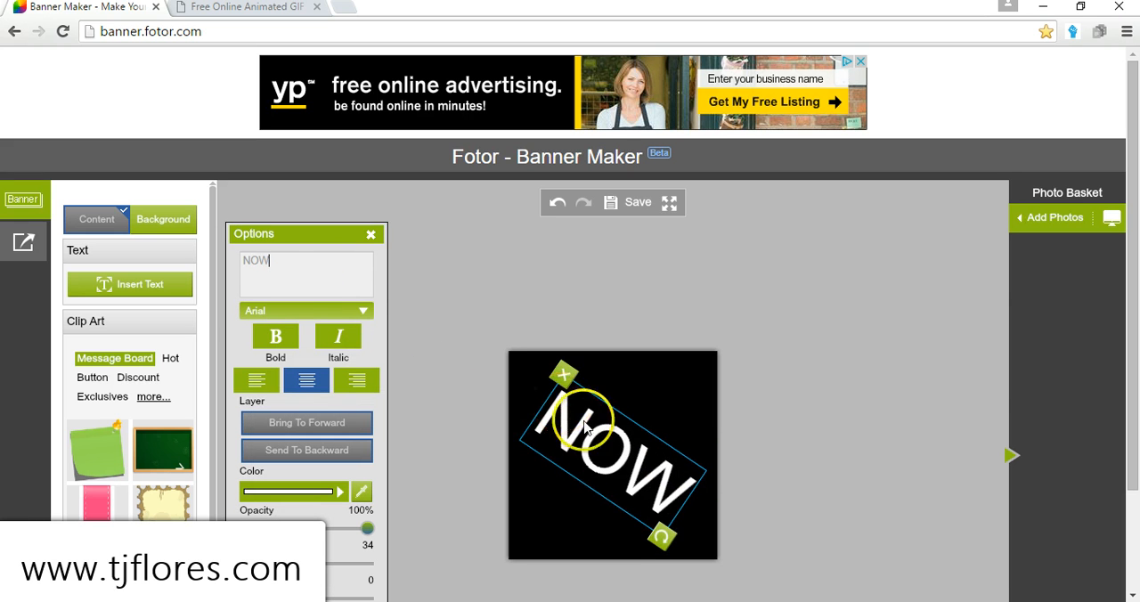
drag(663, 538, 686, 531)
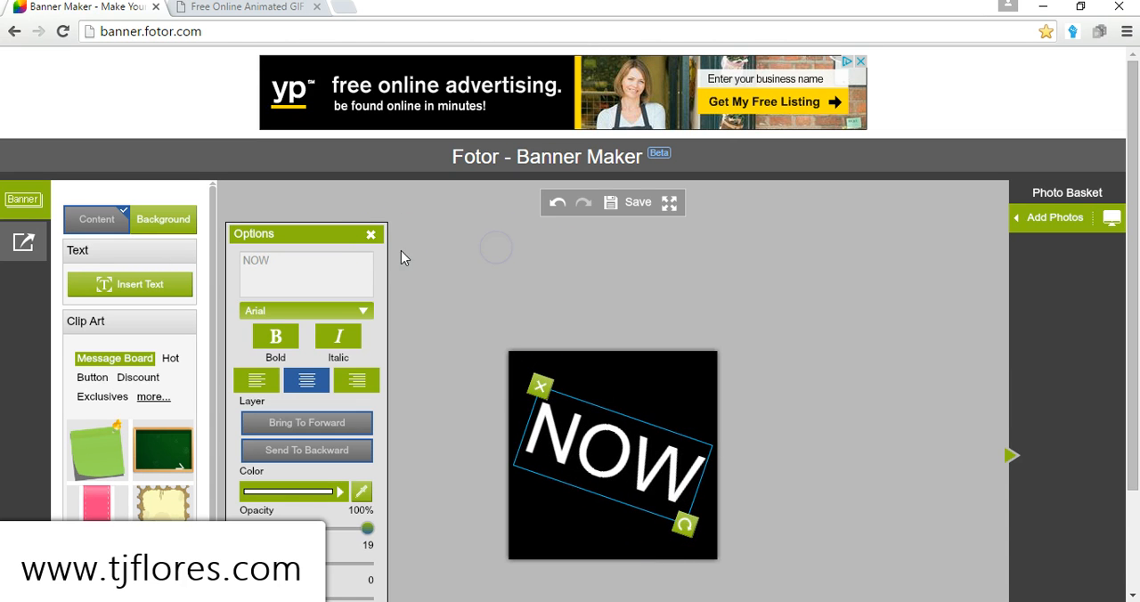
click(615, 203)
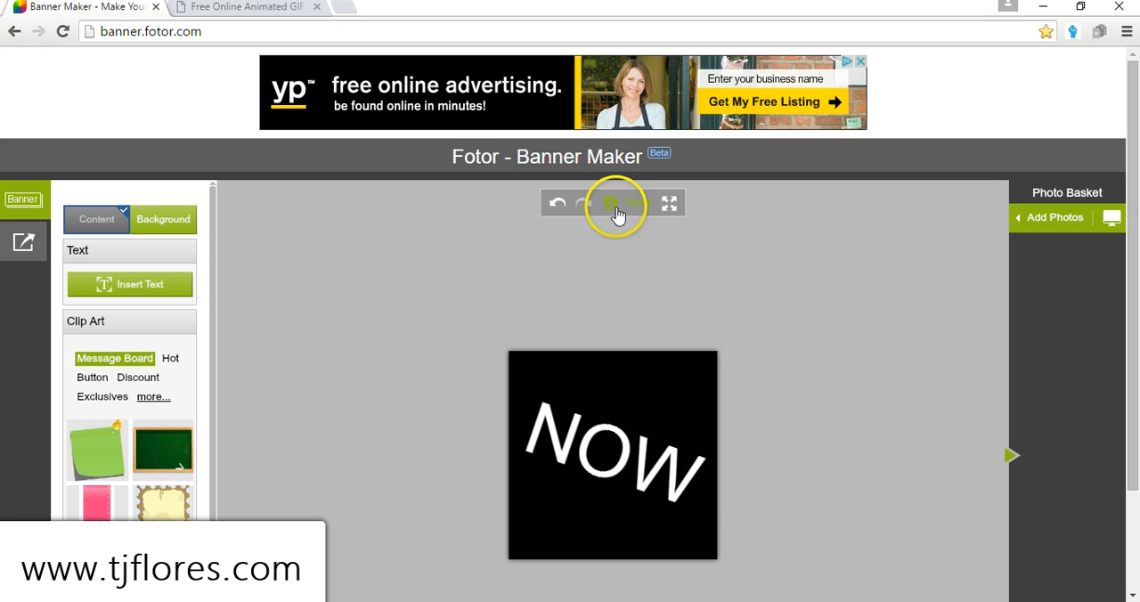
Save the NOW banner to the computer as a JPEG named 'now' and confirm the save
click(615, 203)
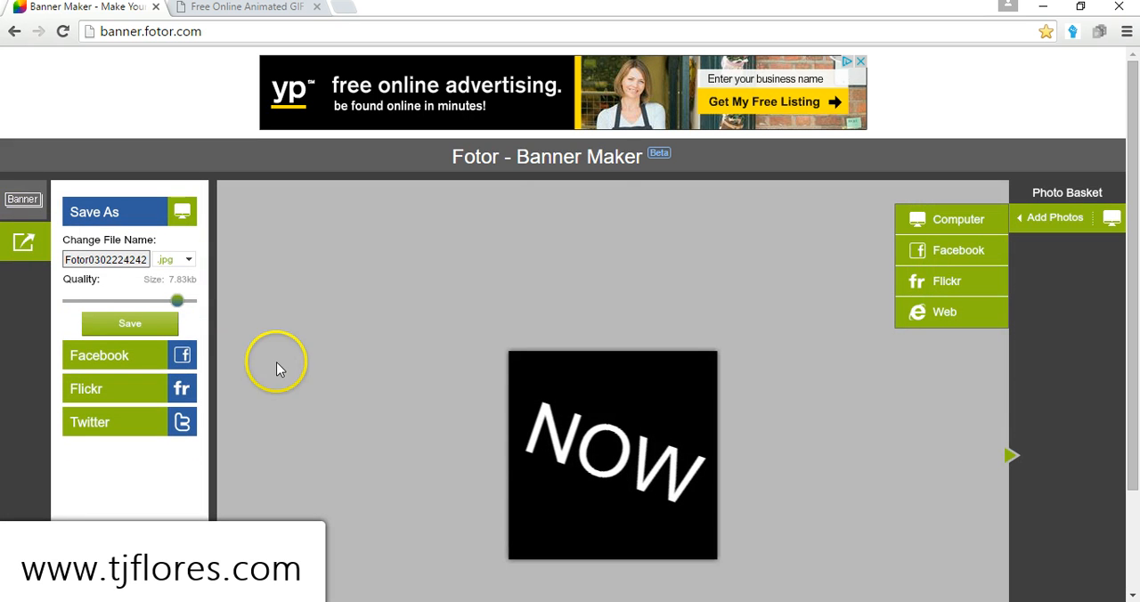
click(128, 324)
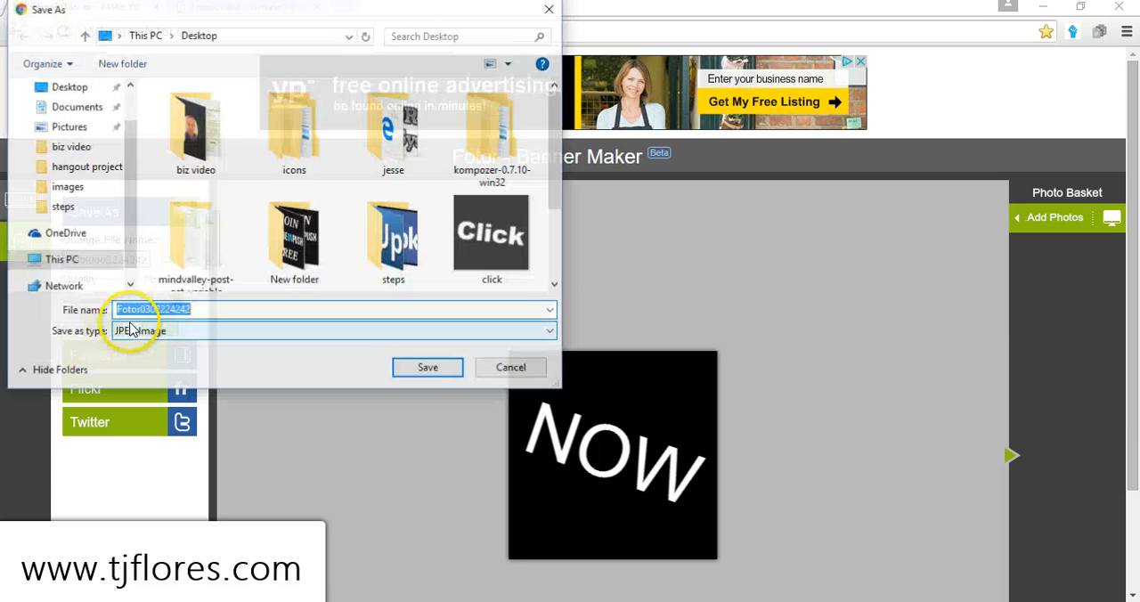
text(n)
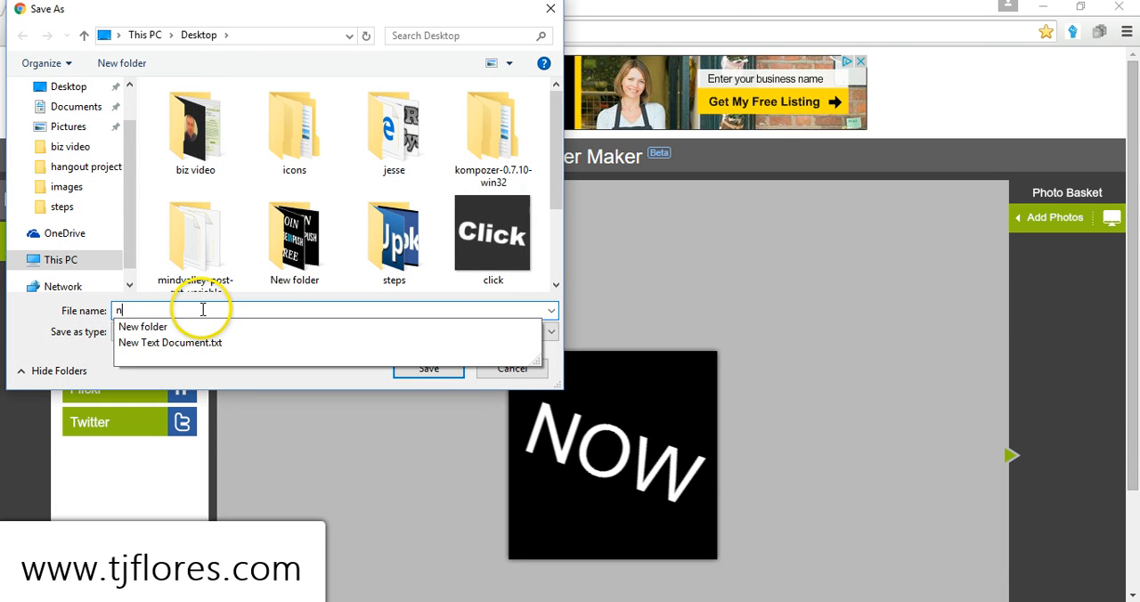
text(ow)
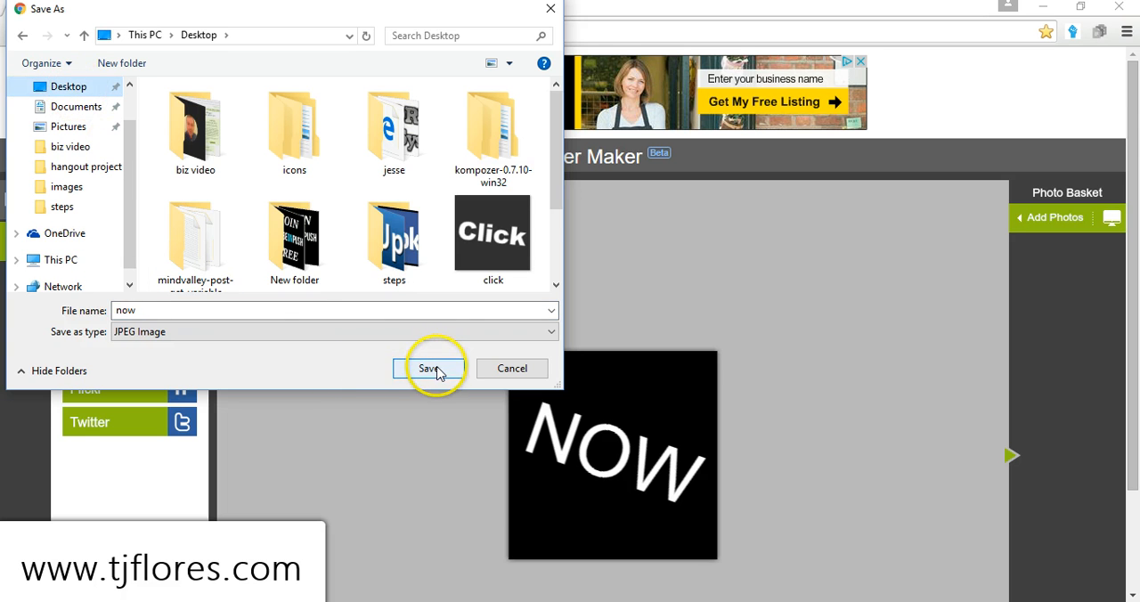
click(428, 367)
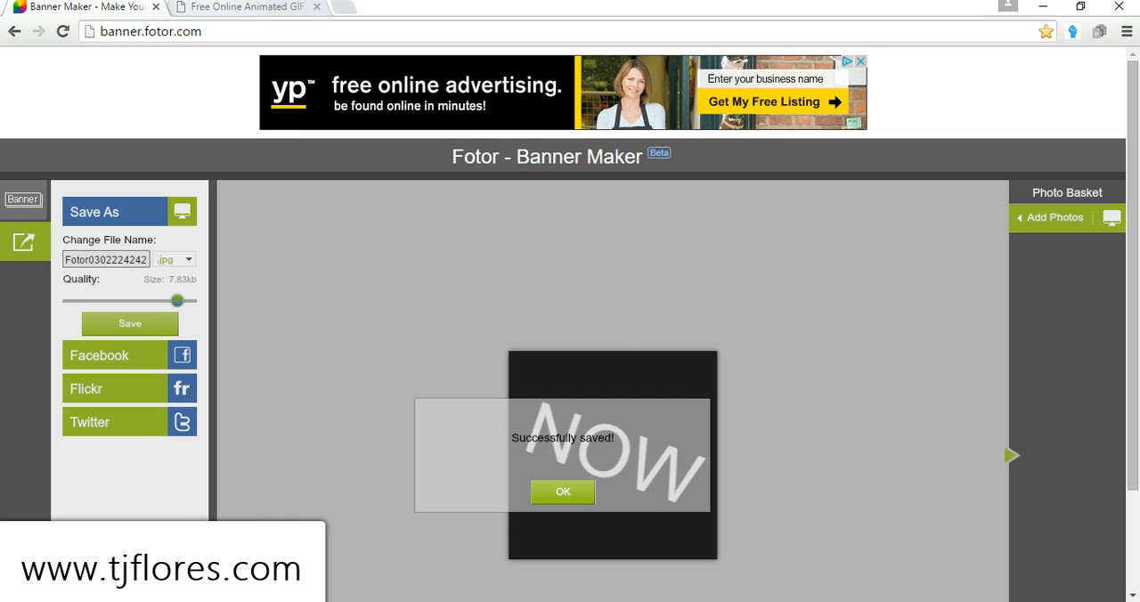
click(246, 7)
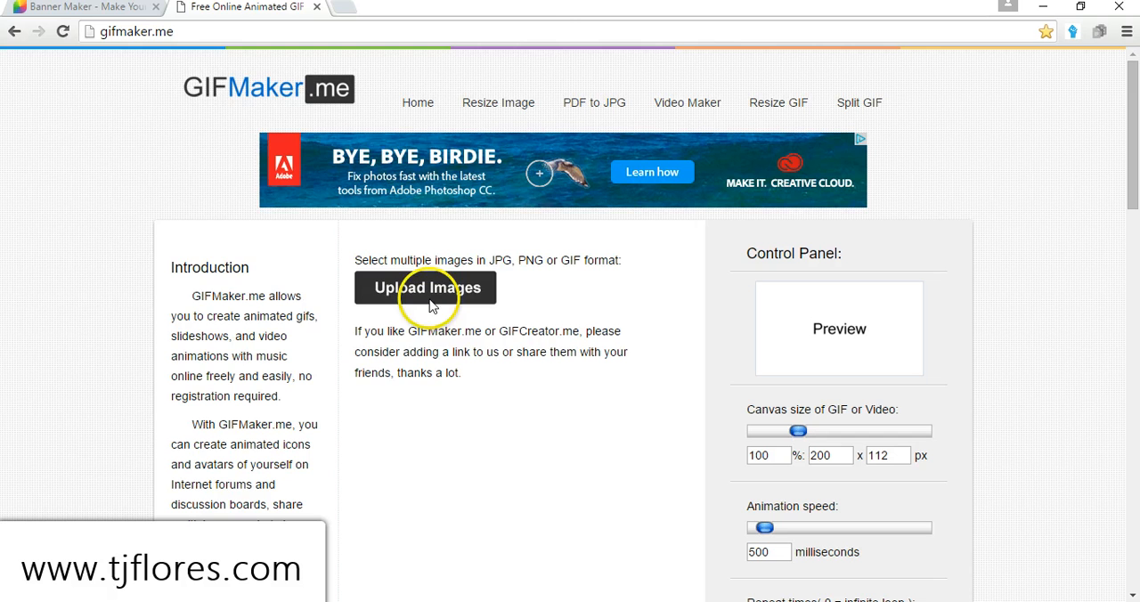
Upload click.jpg, here.jpg and now.jpg as the three GIF frames
click(425, 287)
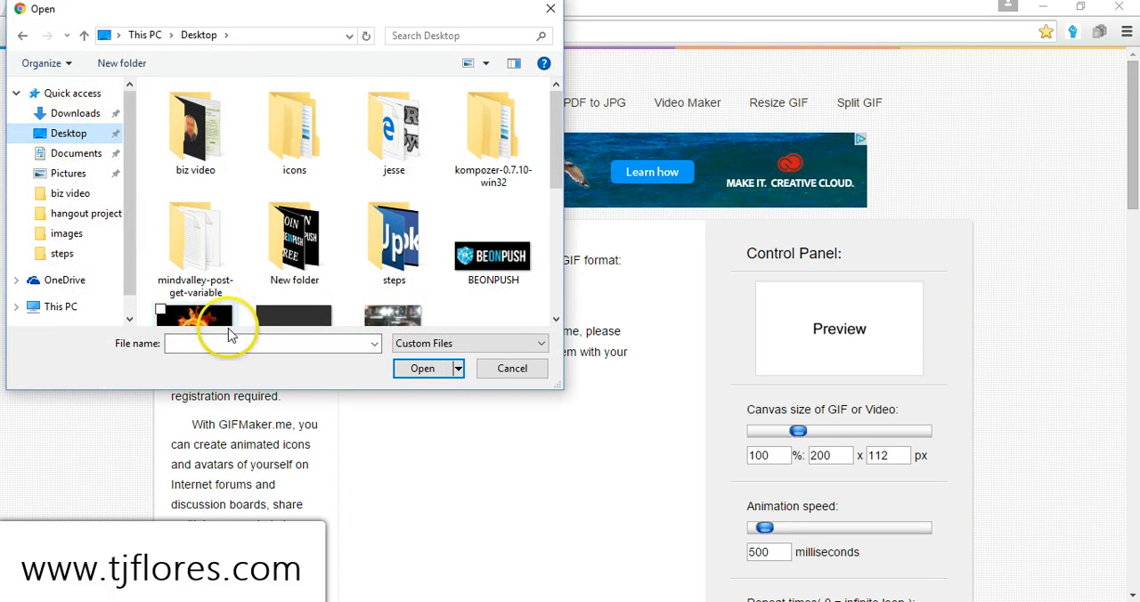
text(click.jpg)
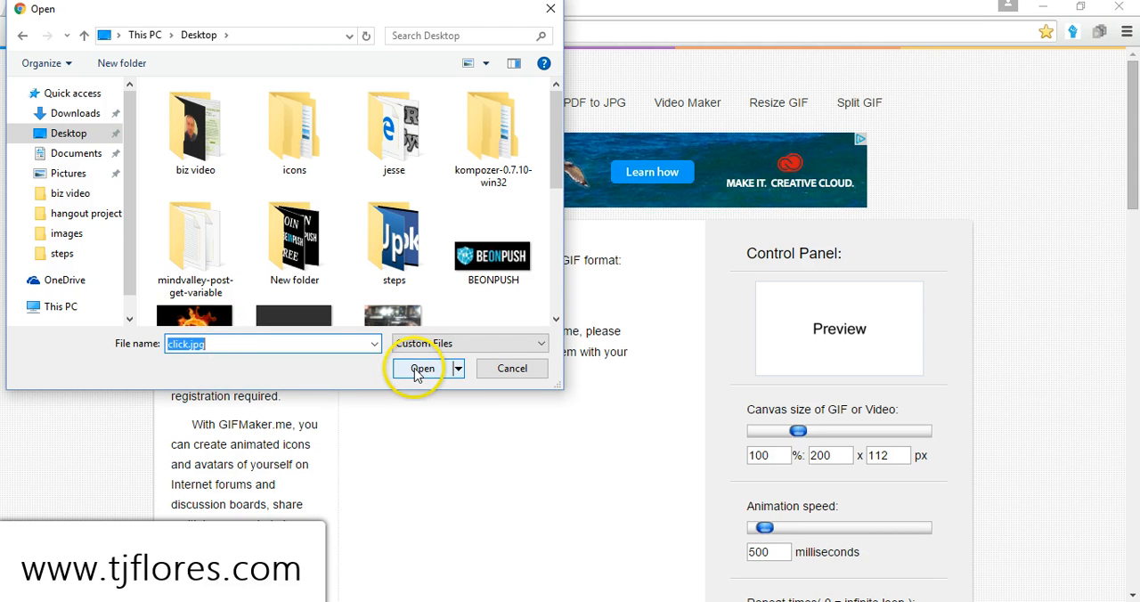
click(421, 367)
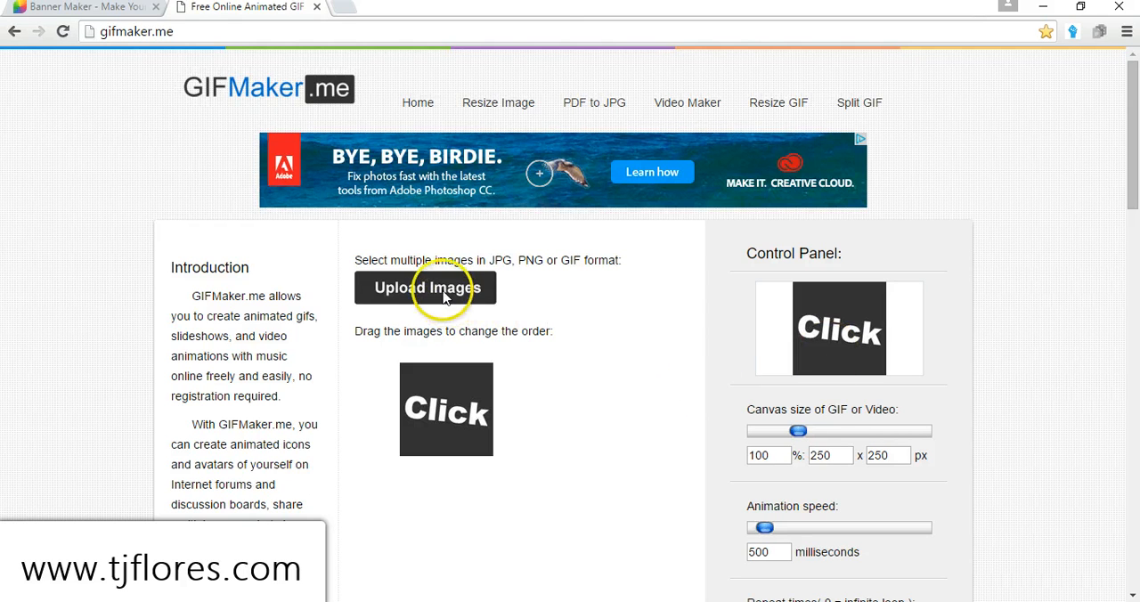
click(426, 287)
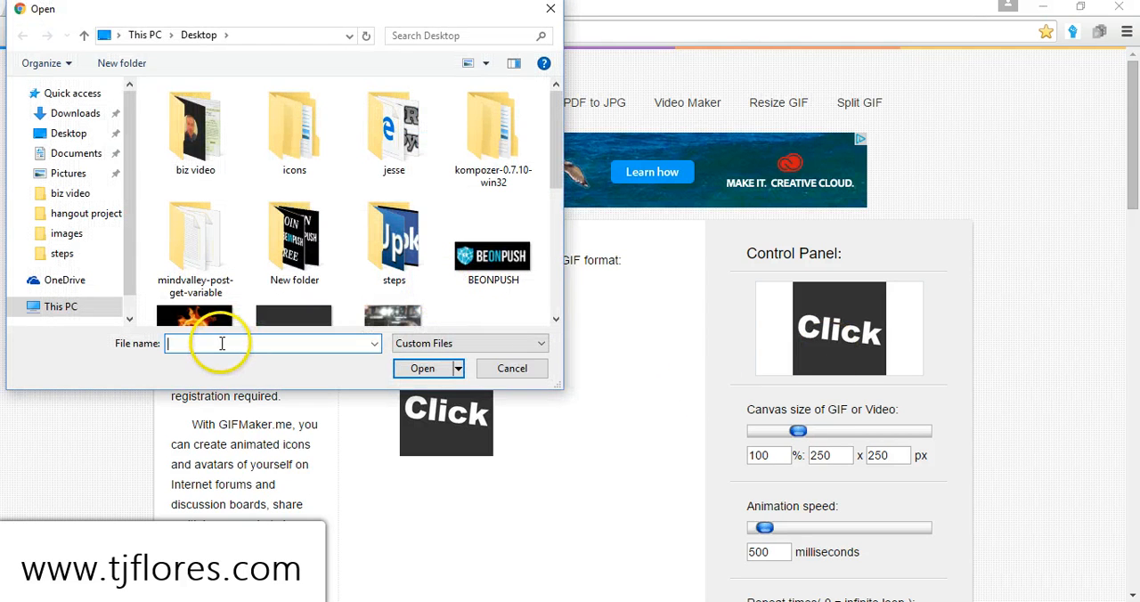
text(here.jpg)
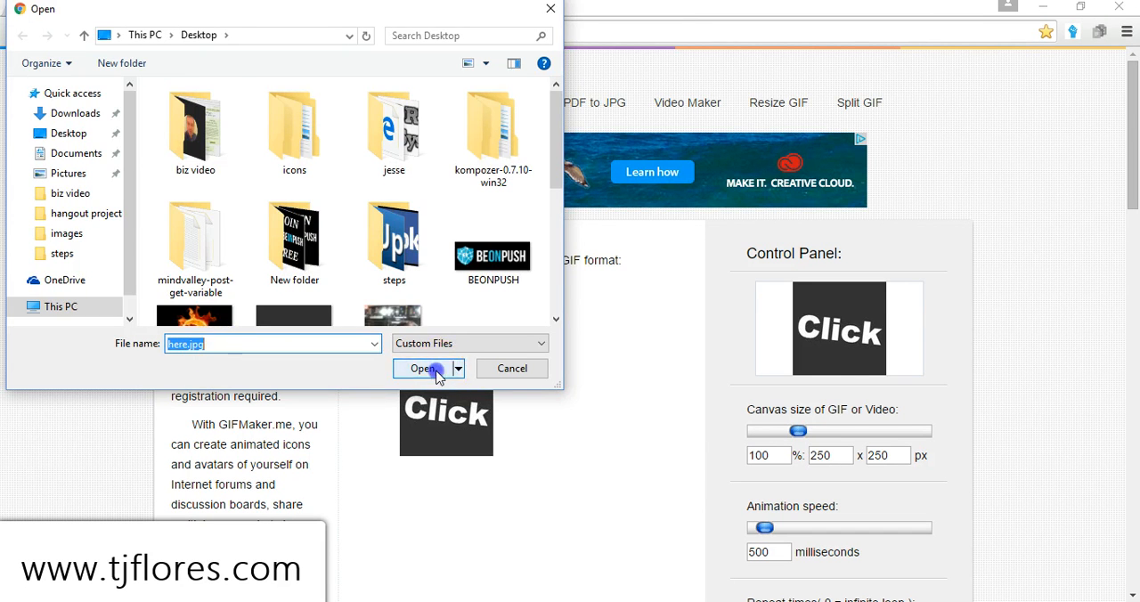
click(424, 367)
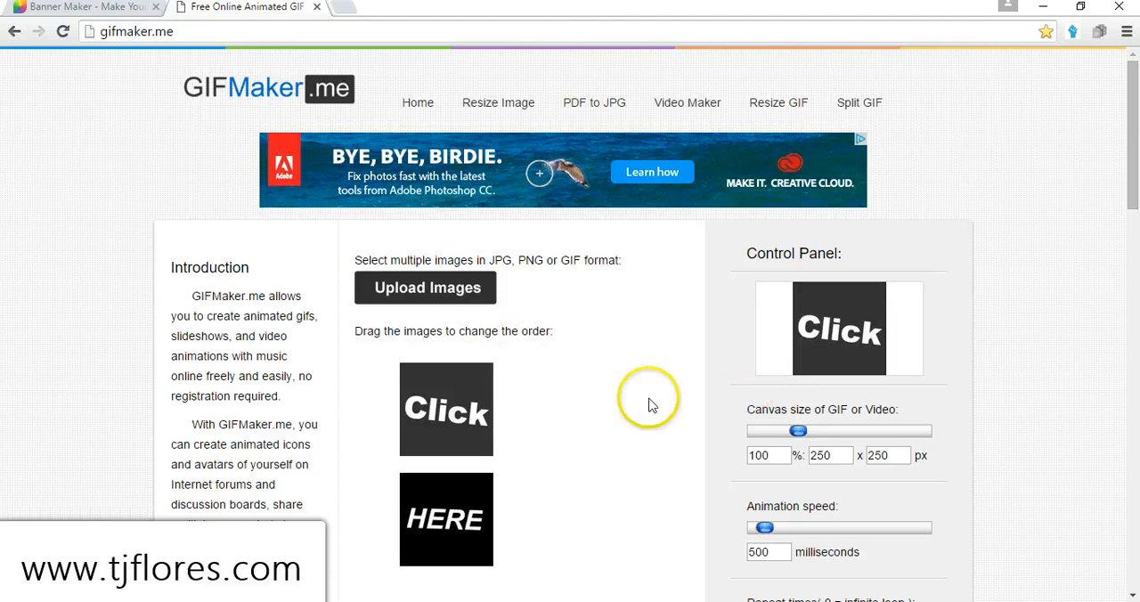
click(428, 287)
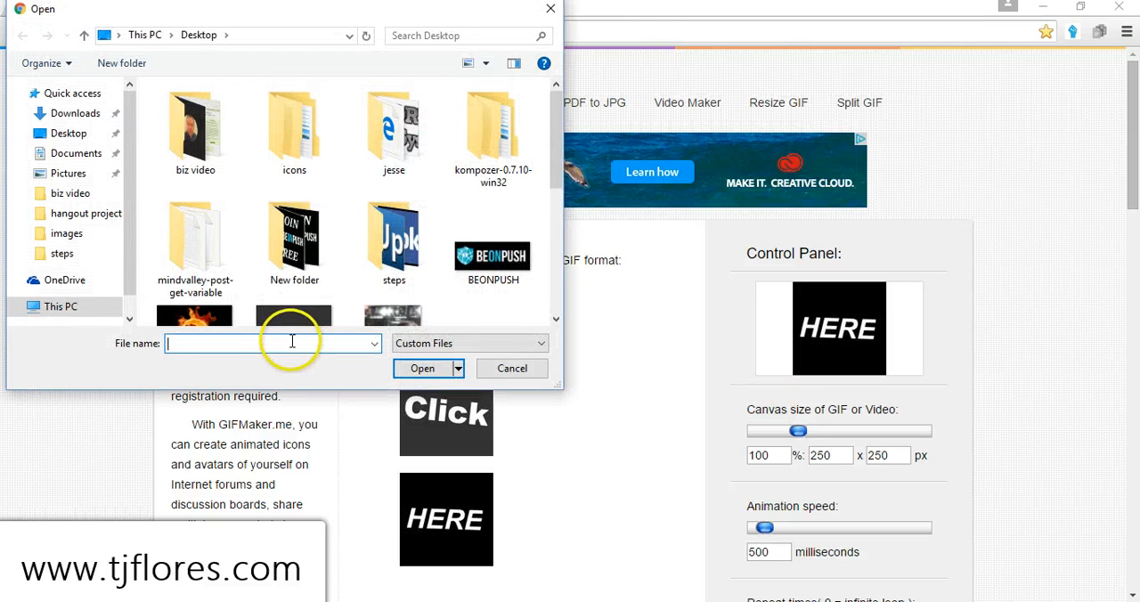
text(now)
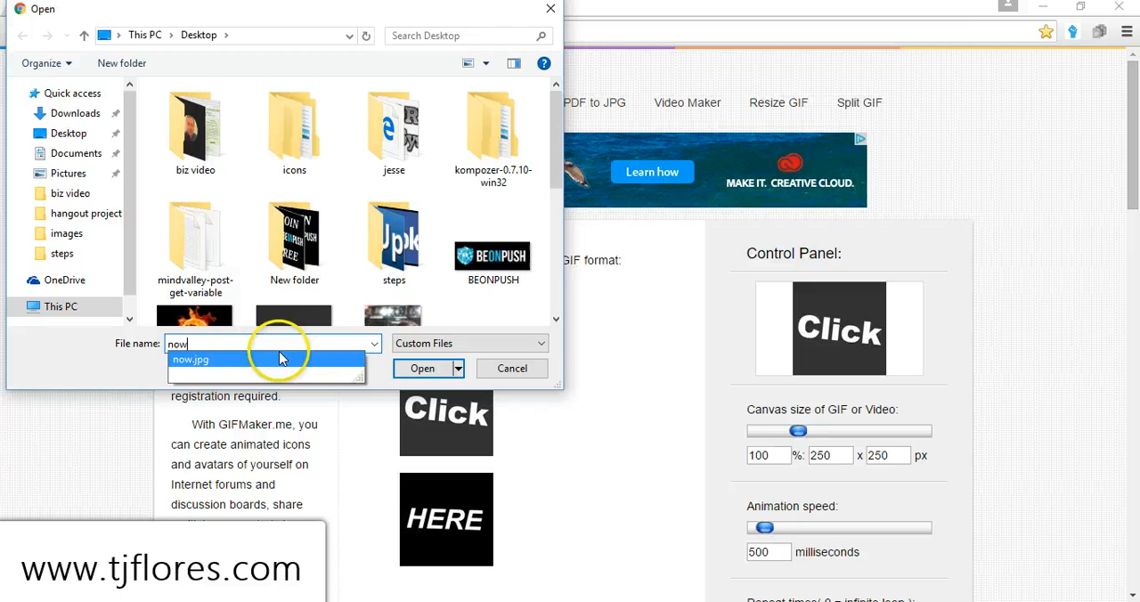
click(423, 367)
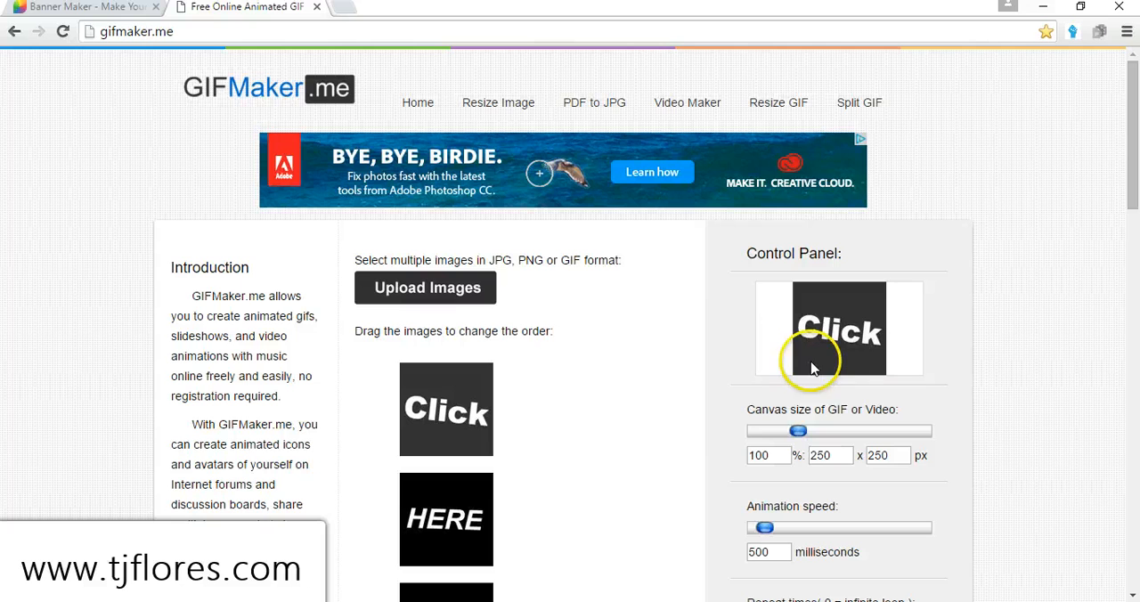
Adjust the canvas-size slider down and back up until it reads 100%, 250 x 250 px
scroll(down, 3)
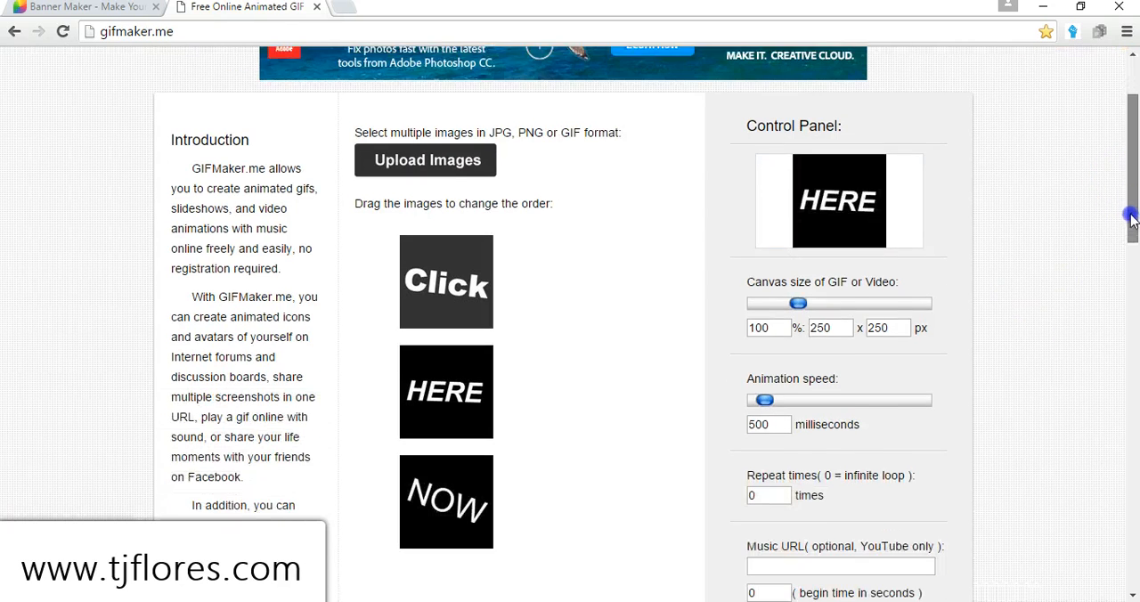
drag(799, 303, 789, 282)
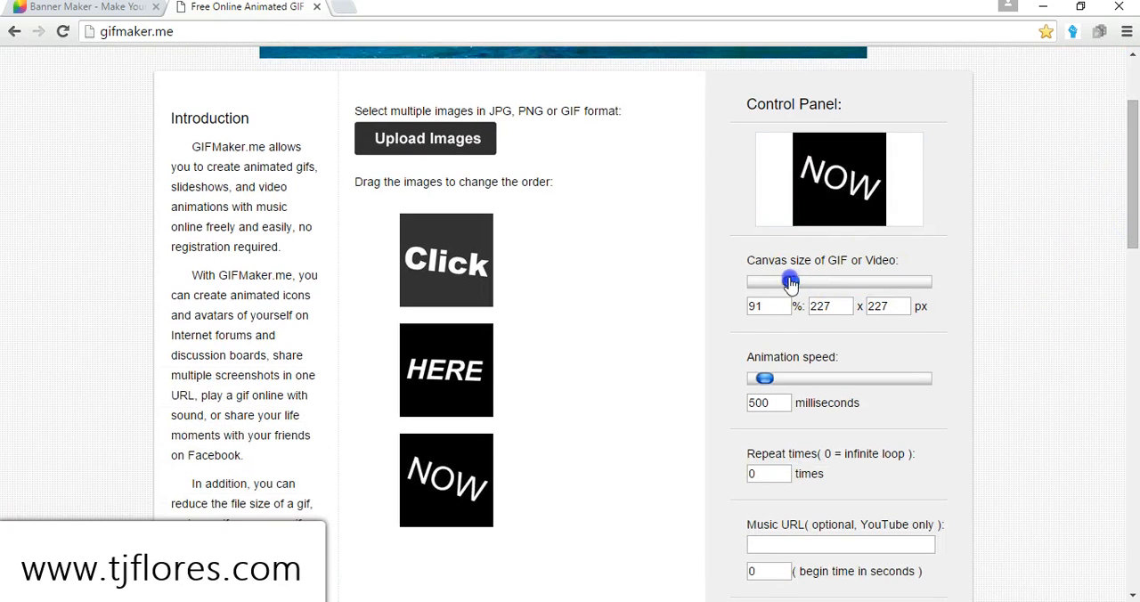
drag(791, 281, 780, 282)
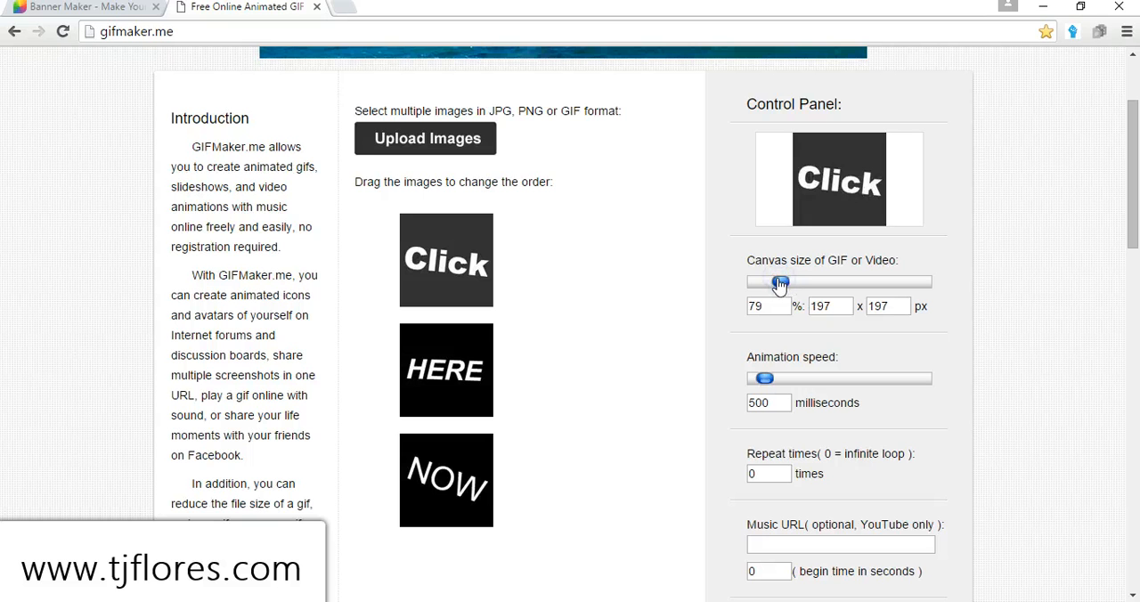
drag(781, 281, 766, 282)
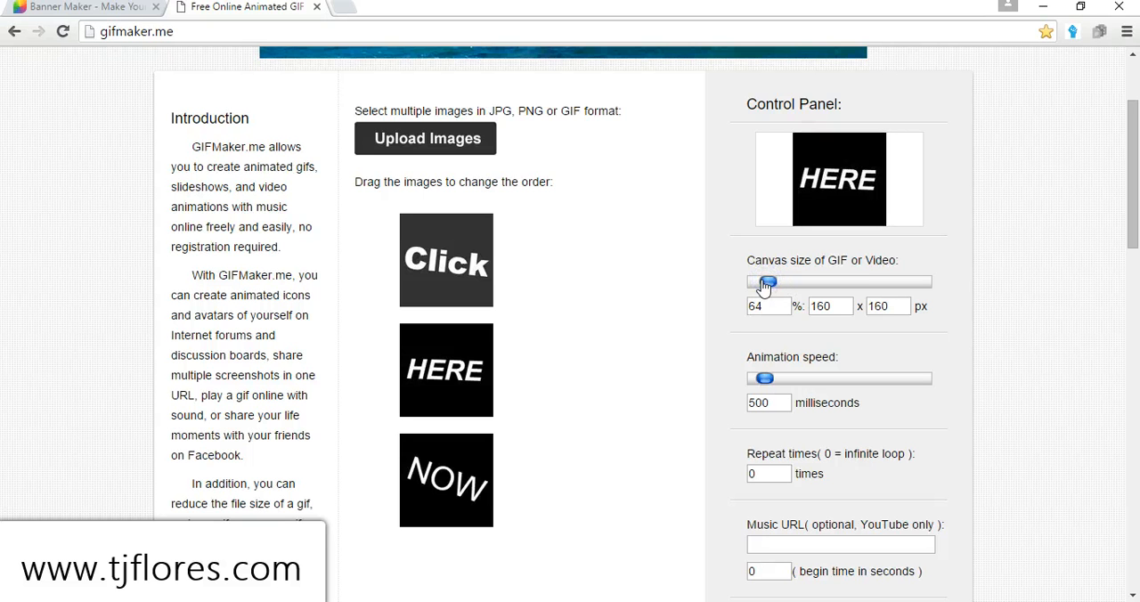
drag(768, 281, 762, 281)
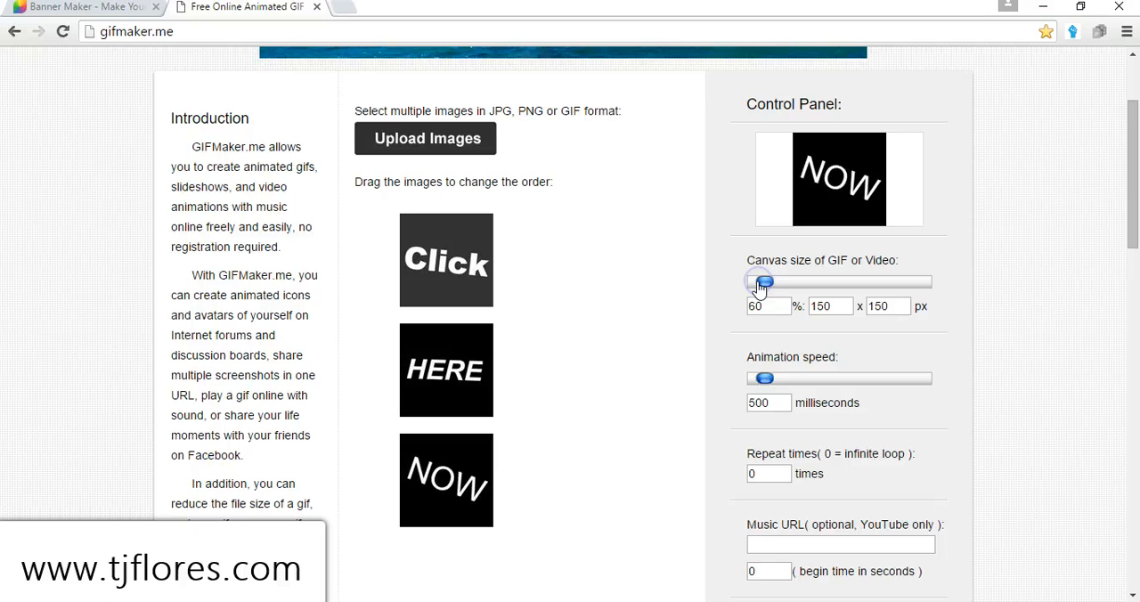
drag(762, 282, 757, 282)
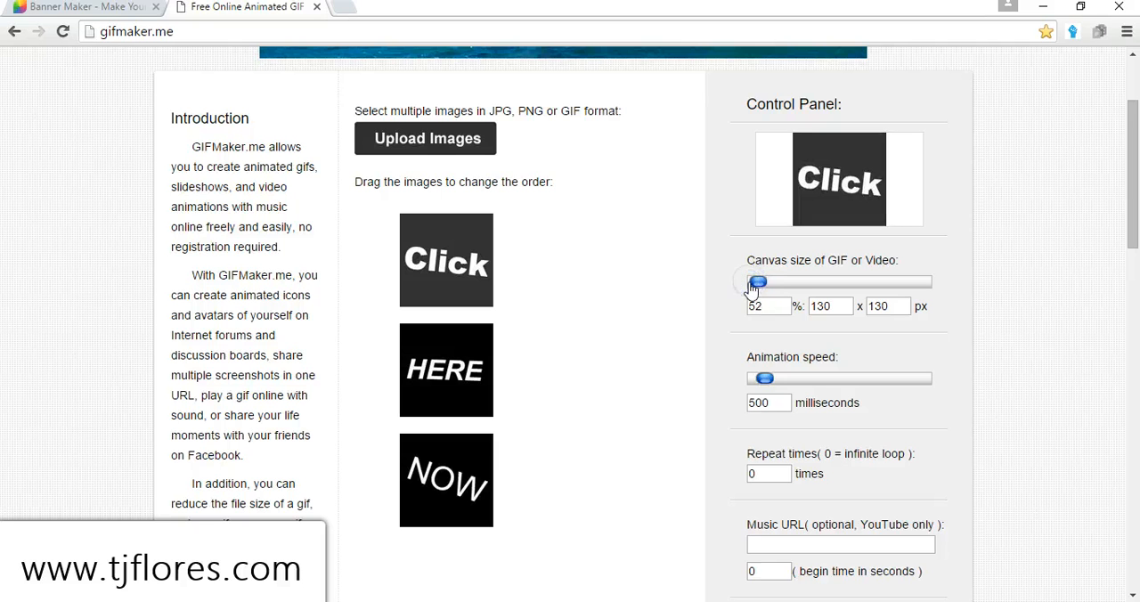
drag(759, 282, 777, 281)
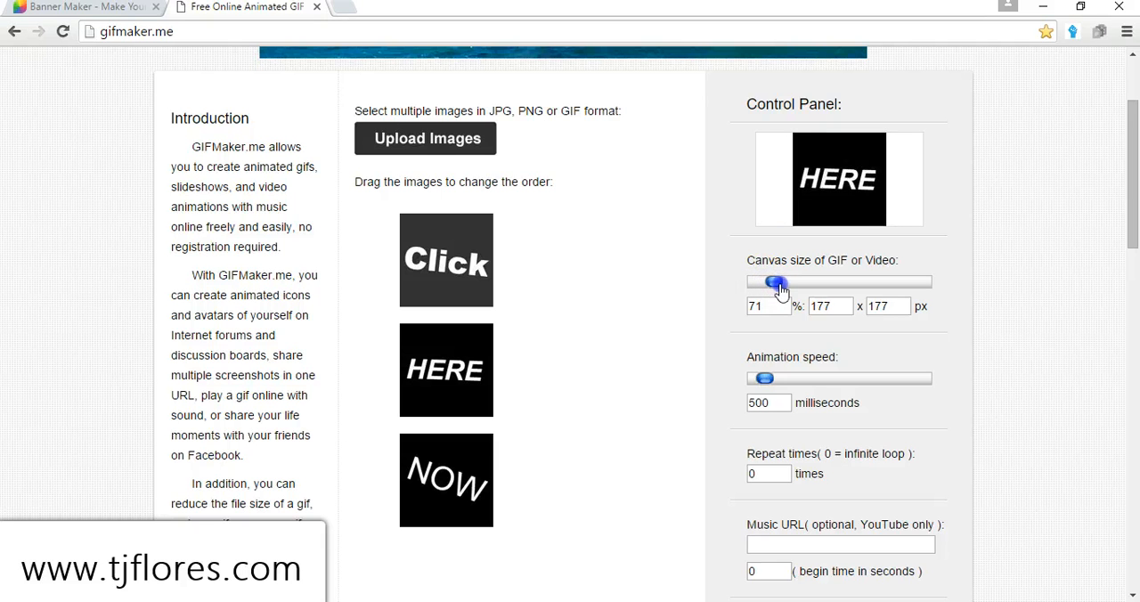
drag(777, 284, 787, 283)
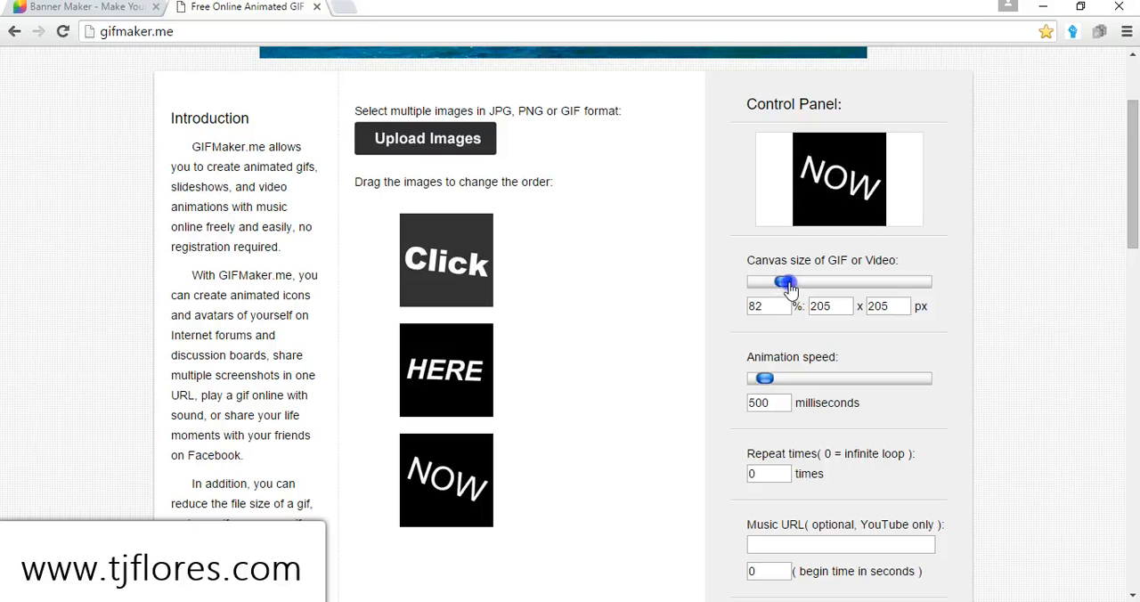
drag(787, 281, 802, 282)
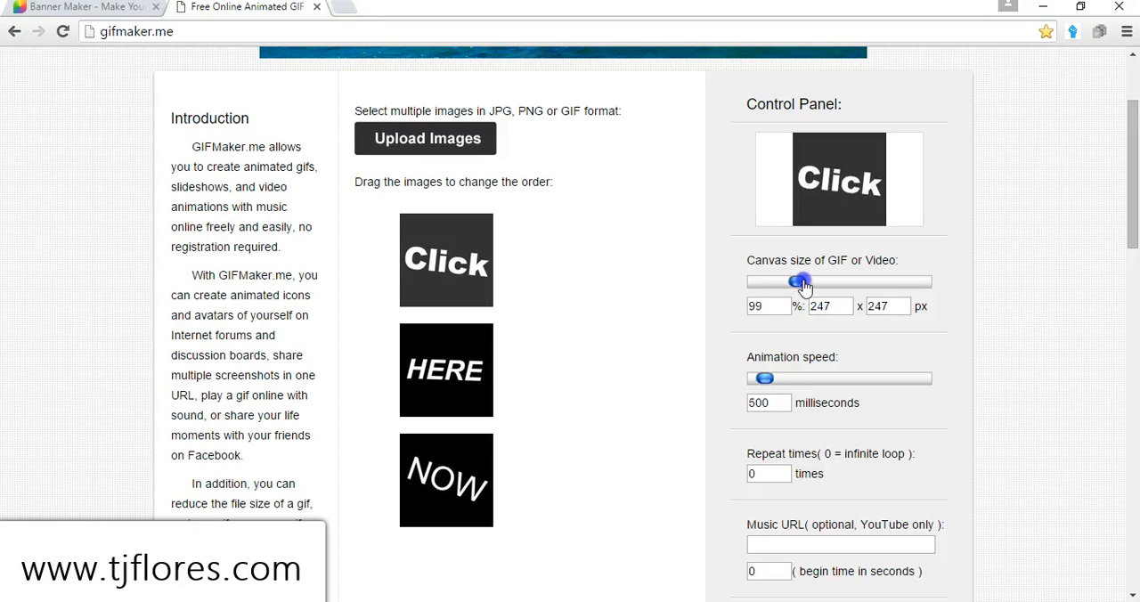
drag(801, 282, 798, 281)
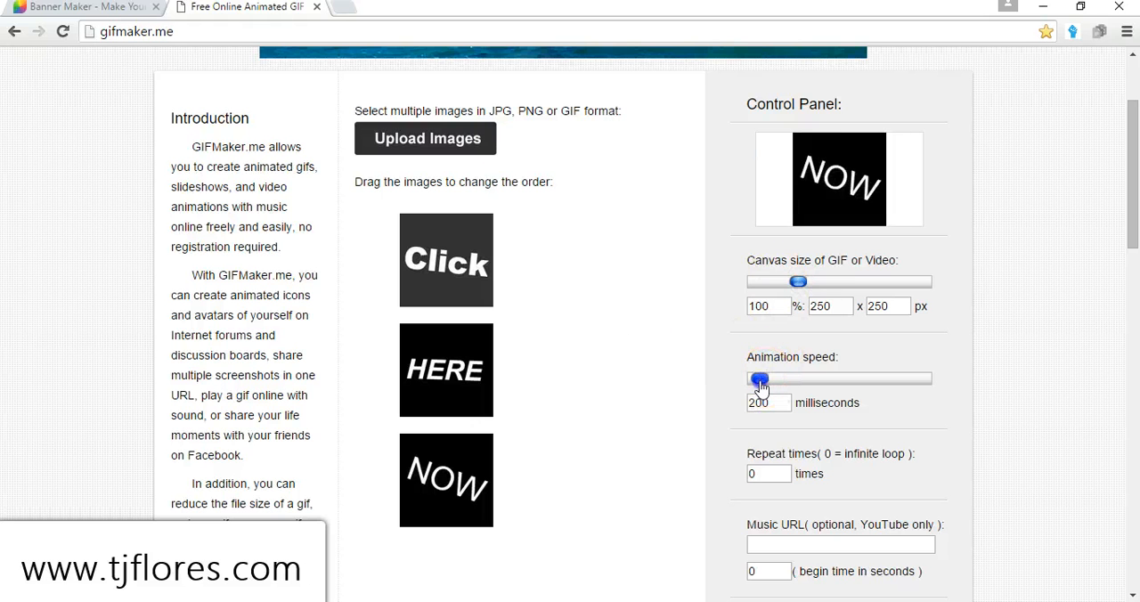
Adjust the animation-speed slider until the frame delay settles at 450 milliseconds
drag(758, 380, 759, 379)
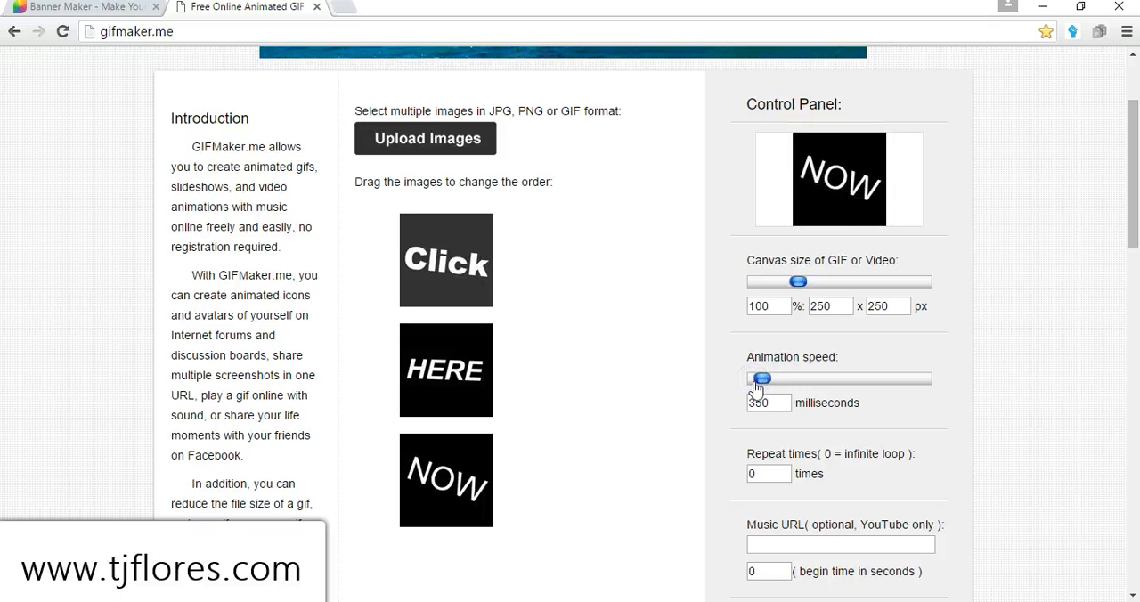
drag(762, 379, 793, 380)
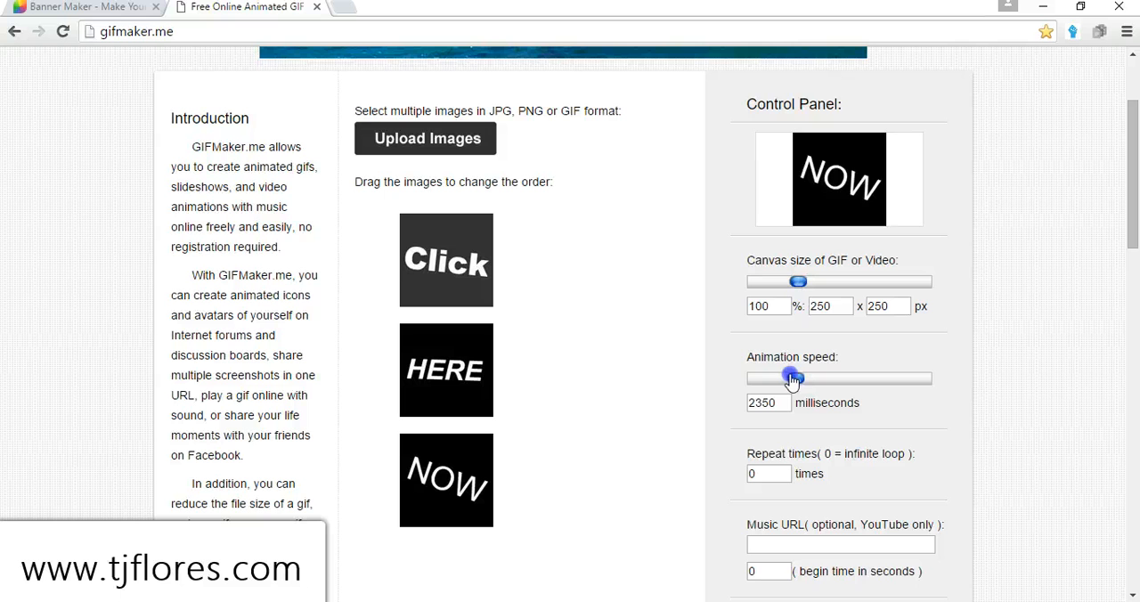
drag(798, 378, 782, 378)
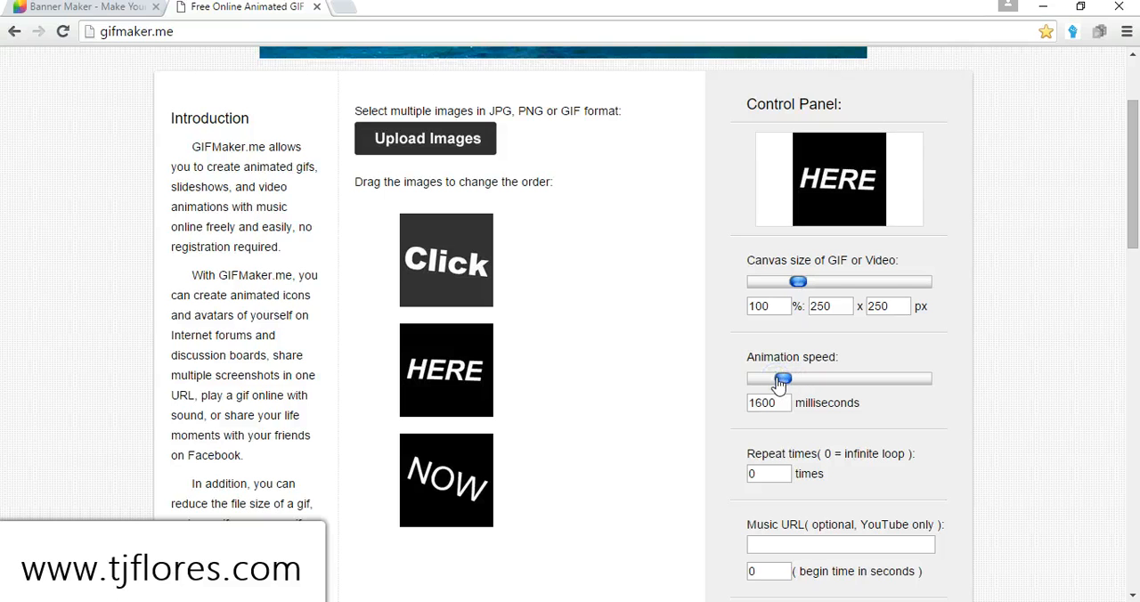
drag(783, 380, 775, 379)
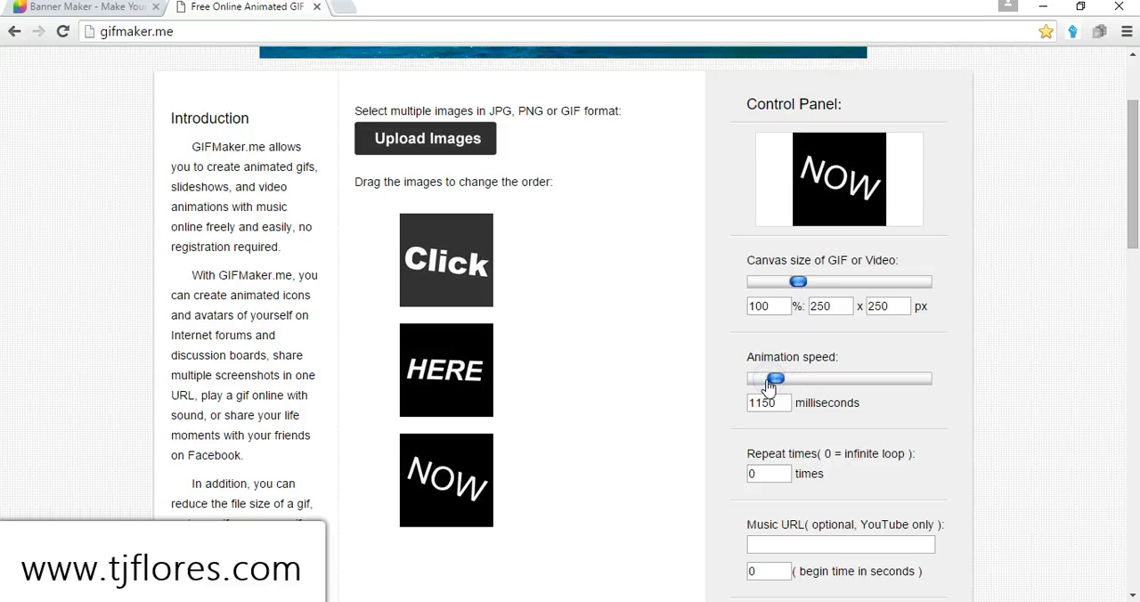
drag(775, 378, 766, 378)
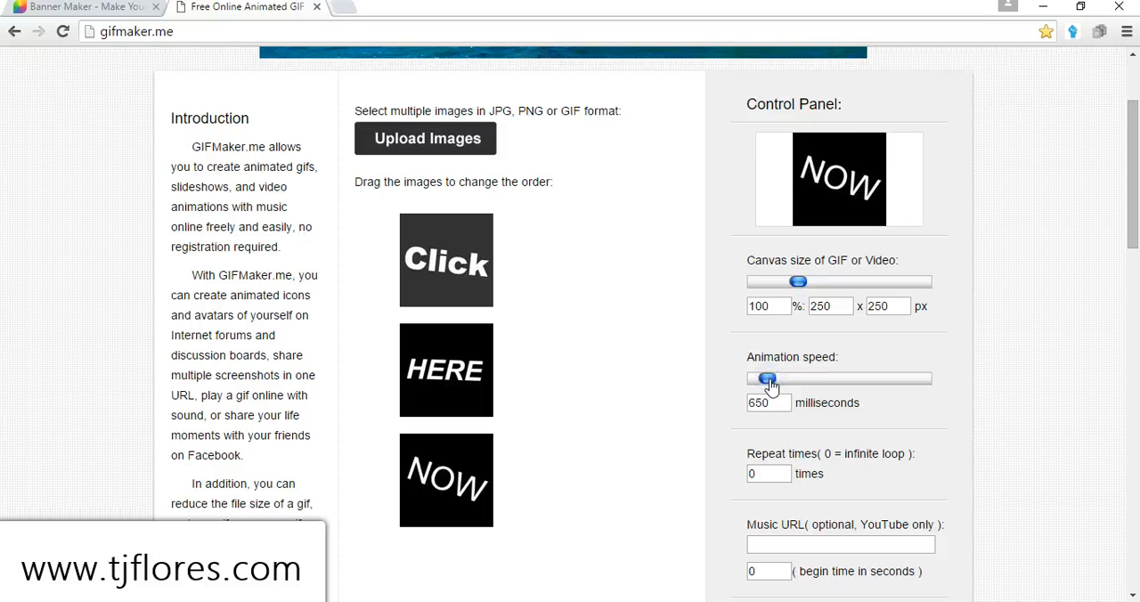
drag(766, 379, 762, 380)
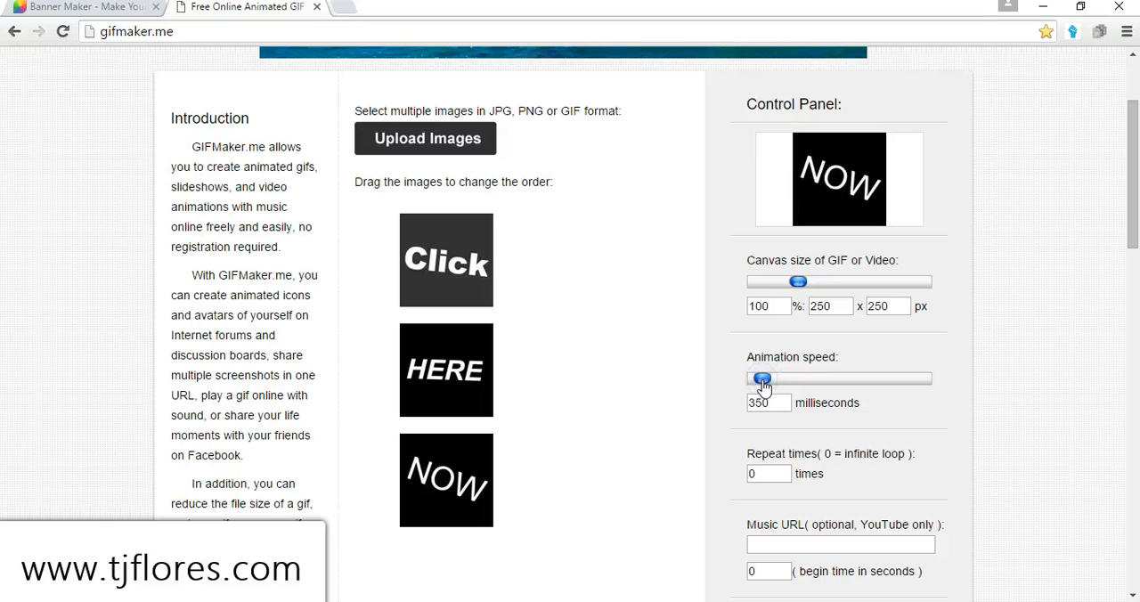
drag(762, 378, 776, 378)
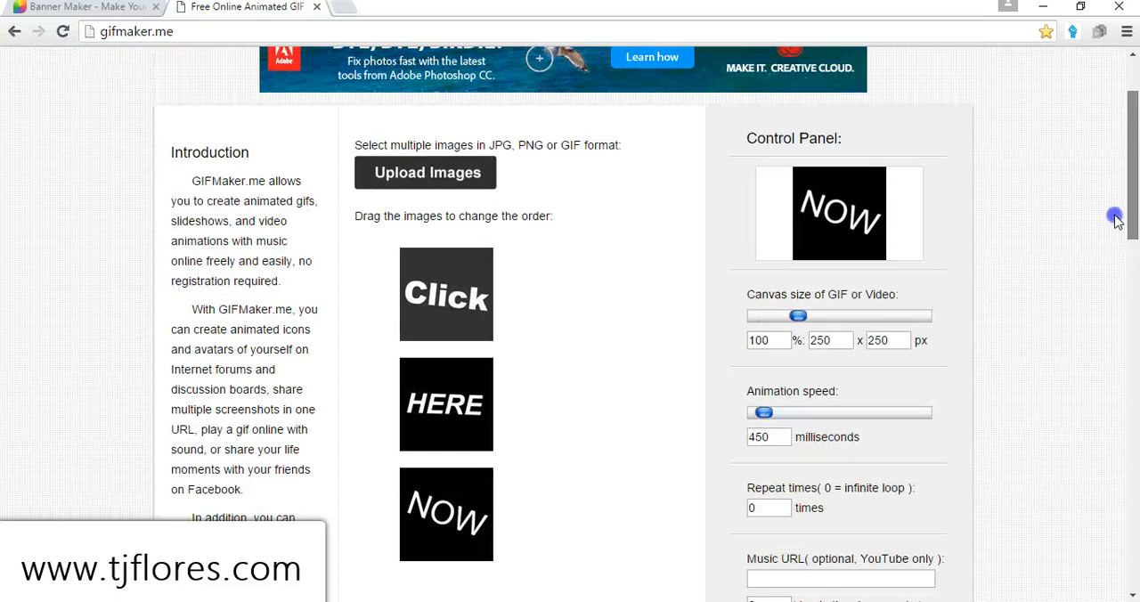
Create the GIF animation from the three frames and download the finished GIF
scroll(down, 3)
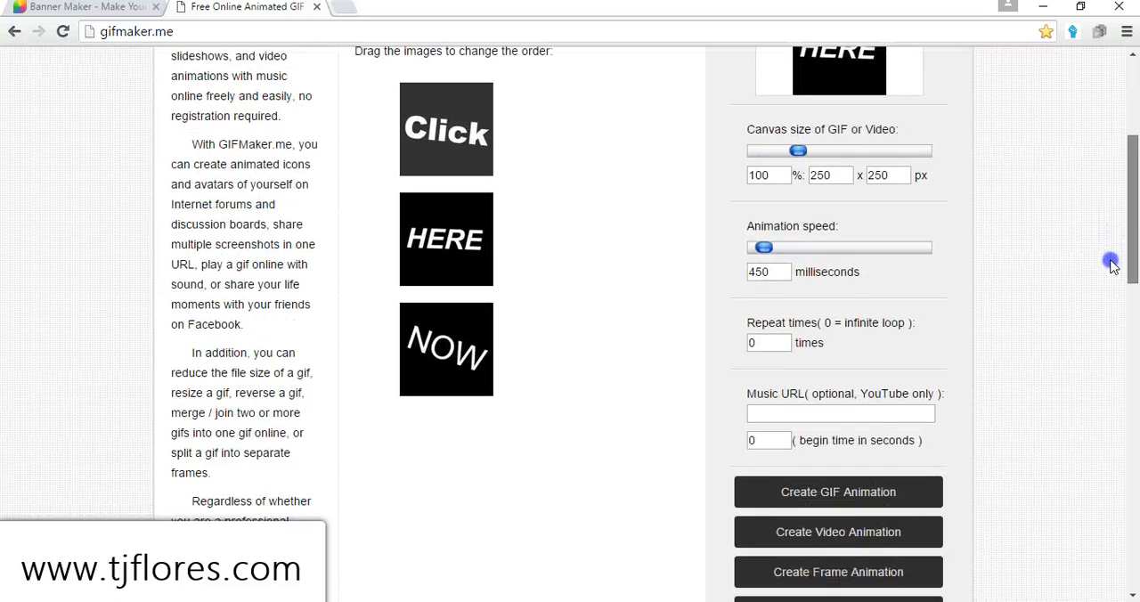
scroll(down, 3)
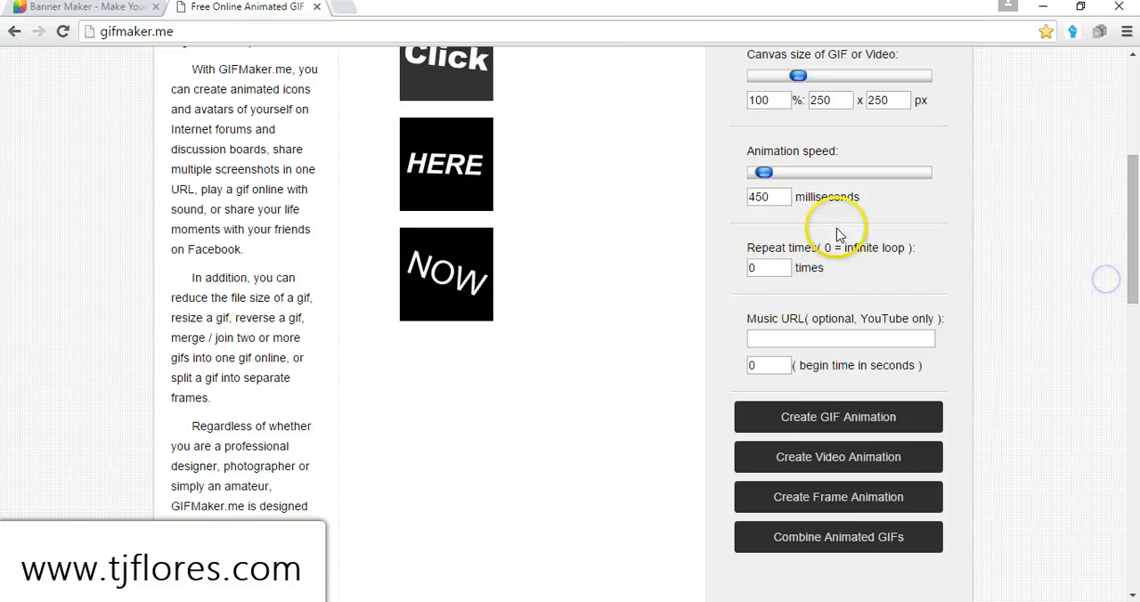
mouse_move(1127, 259)
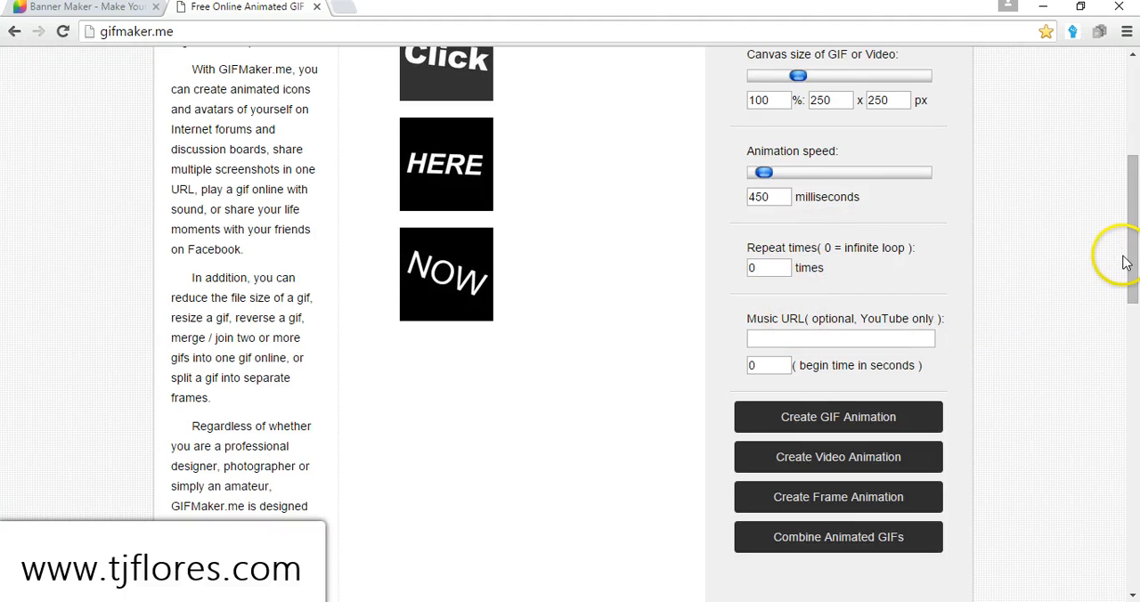
scroll(down, 3)
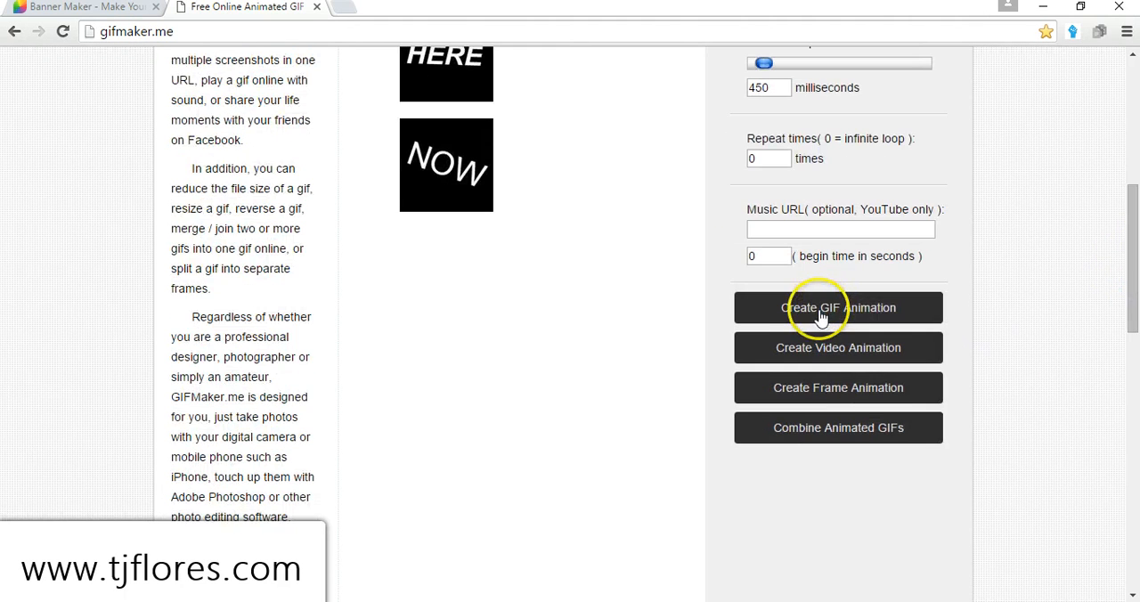
click(838, 307)
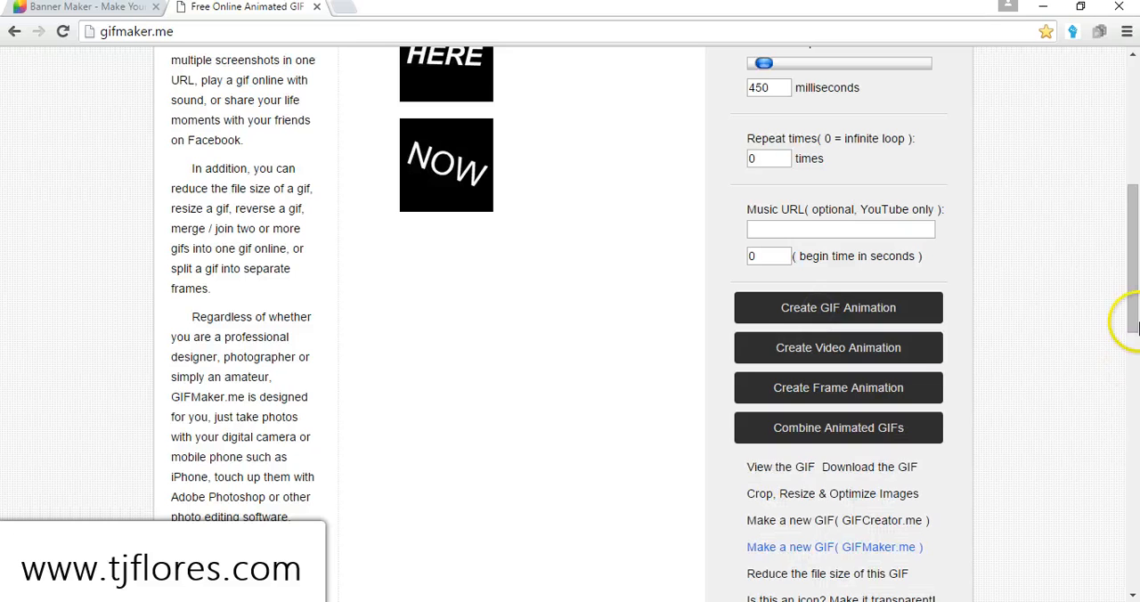
scroll(down, 3)
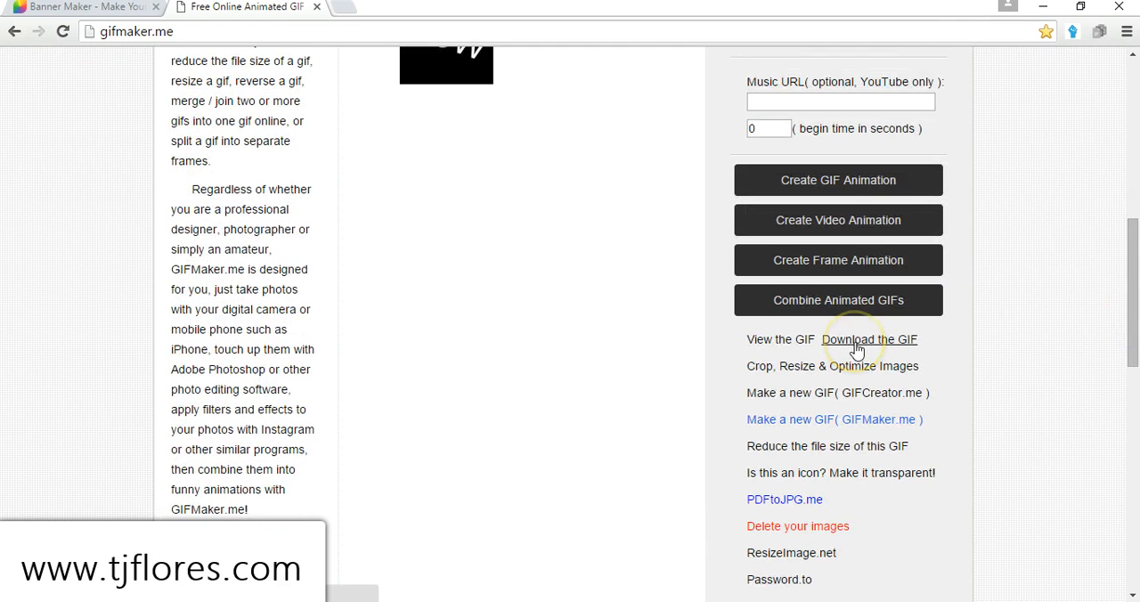
click(870, 341)
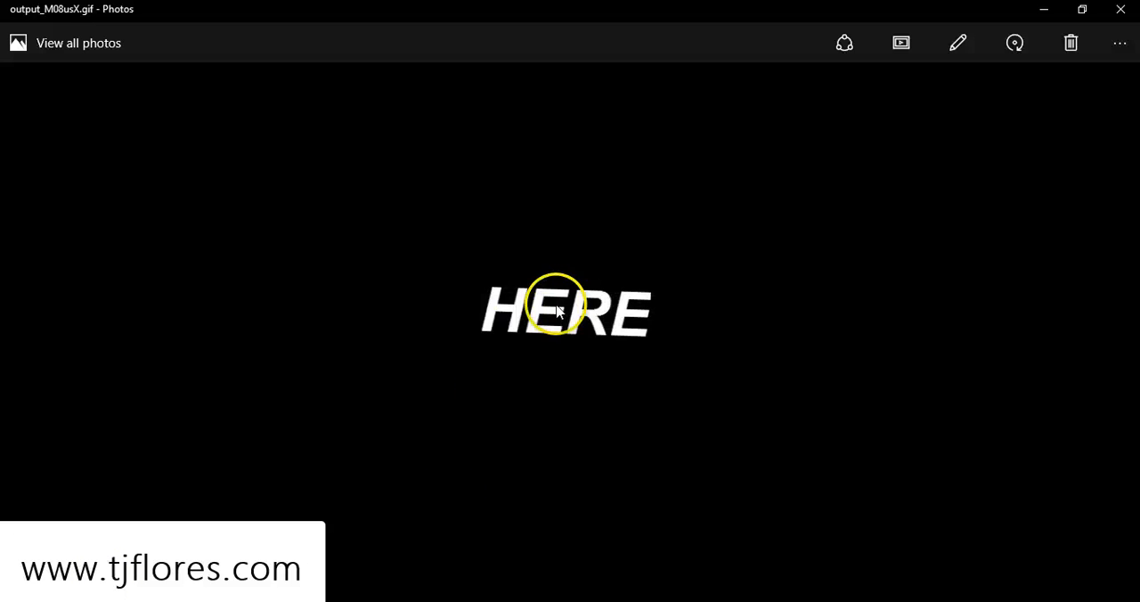
mouse_move(549, 492)
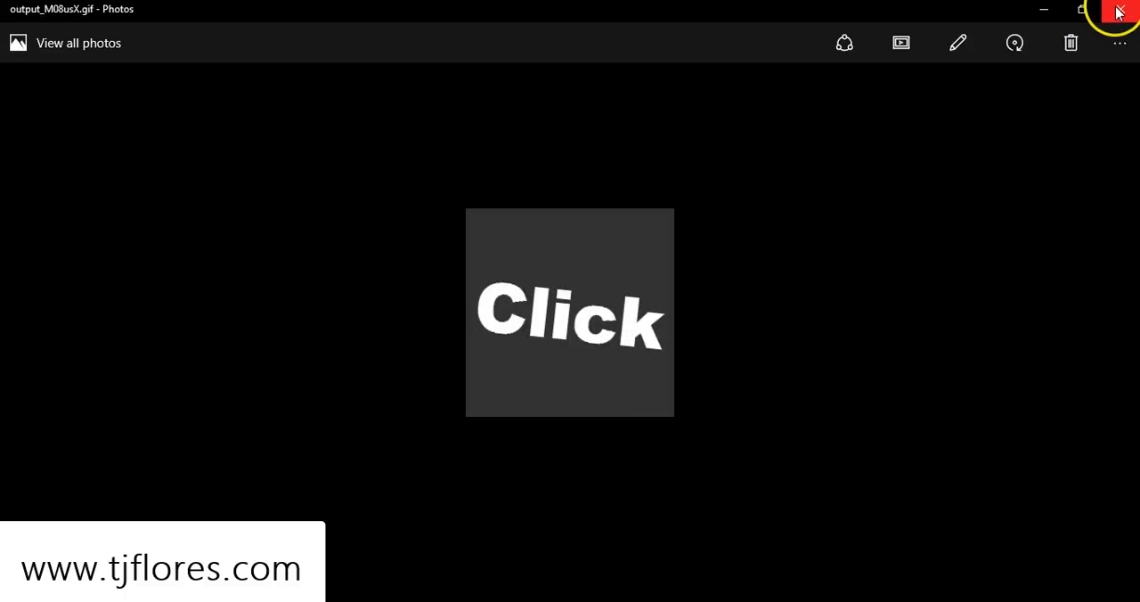
Close the downloaded Click-HERE-NOW GIF in Photos
click(1119, 11)
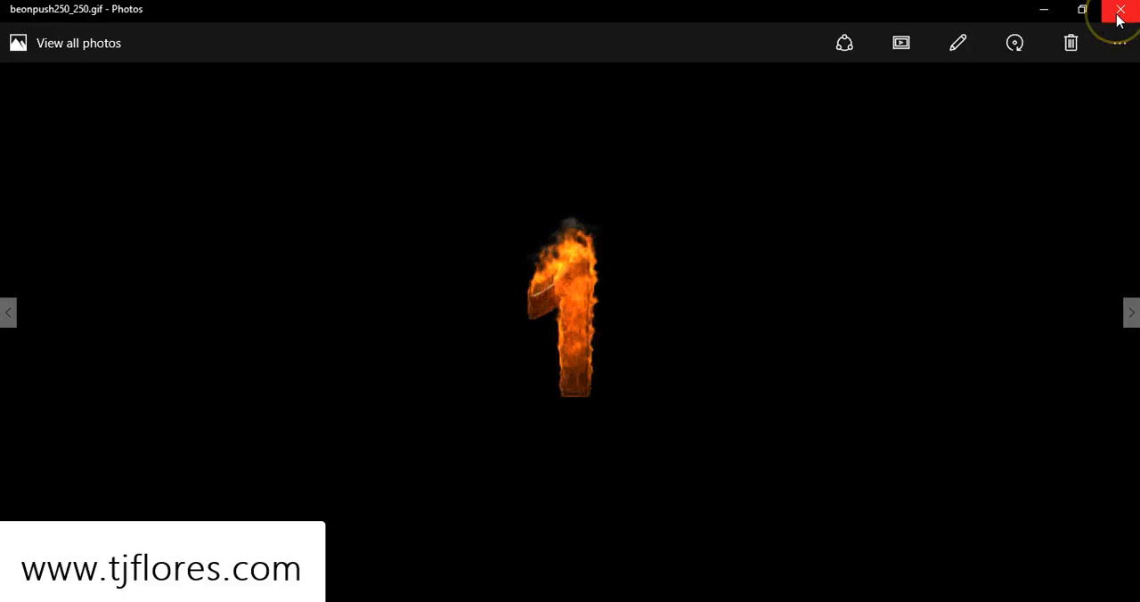
click(1119, 10)
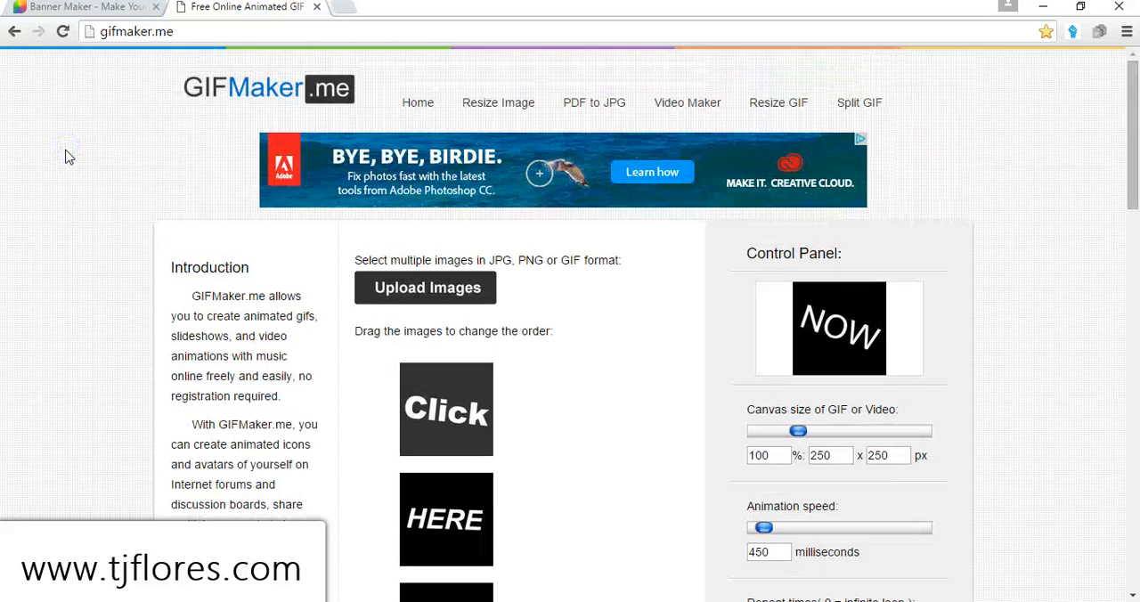
click(80, 8)
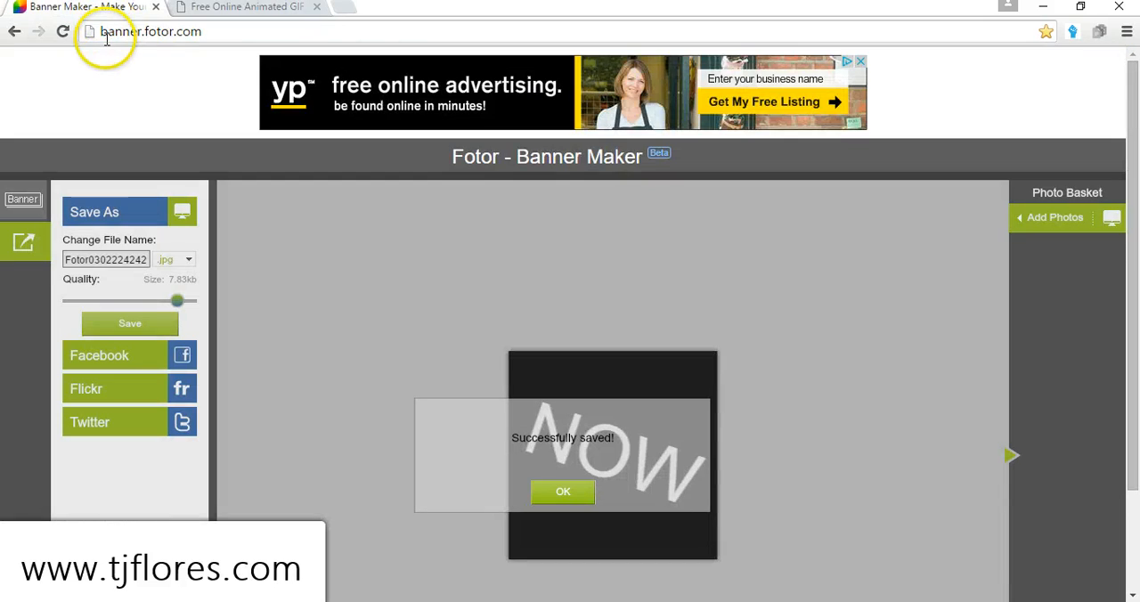
mouse_move(234, 18)
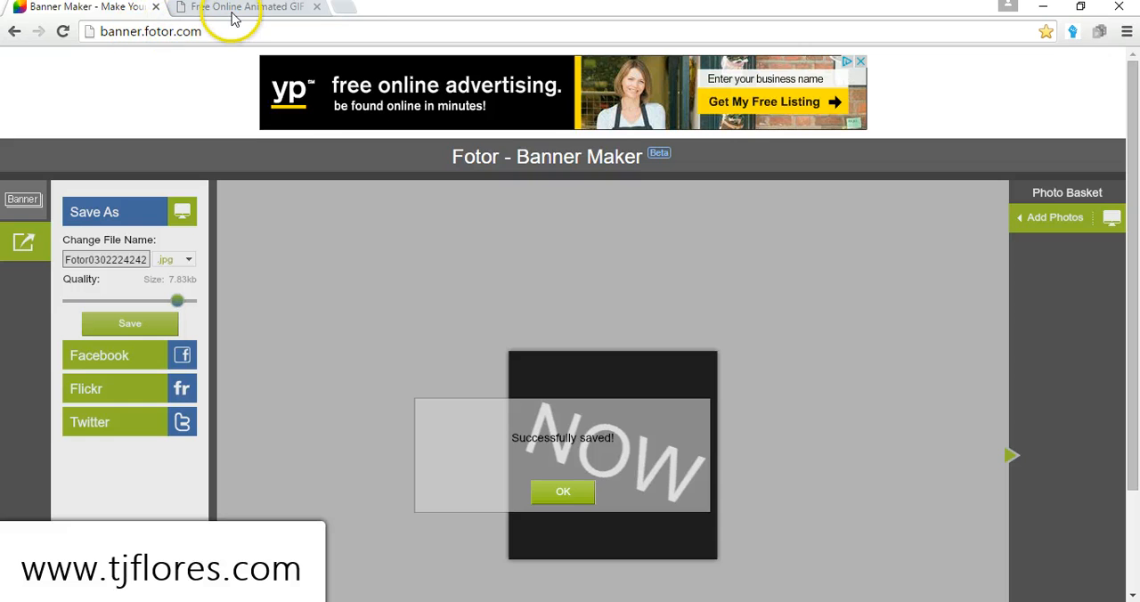
click(249, 7)
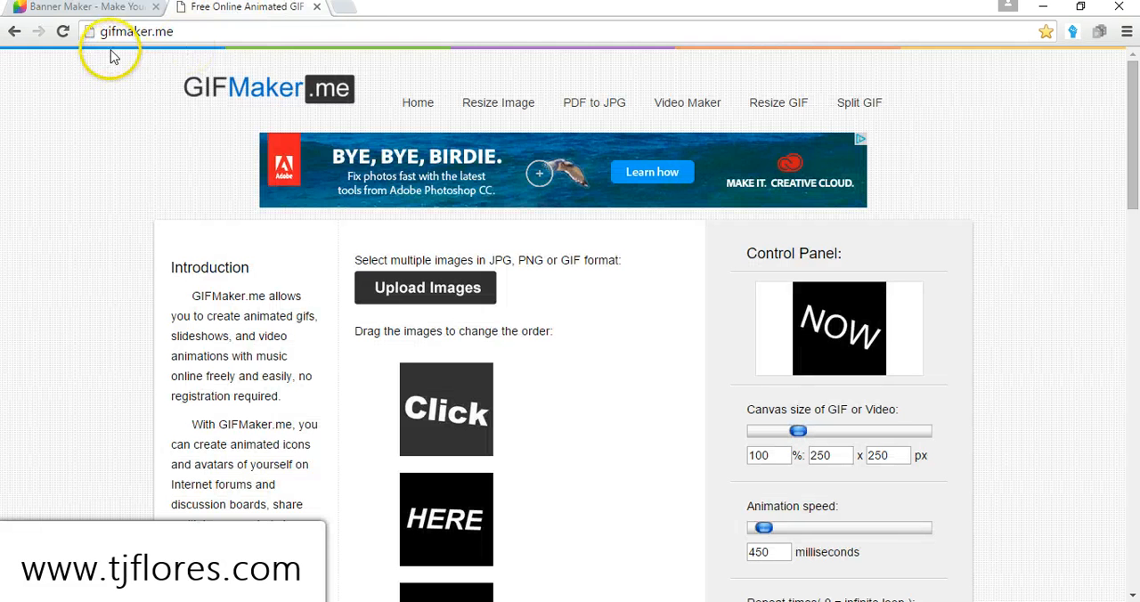